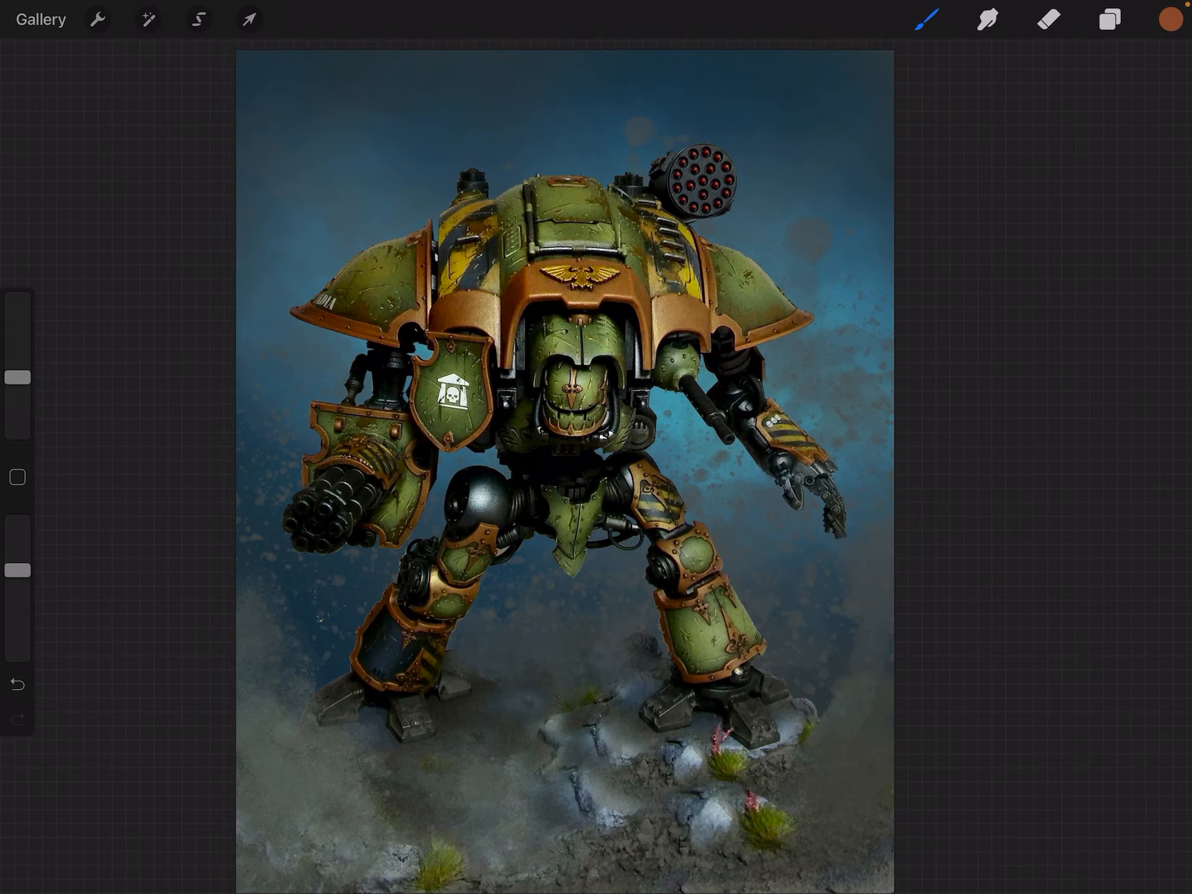
# Step: Choose the Luminance Lightpen brush, with a new blank Layer 17 on top of the stack
pyautogui.click(1109, 19)
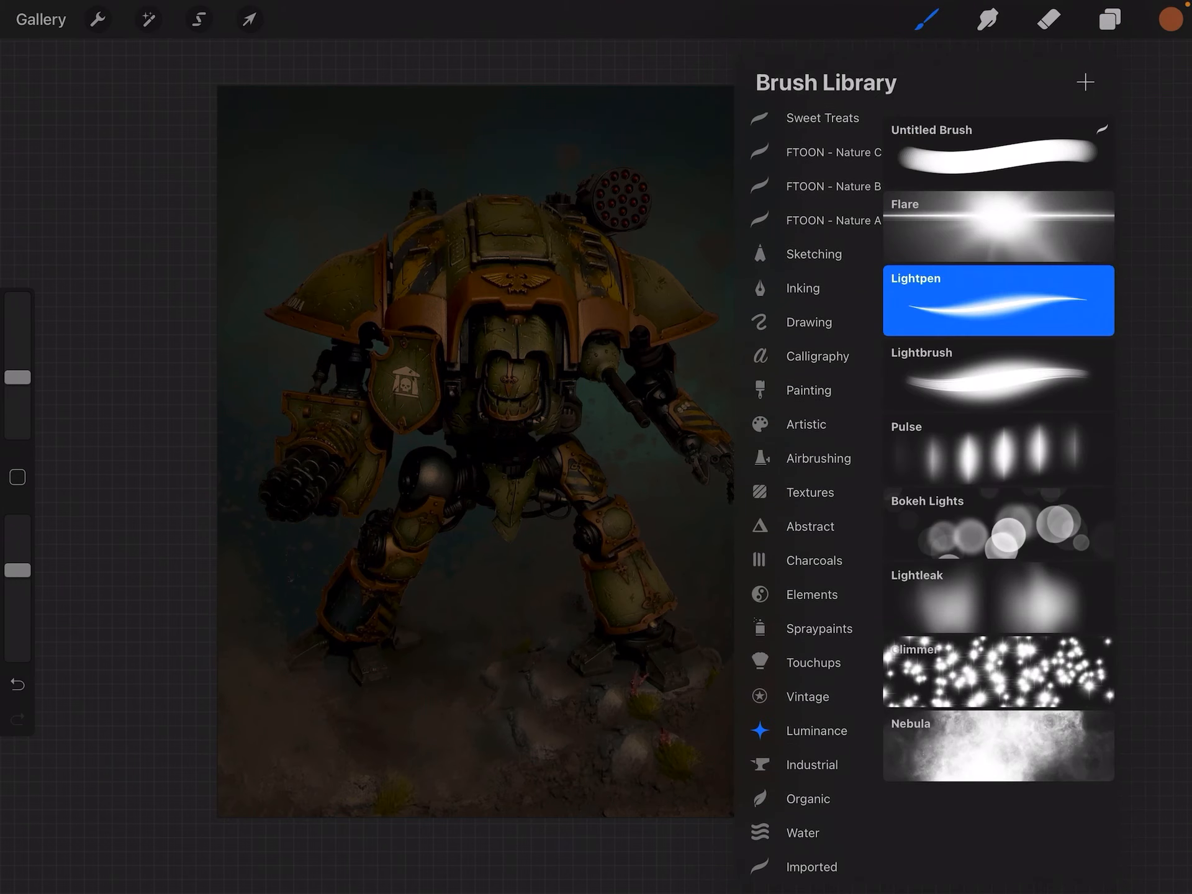
pyautogui.click(1109, 19)
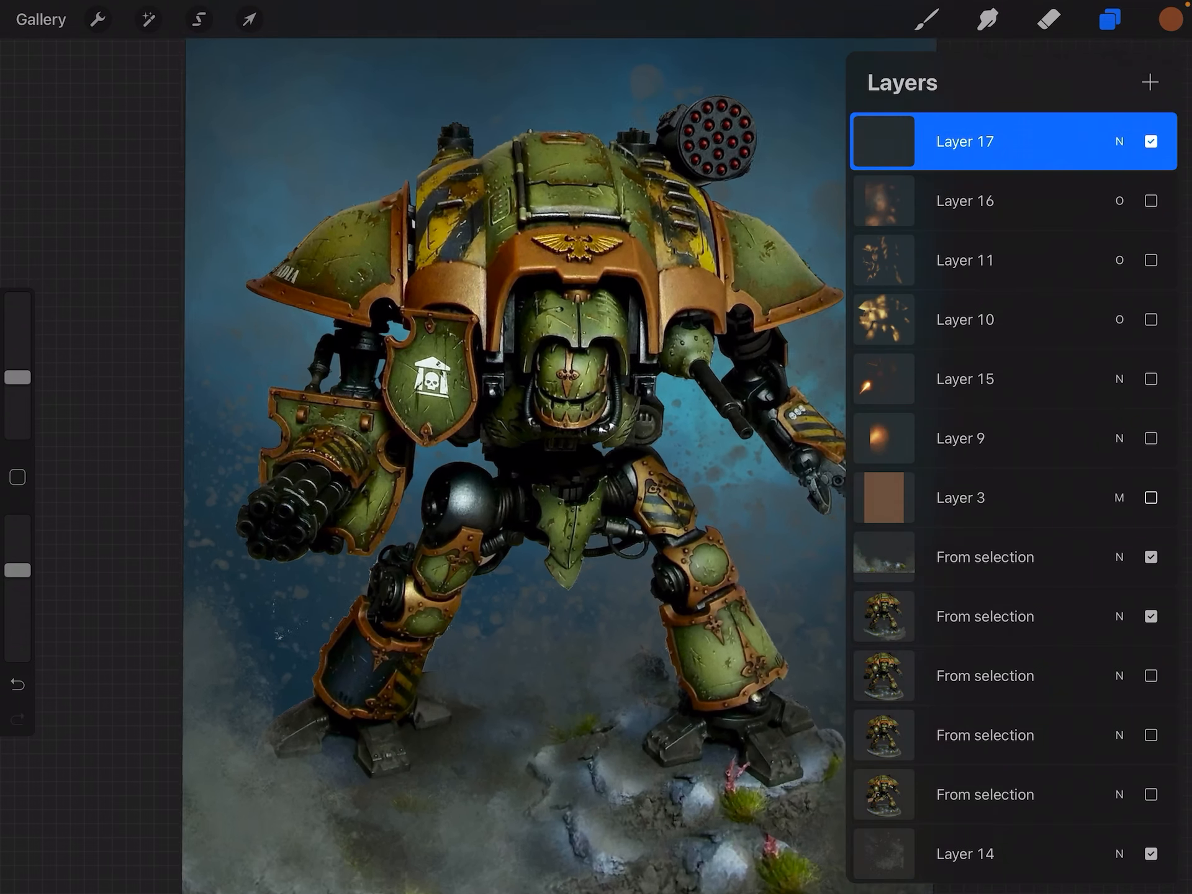
pyautogui.click(925, 19)
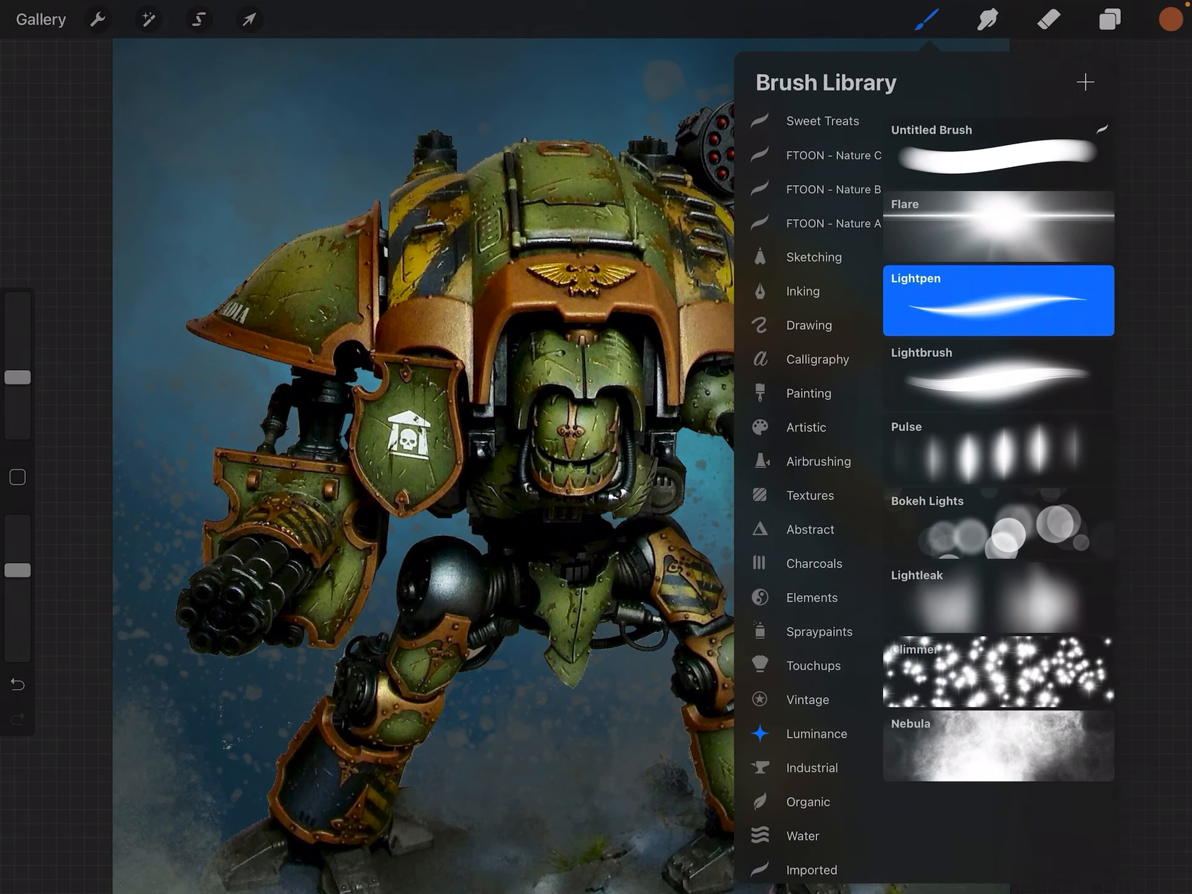
# Step: Paint trial orange Lightpen streaks on Layer 17, undo rejects, and clear the layer
pyautogui.click(922, 18)
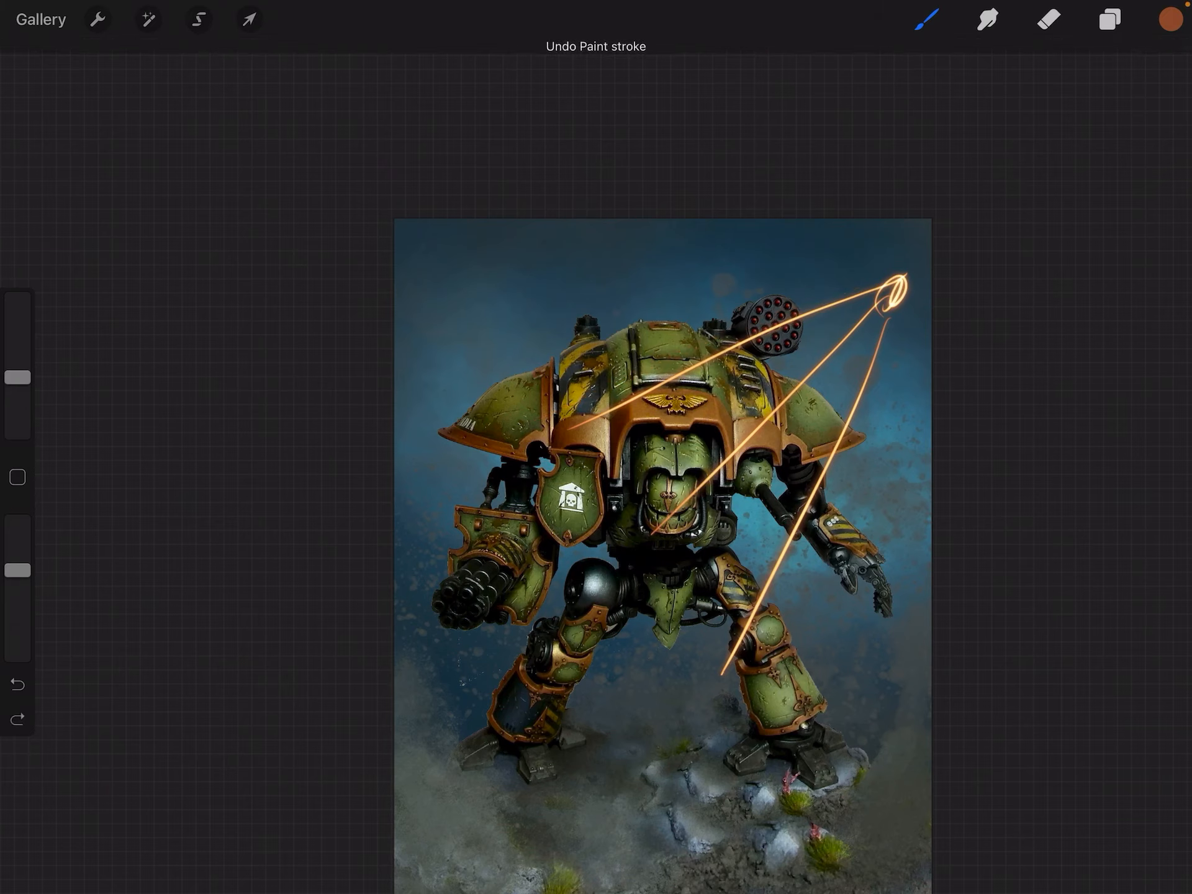
pyautogui.click(16, 684)
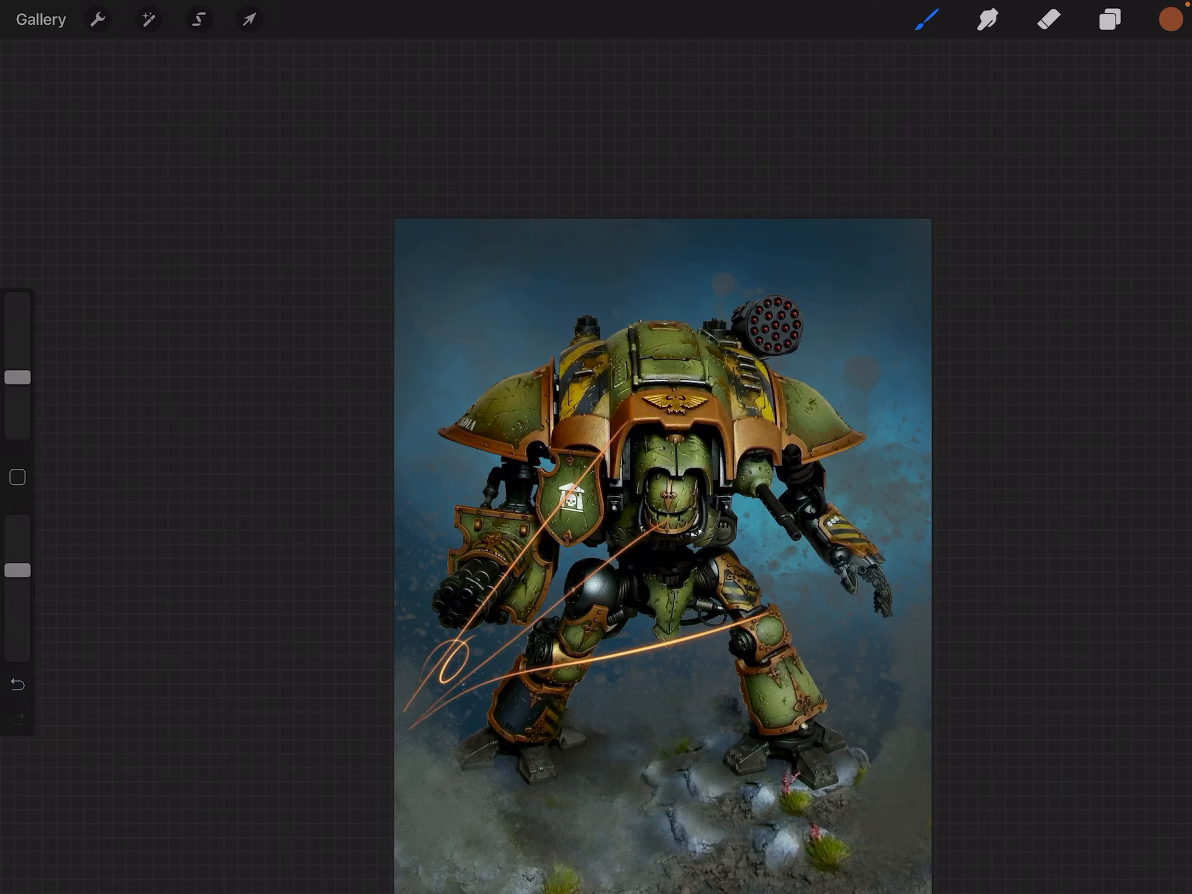
pyautogui.click(460, 600)
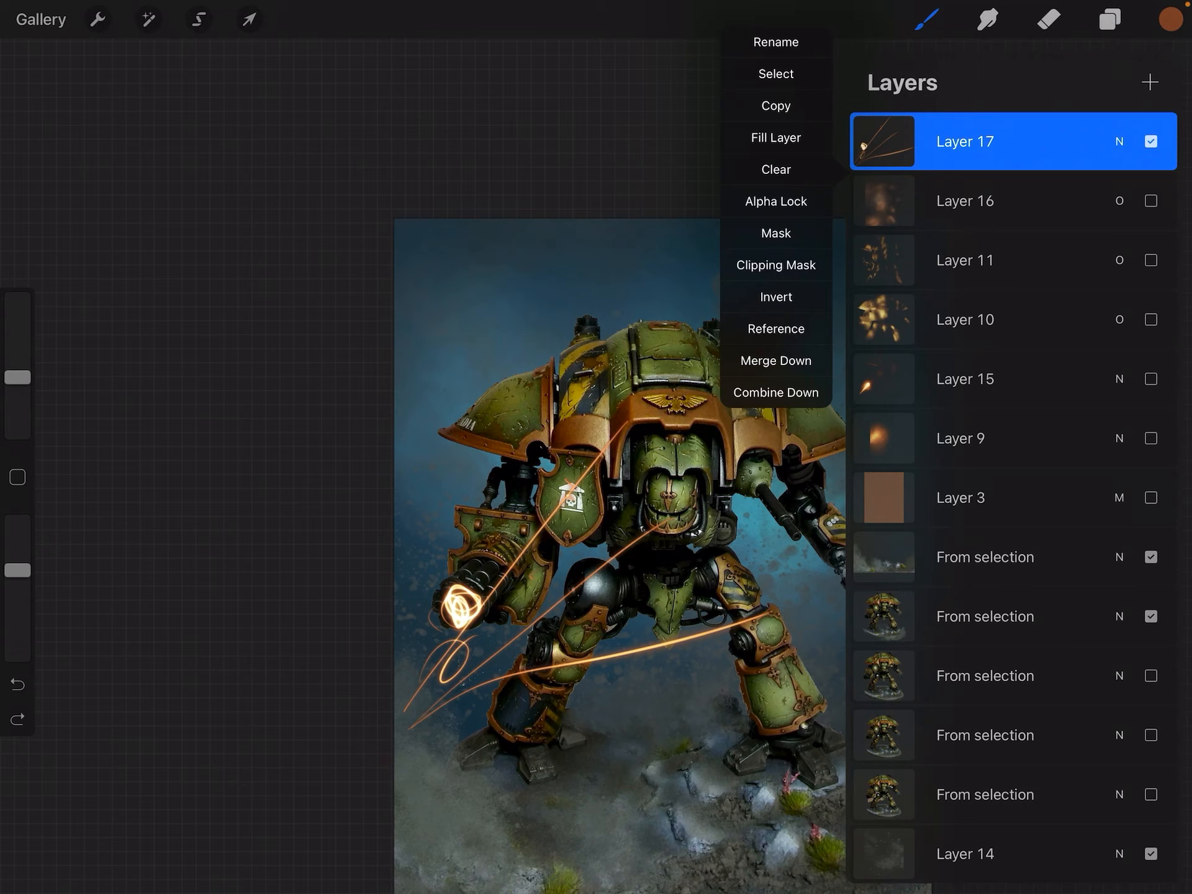
pyautogui.click(775, 169)
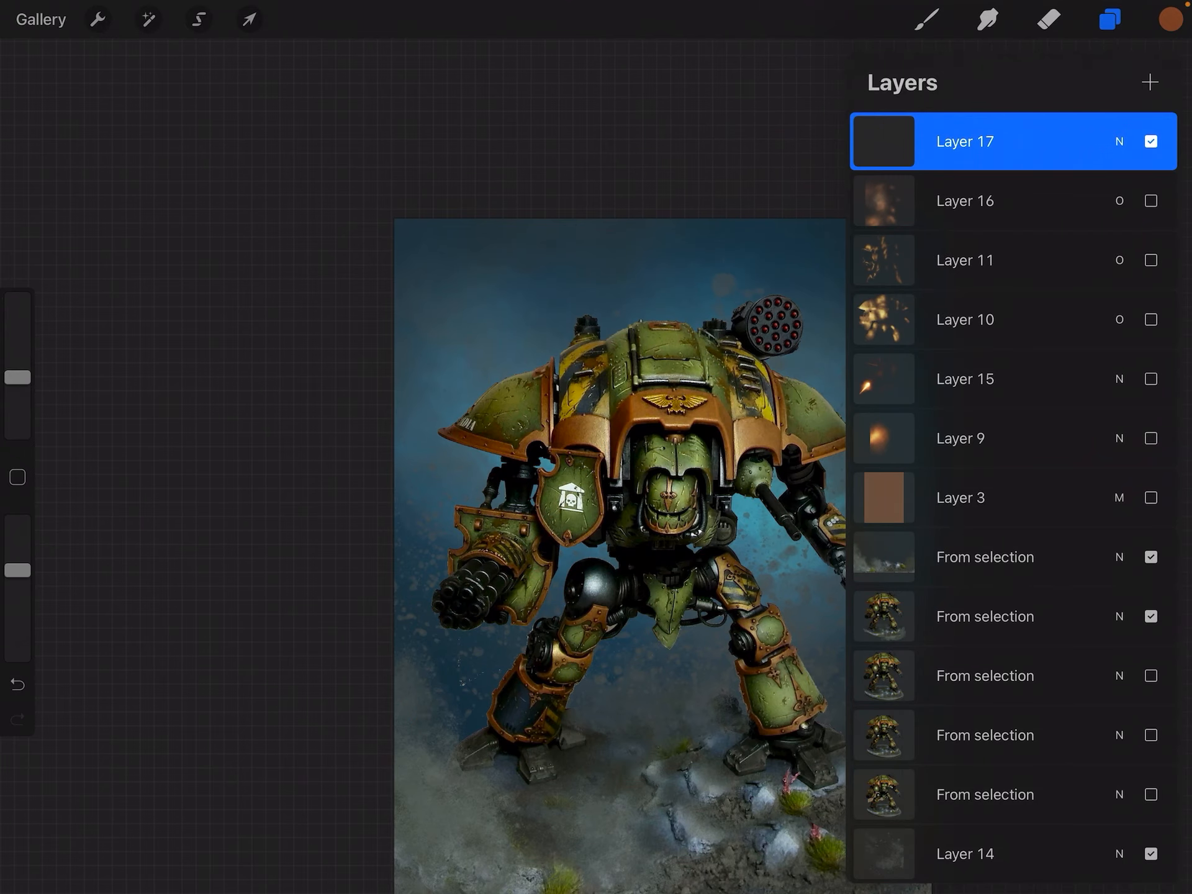
# Step: Show multiply Layer 3 and Layer 9's orange glow, making Layer 9 the active layer
pyautogui.click(1150, 498)
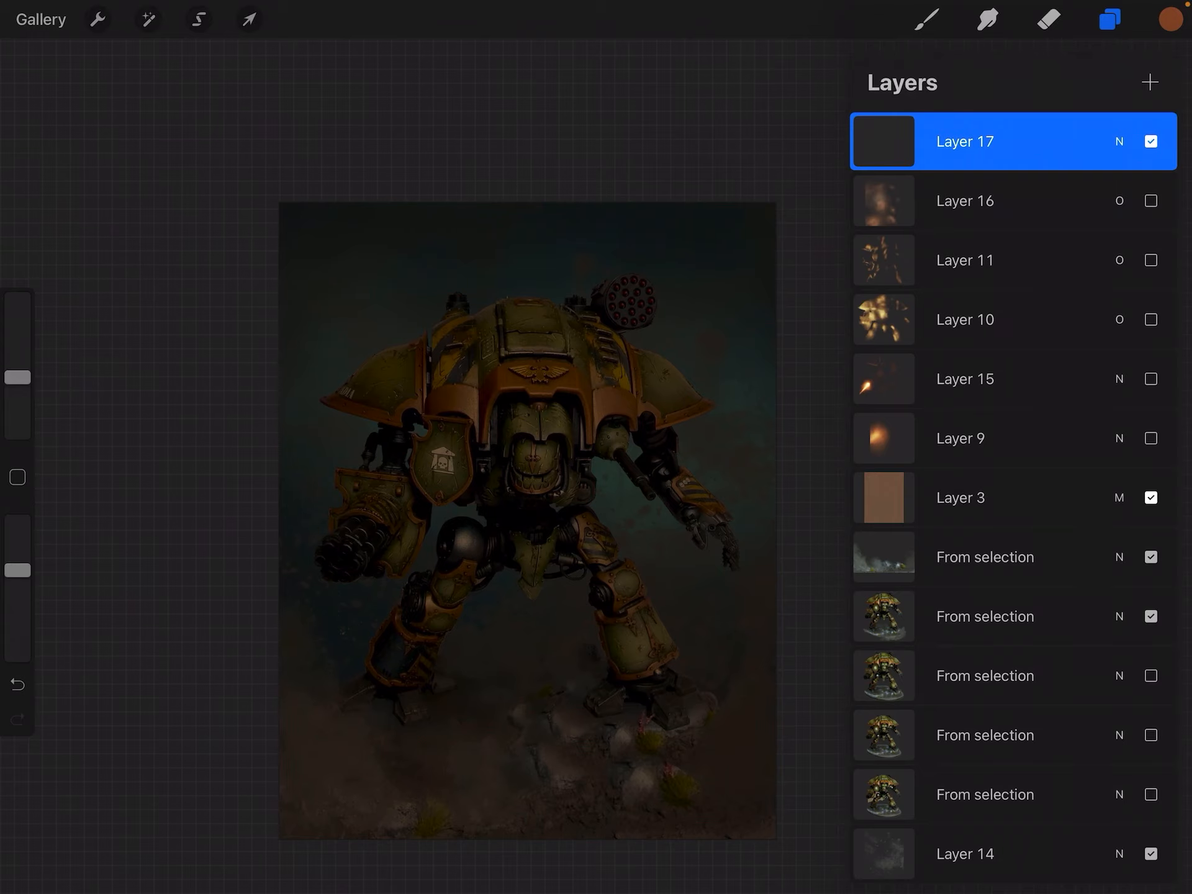
pyautogui.click(1150, 438)
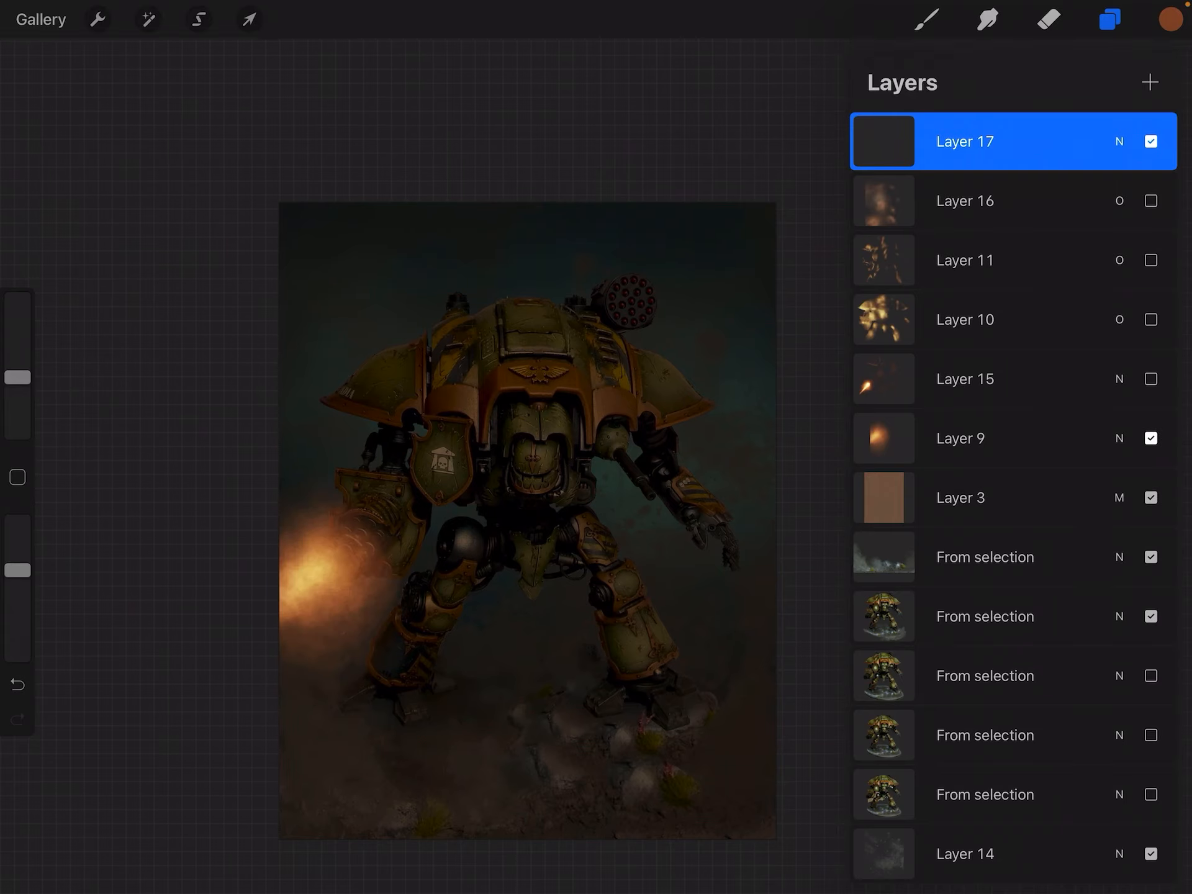
pyautogui.click(959, 437)
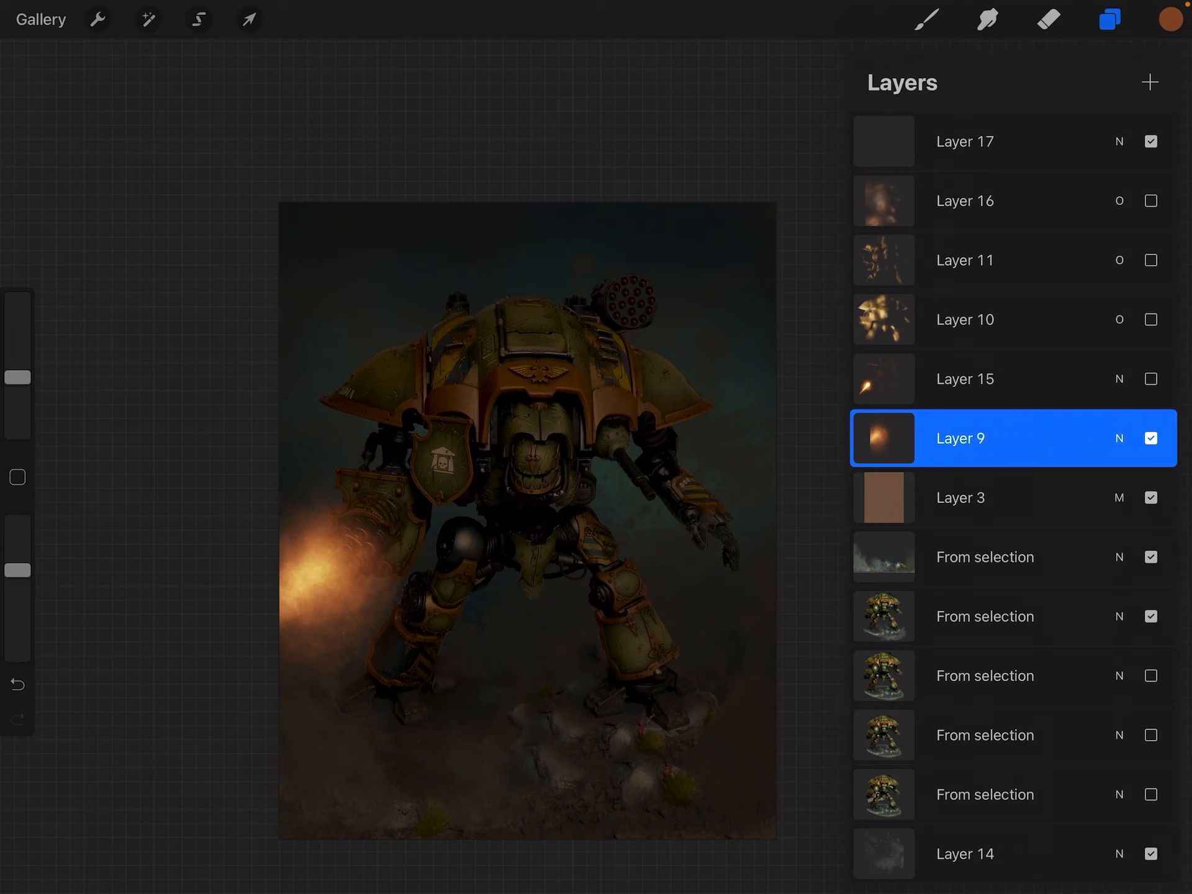
pyautogui.click(924, 19)
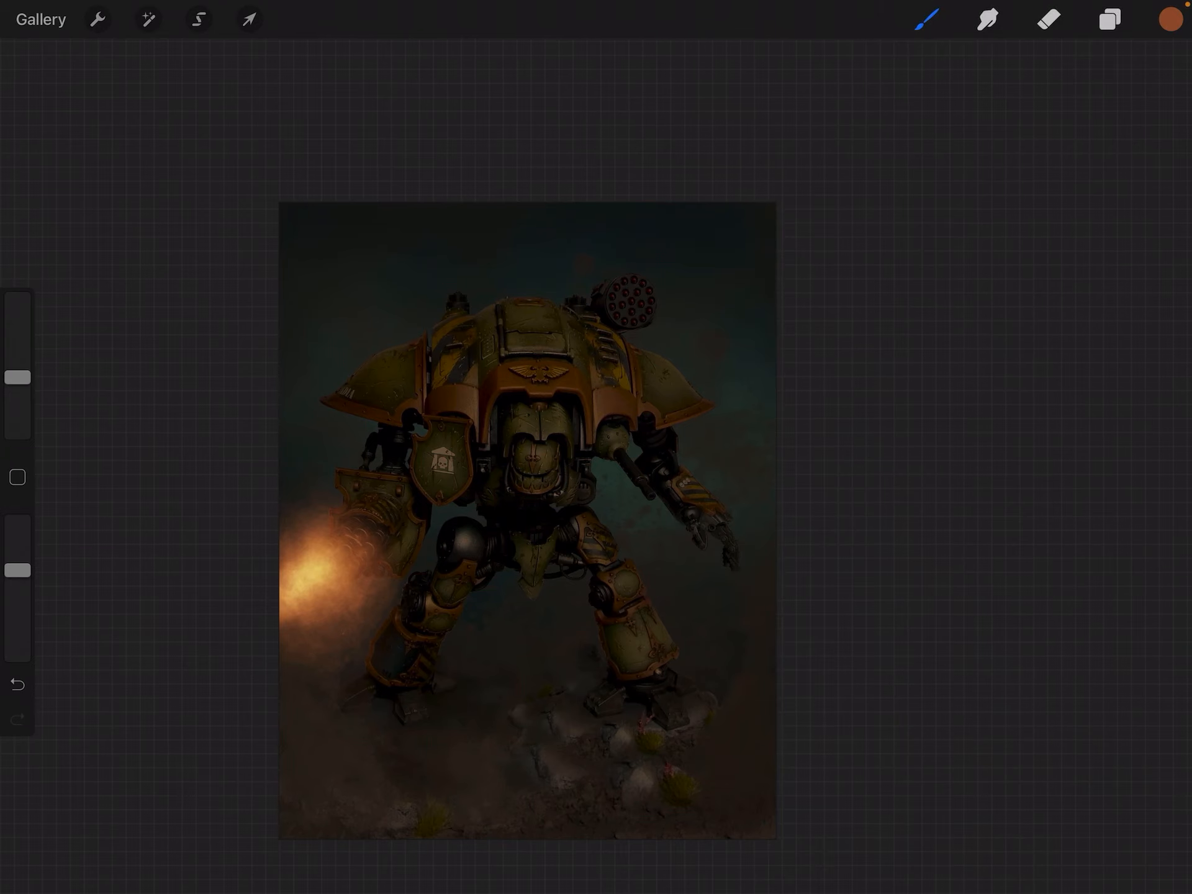
# Step: Pan and enlarge the painting, then show the layer list with Layer 17 active
pyautogui.click(1108, 19)
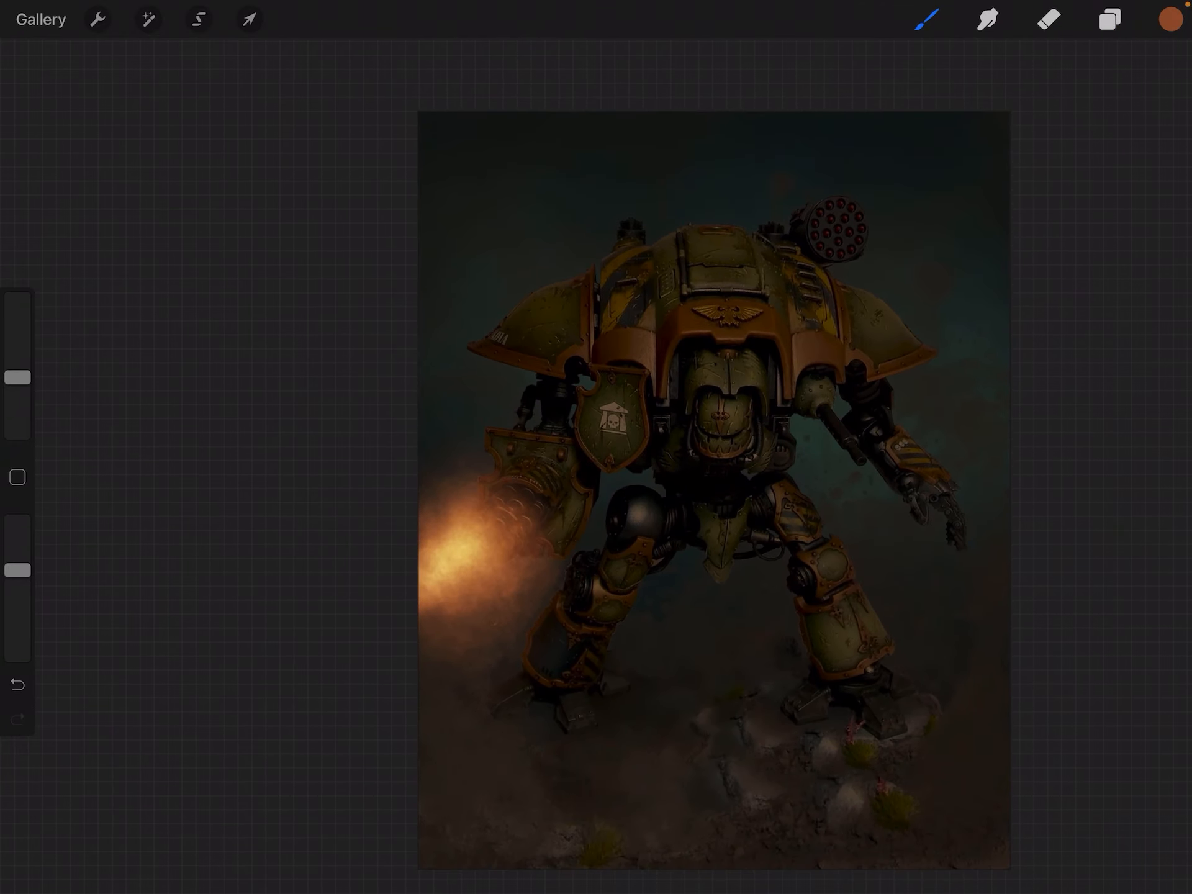
pyautogui.moveTo(517, 528); pyautogui.dragTo(681, 392)
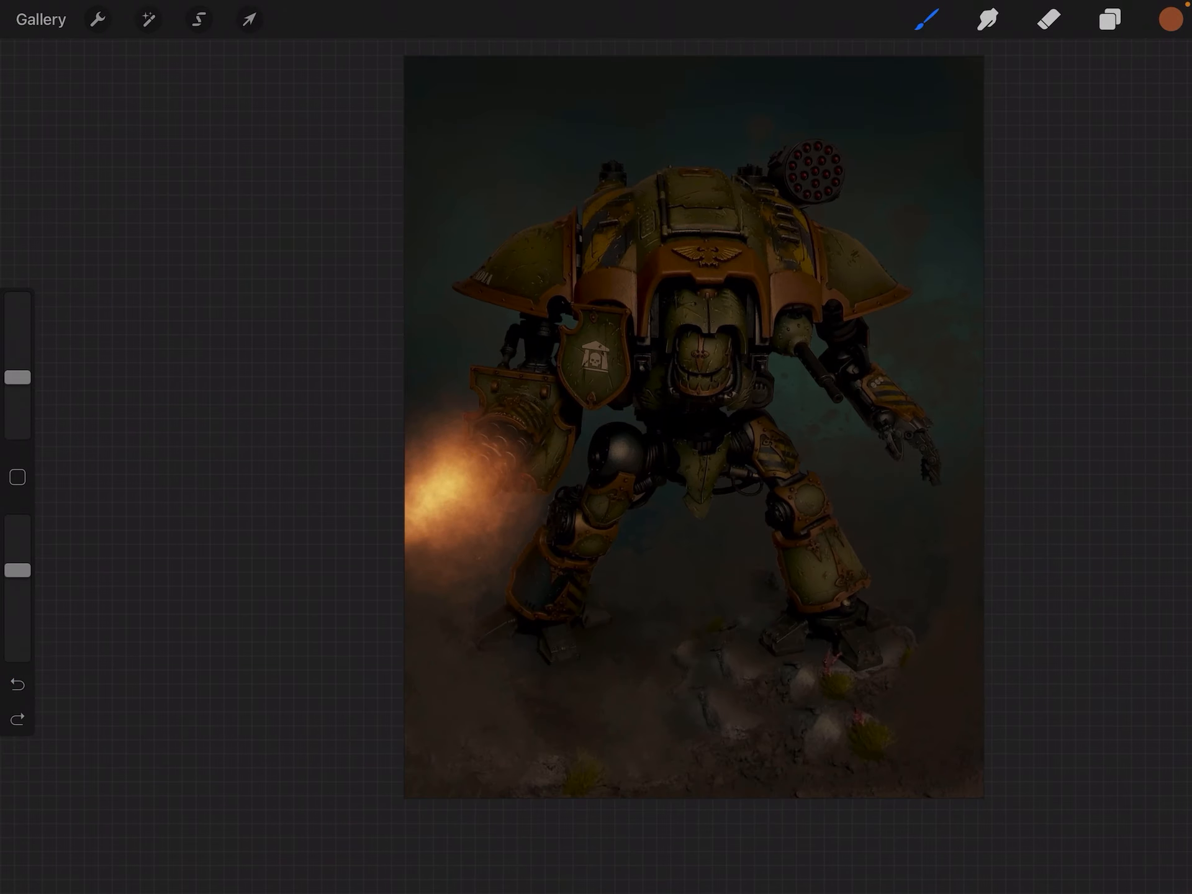
pyautogui.click(1109, 18)
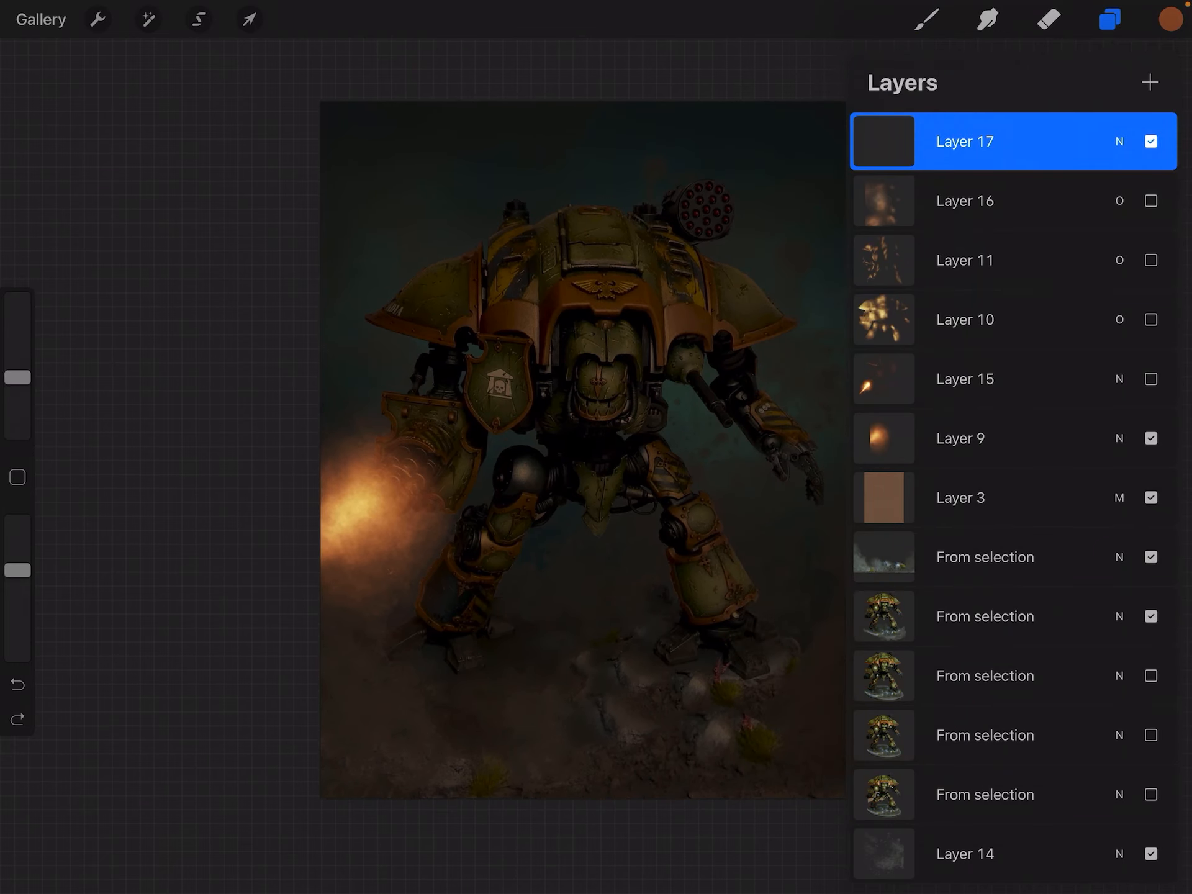
pyautogui.click(983, 616)
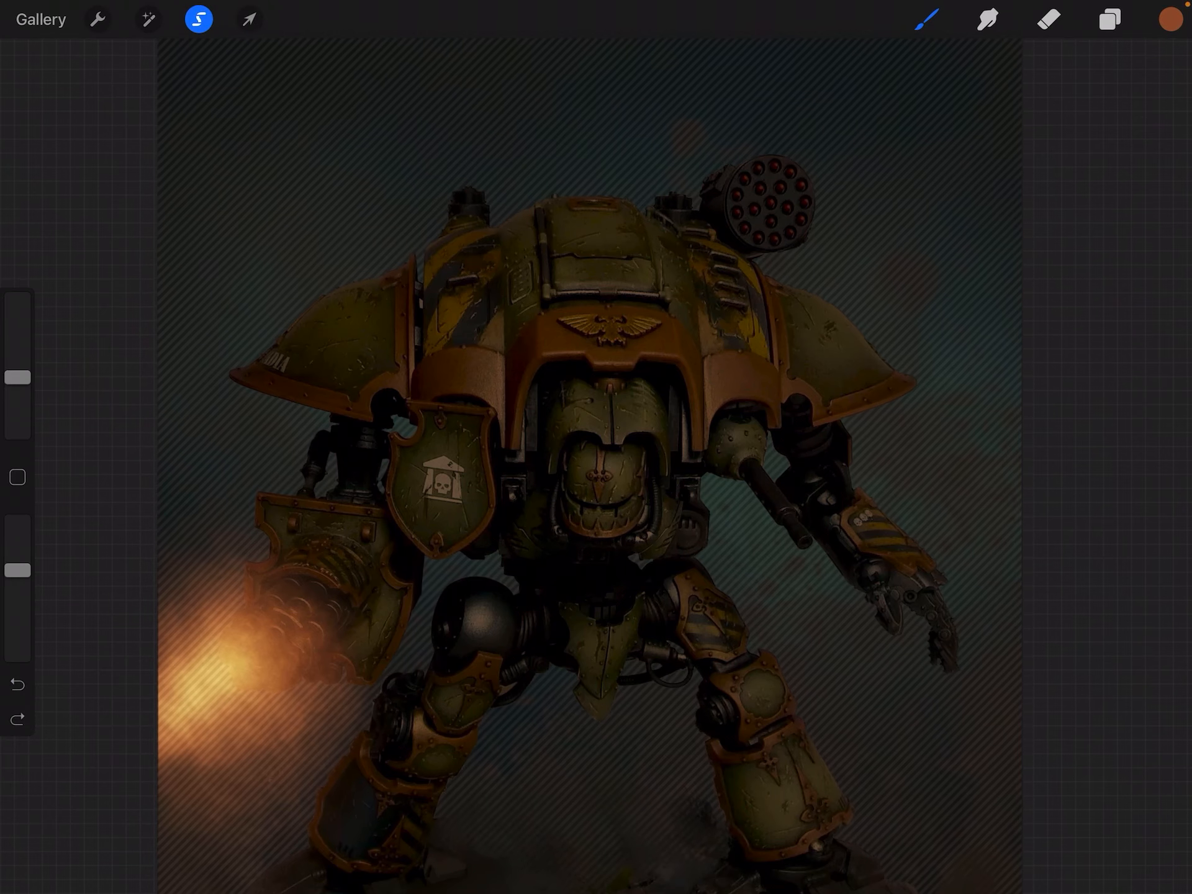
pyautogui.click(1110, 18)
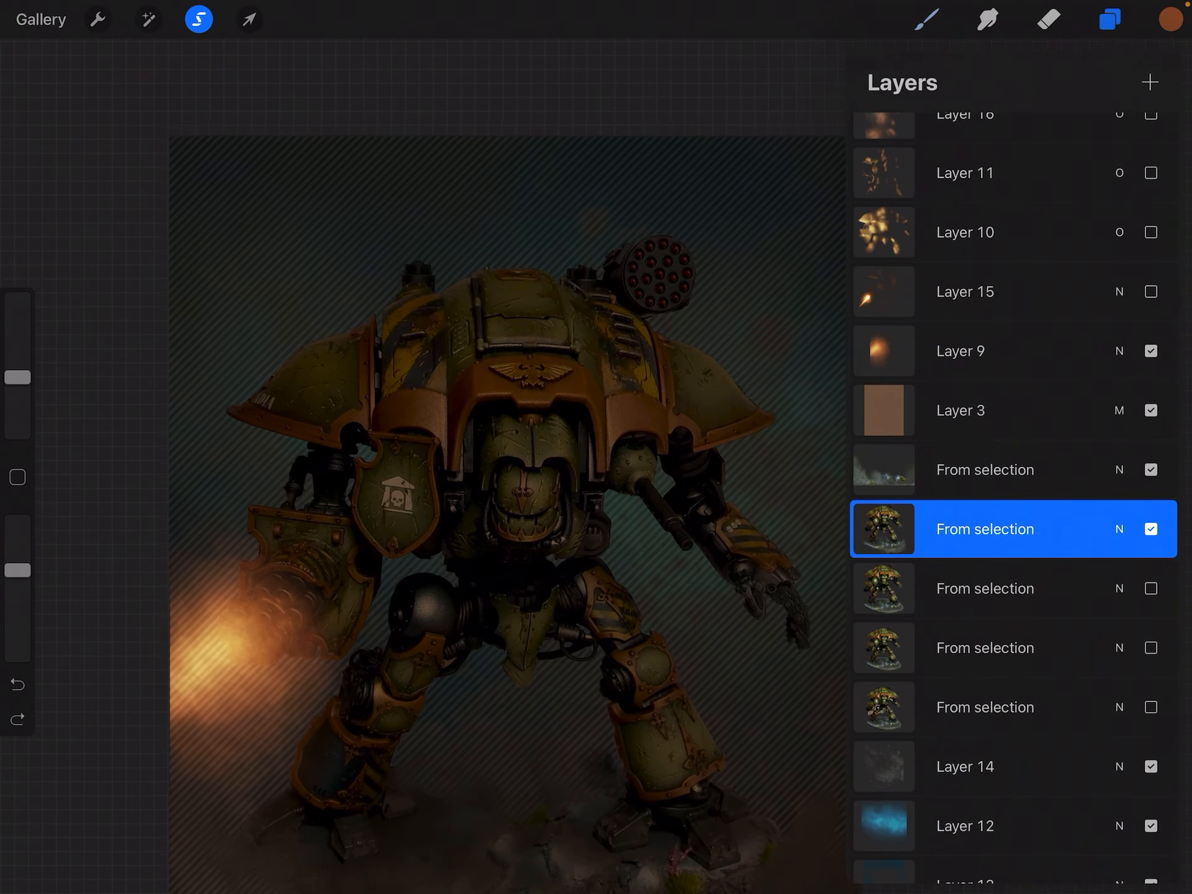
pyautogui.click(197, 20)
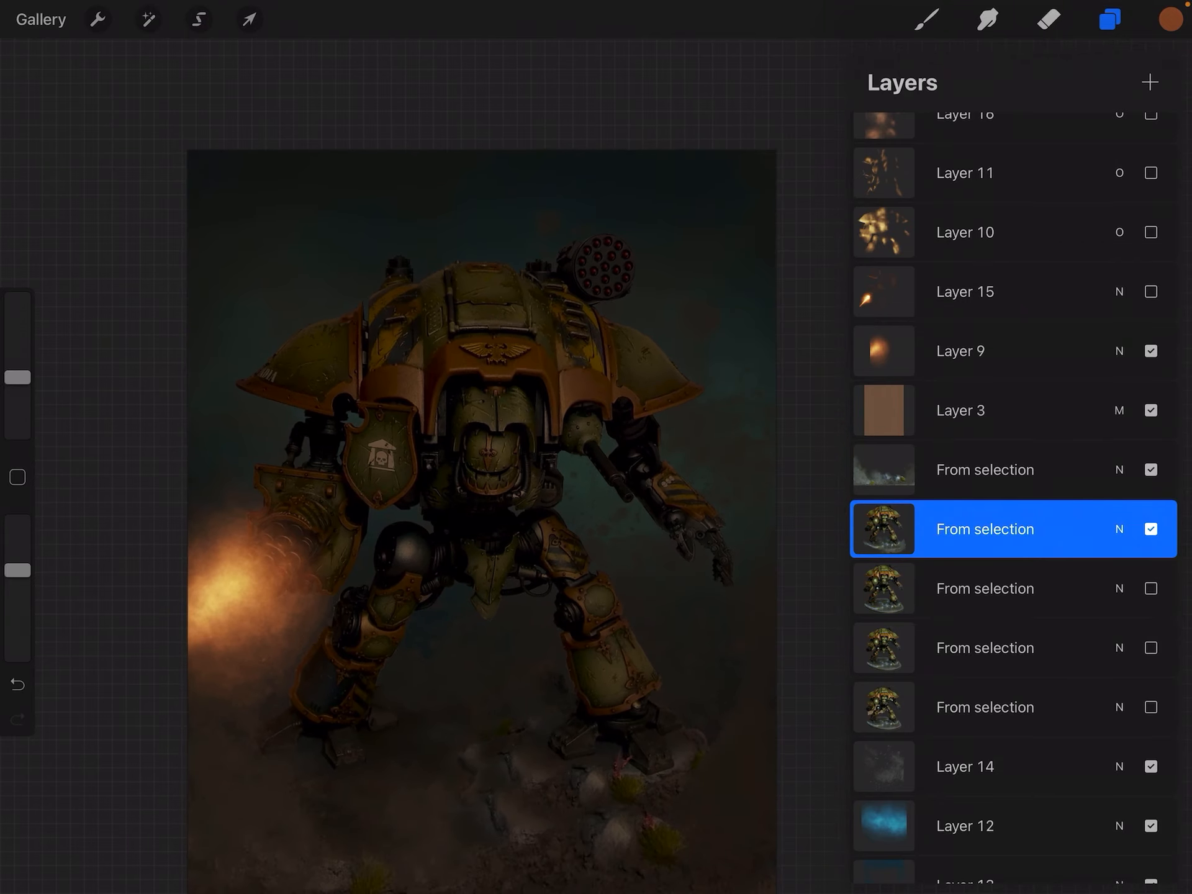
pyautogui.click(964, 232)
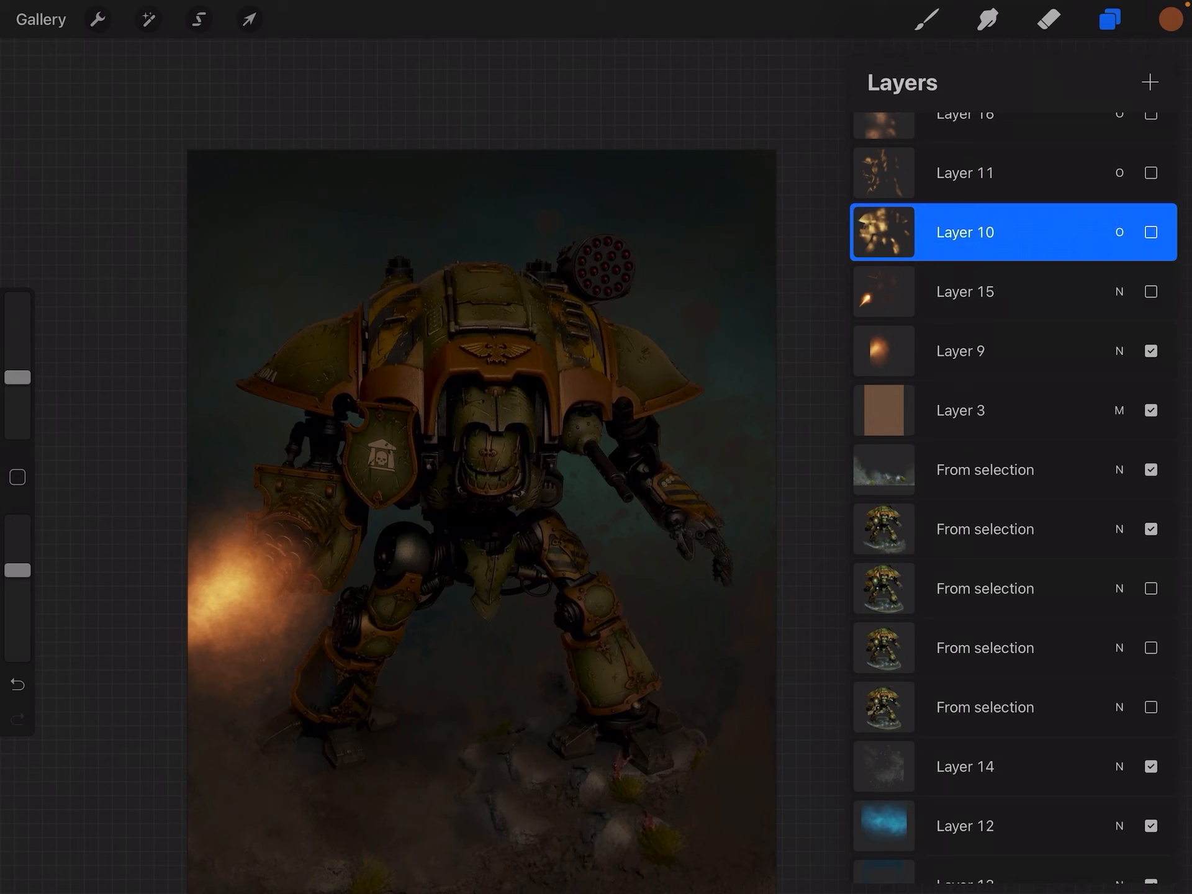
# Step: Toggle Layer 10's sparks off and back on, then hide darkening Layer 3
pyautogui.click(1150, 231)
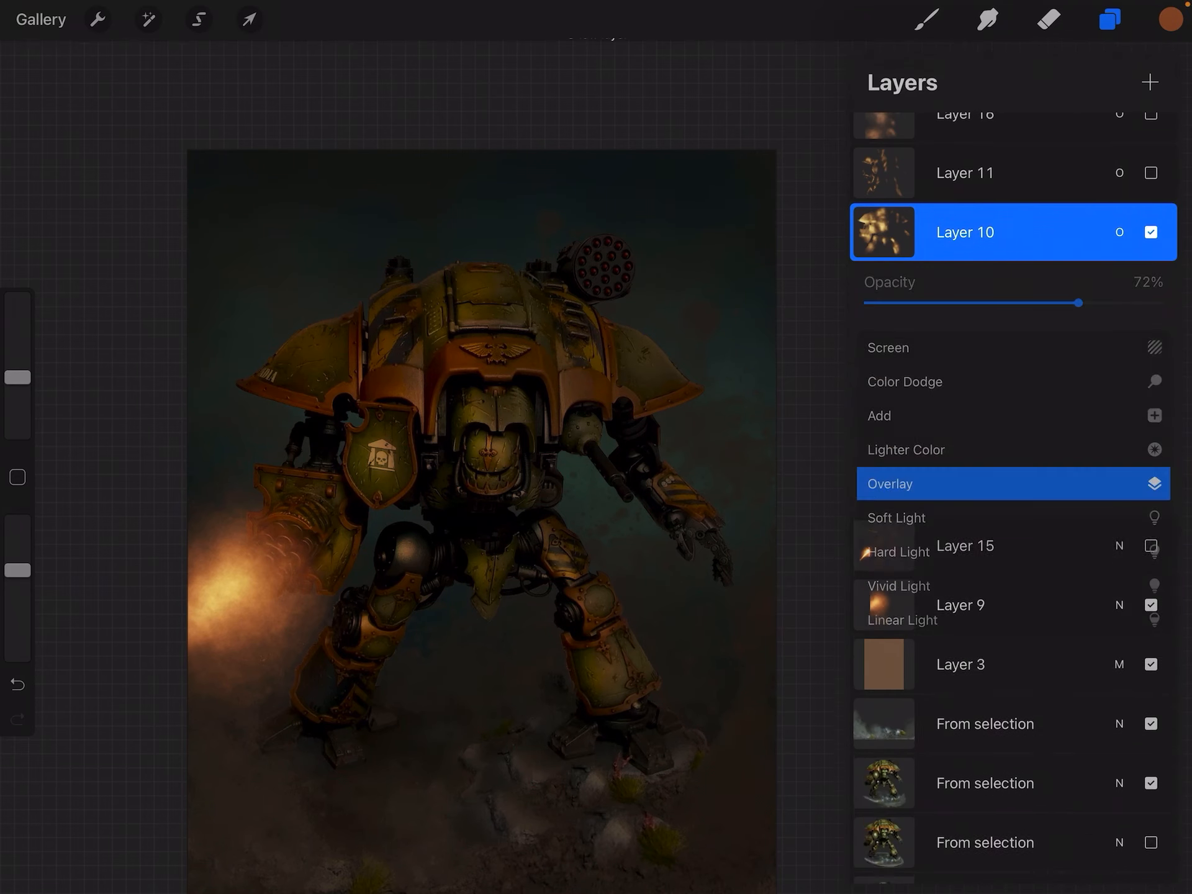
pyautogui.click(1150, 231)
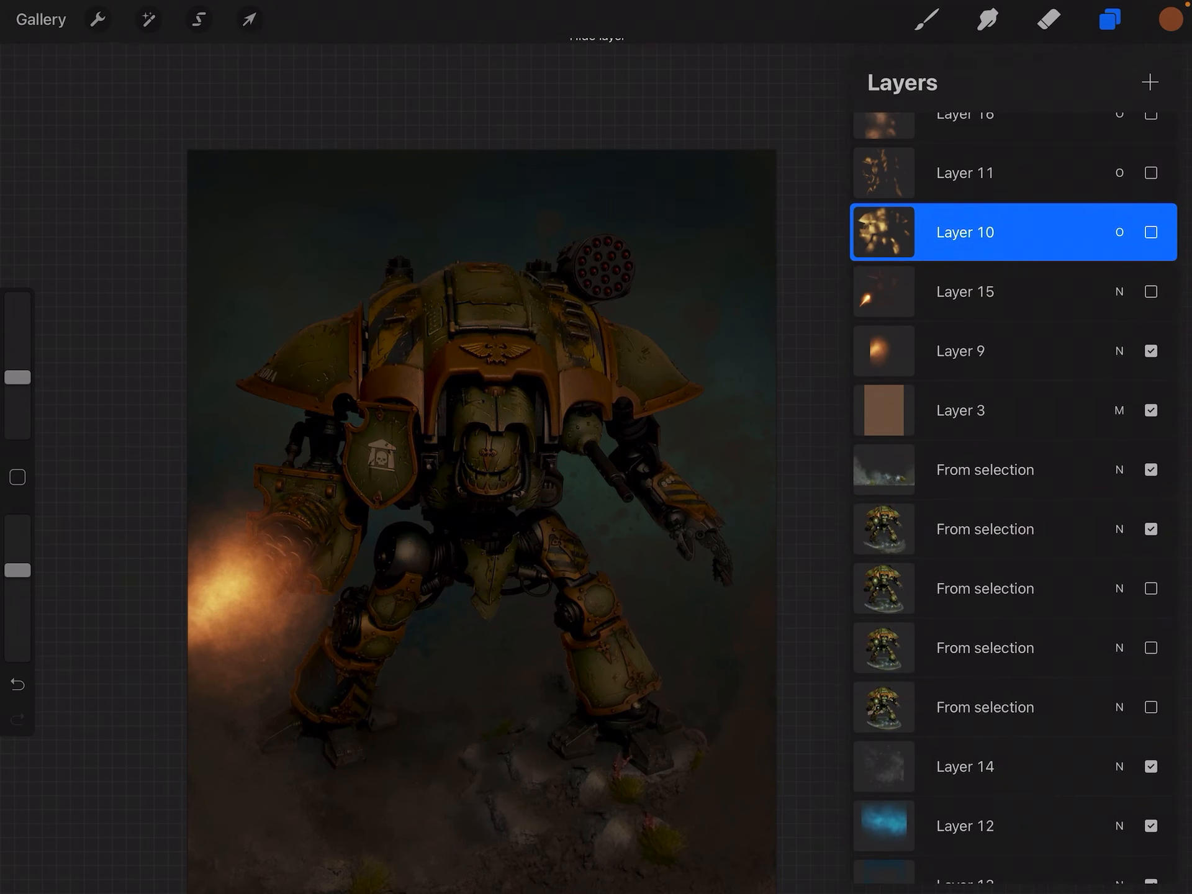
pyautogui.click(1150, 232)
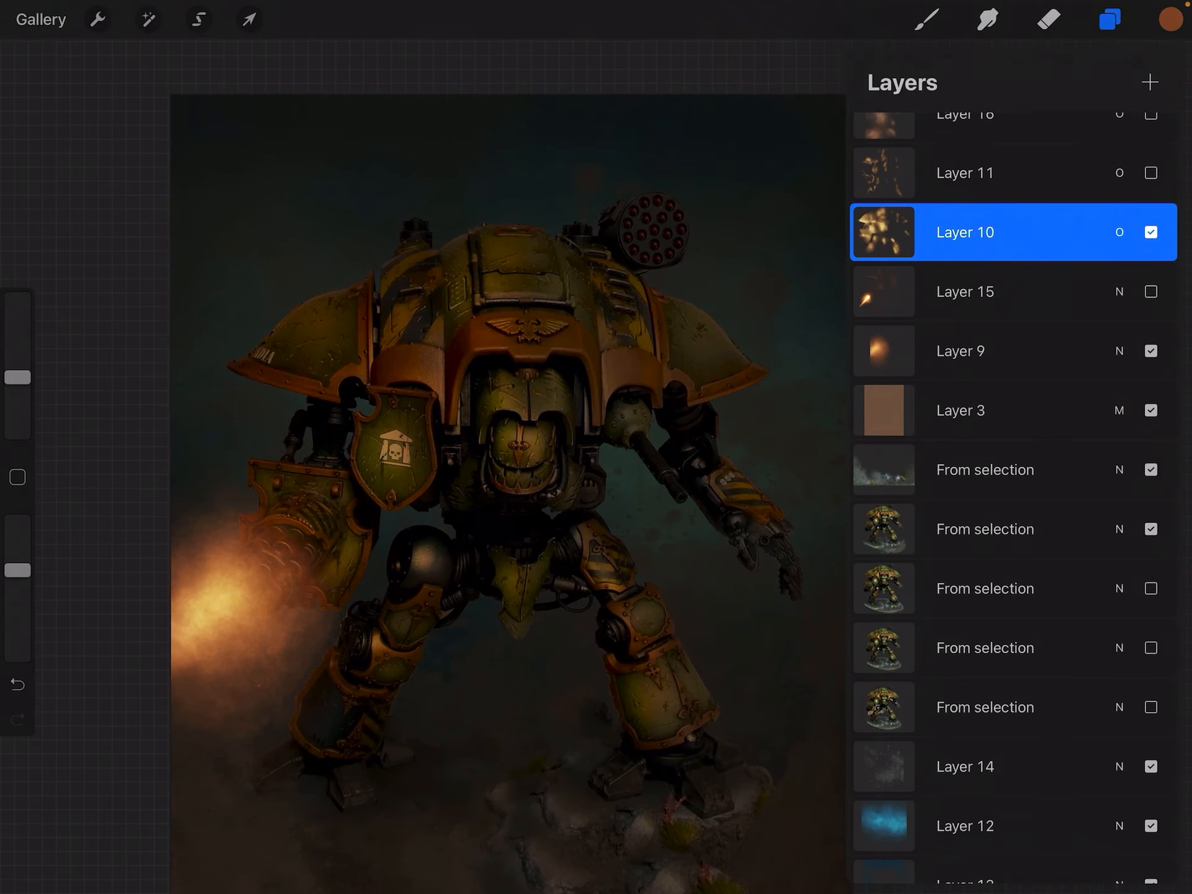
pyautogui.click(1149, 232)
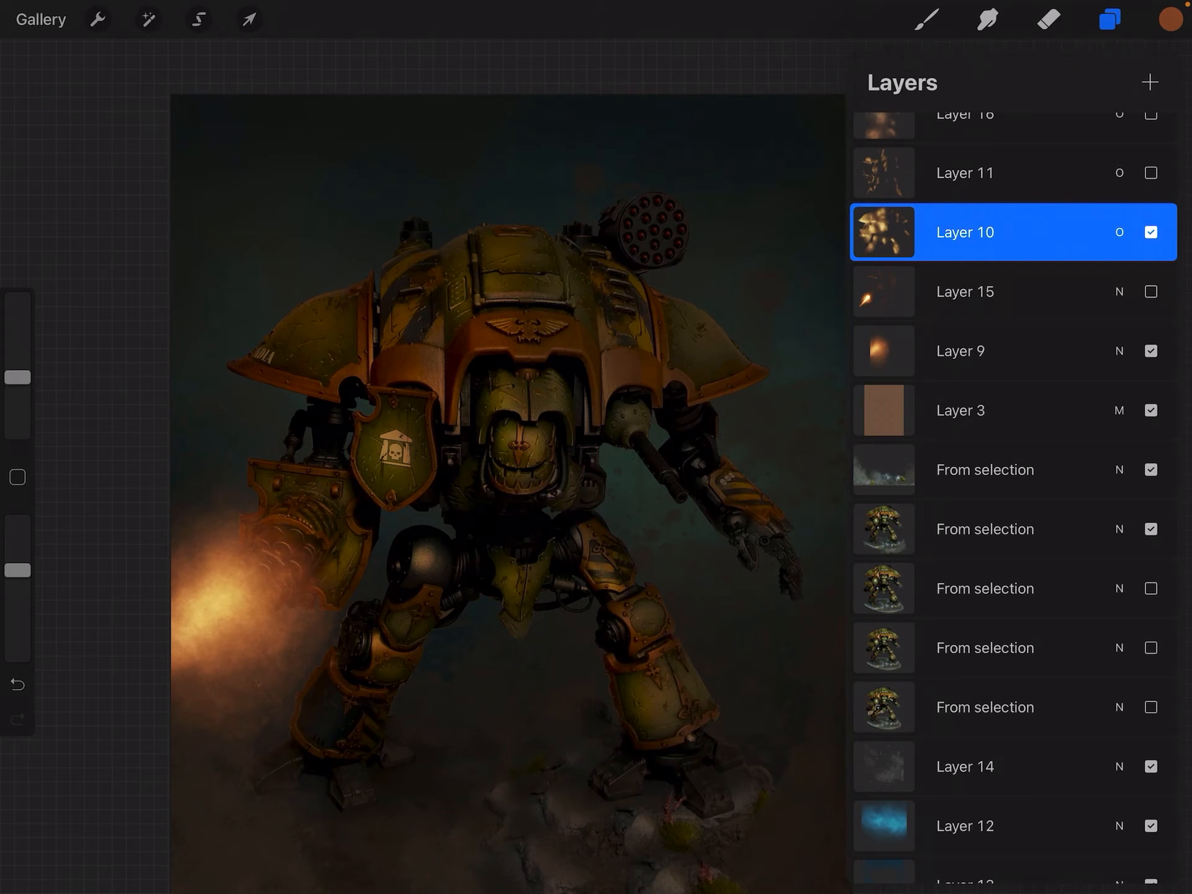
pyautogui.click(1149, 232)
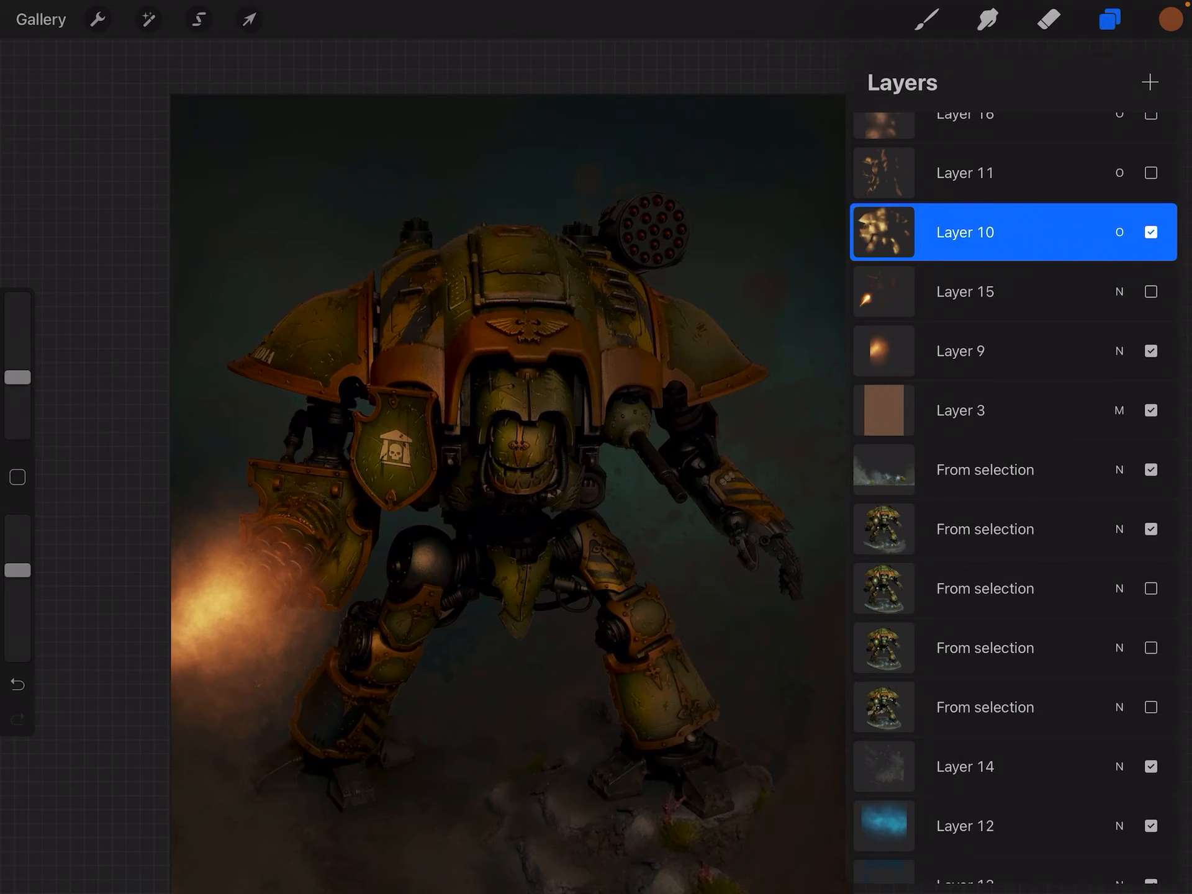
pyautogui.click(1151, 409)
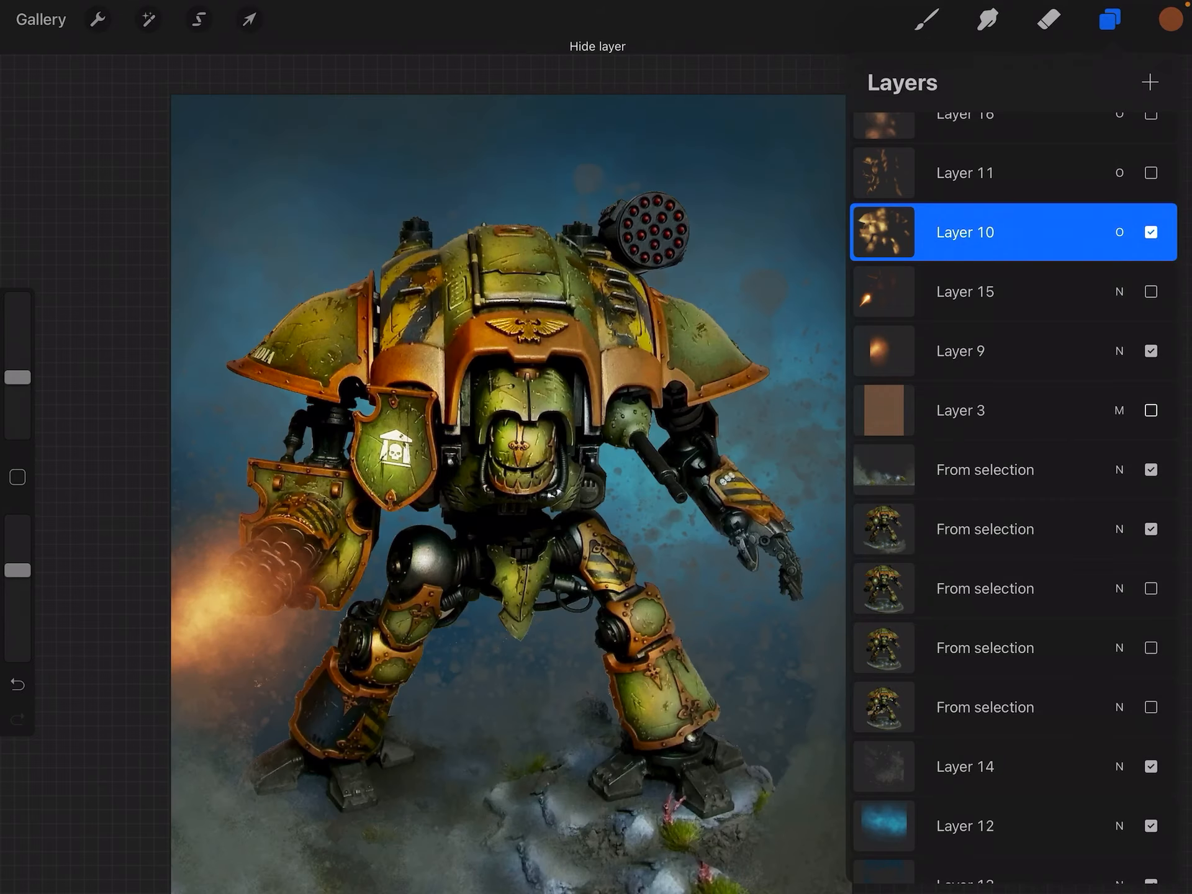
# Step: Re-show darkening Layer 3 with Layer 10 active, and reopen the layer list
pyautogui.click(1150, 410)
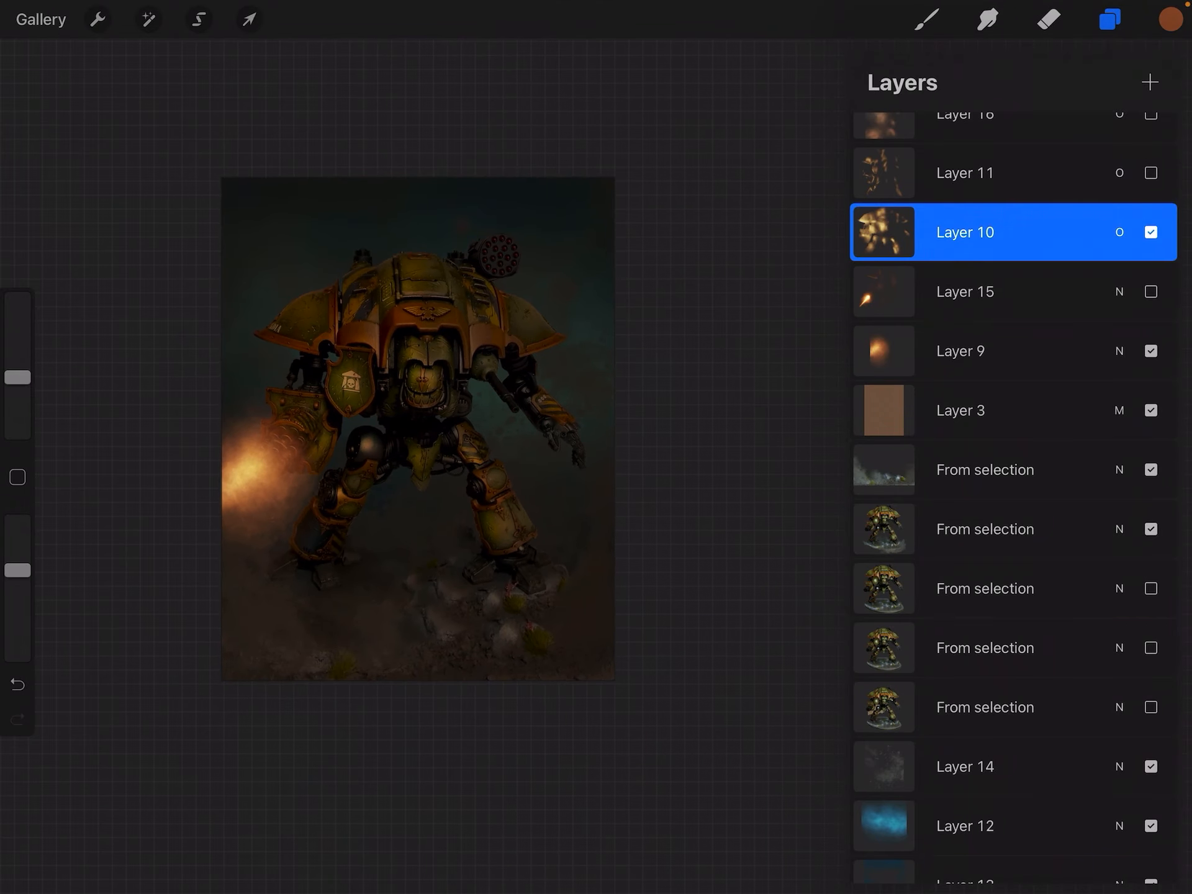
pyautogui.click(1150, 231)
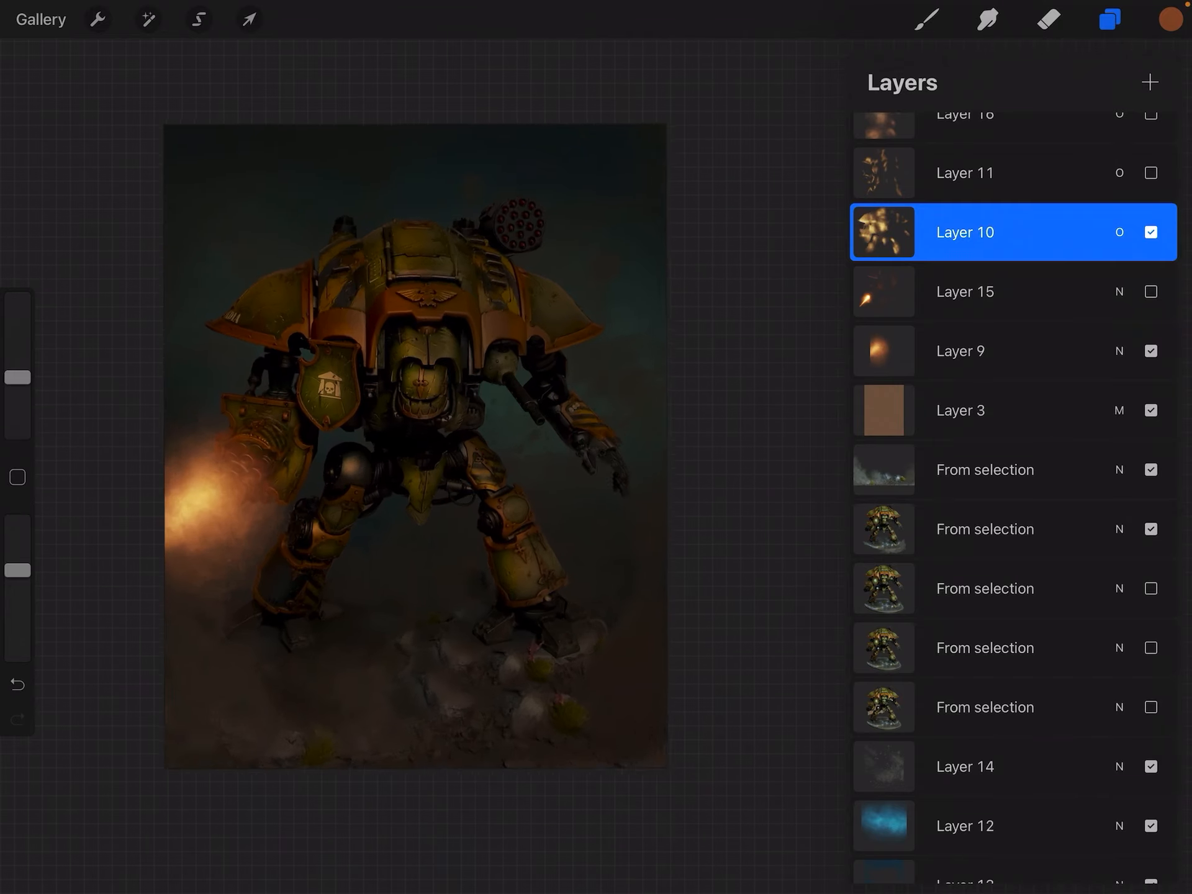
pyautogui.click(1109, 19)
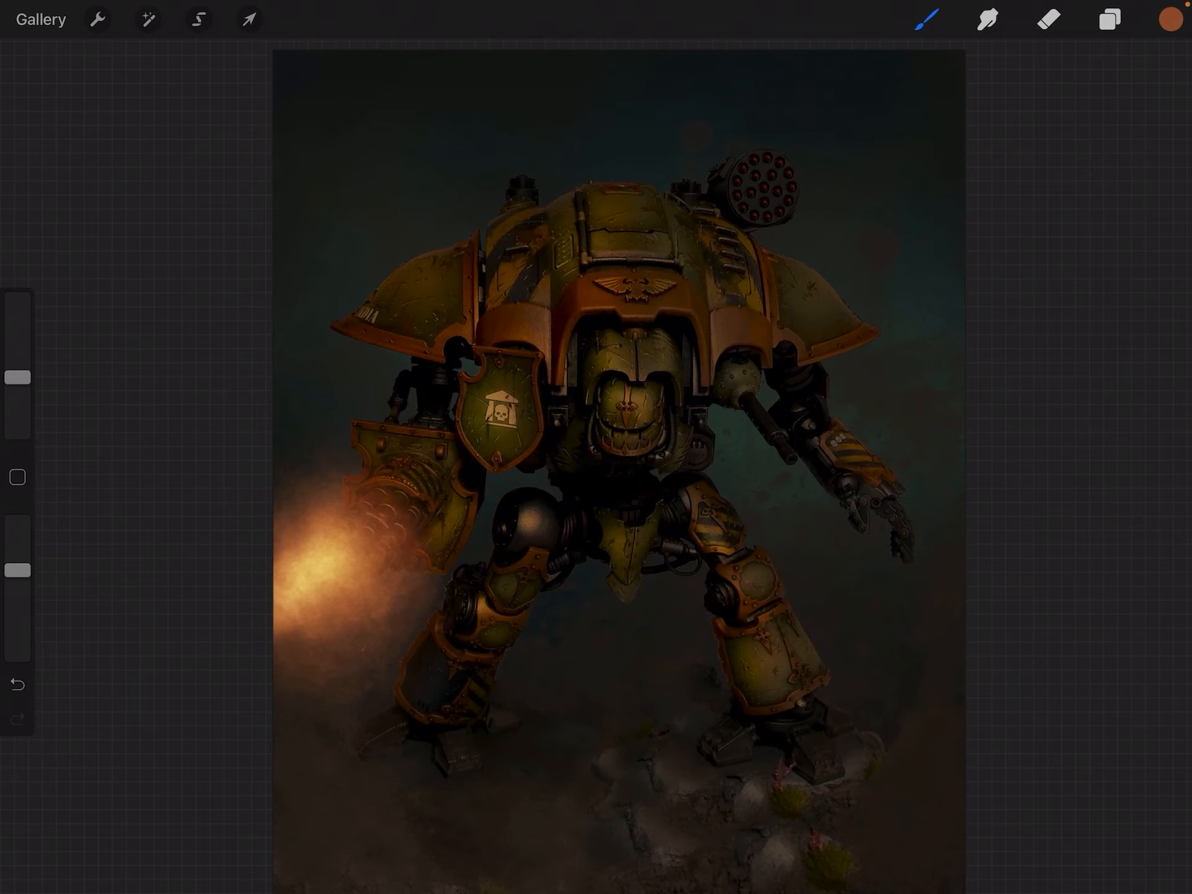
pyautogui.click(1108, 19)
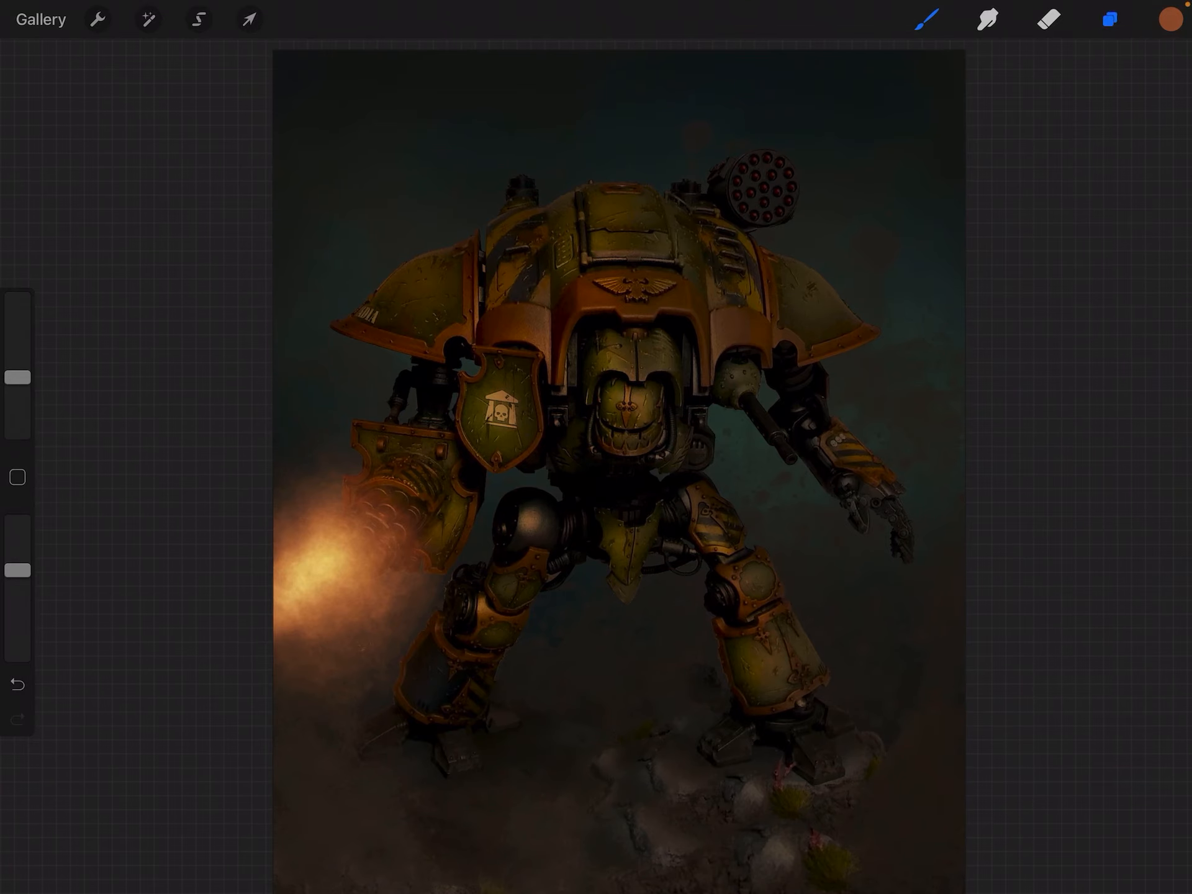
pyautogui.click(1108, 19)
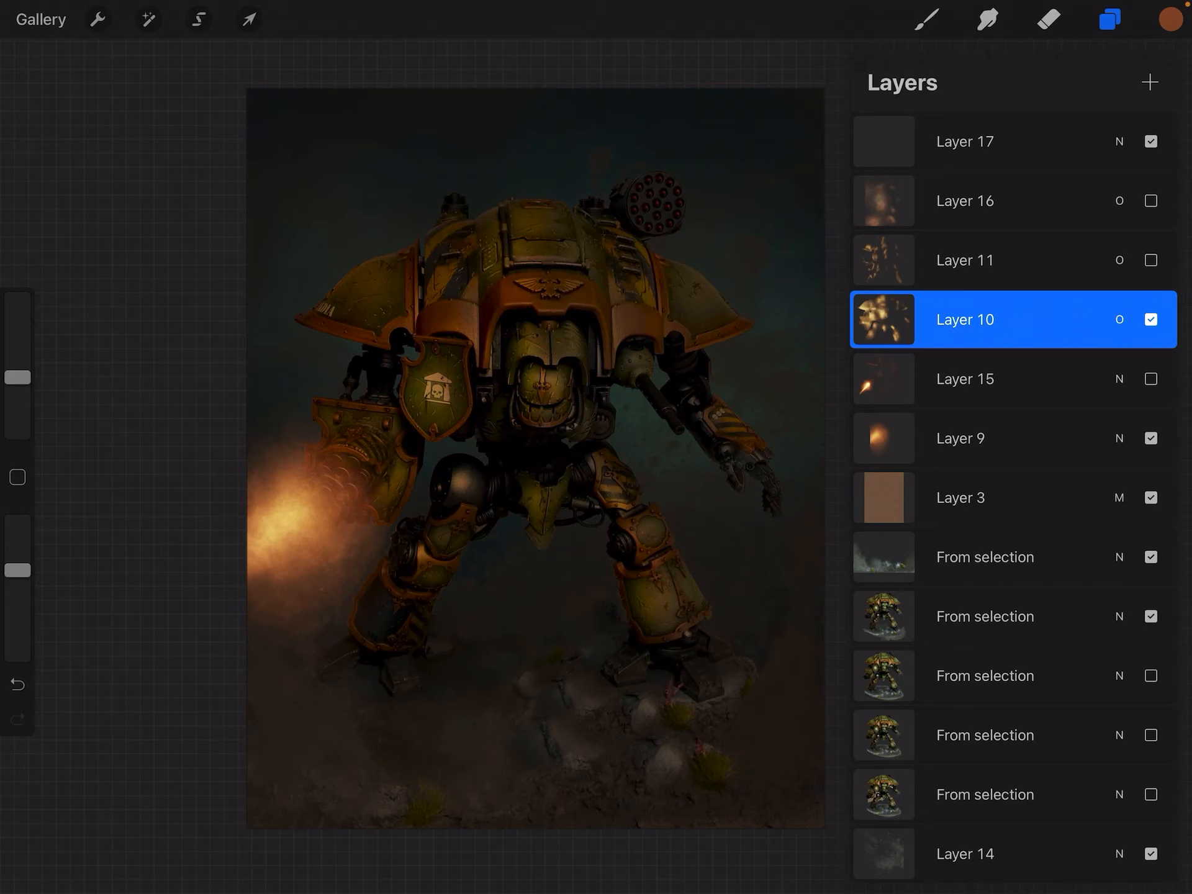
# Step: Toggle Layer 10 and Layer 11 speckle glows on and off, ending with both shown
pyautogui.click(1150, 260)
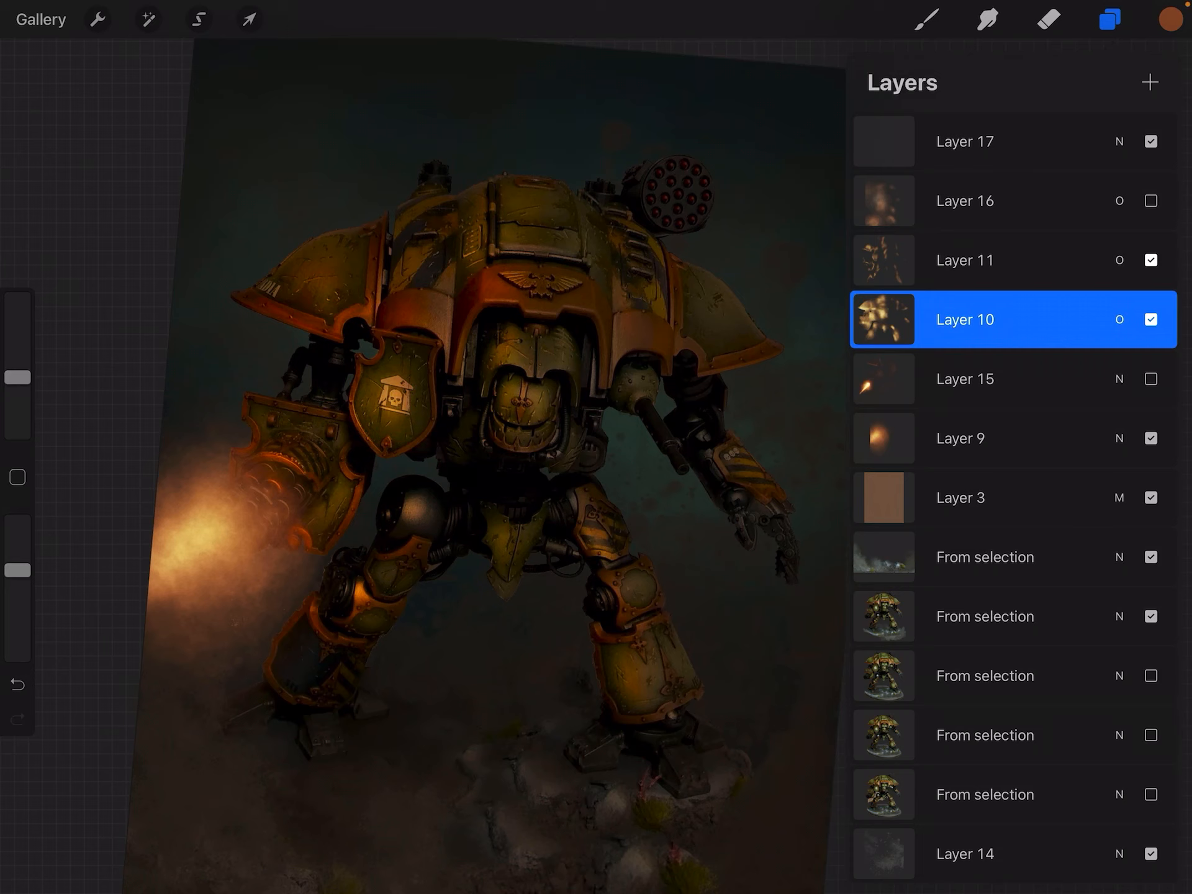
pyautogui.click(1149, 319)
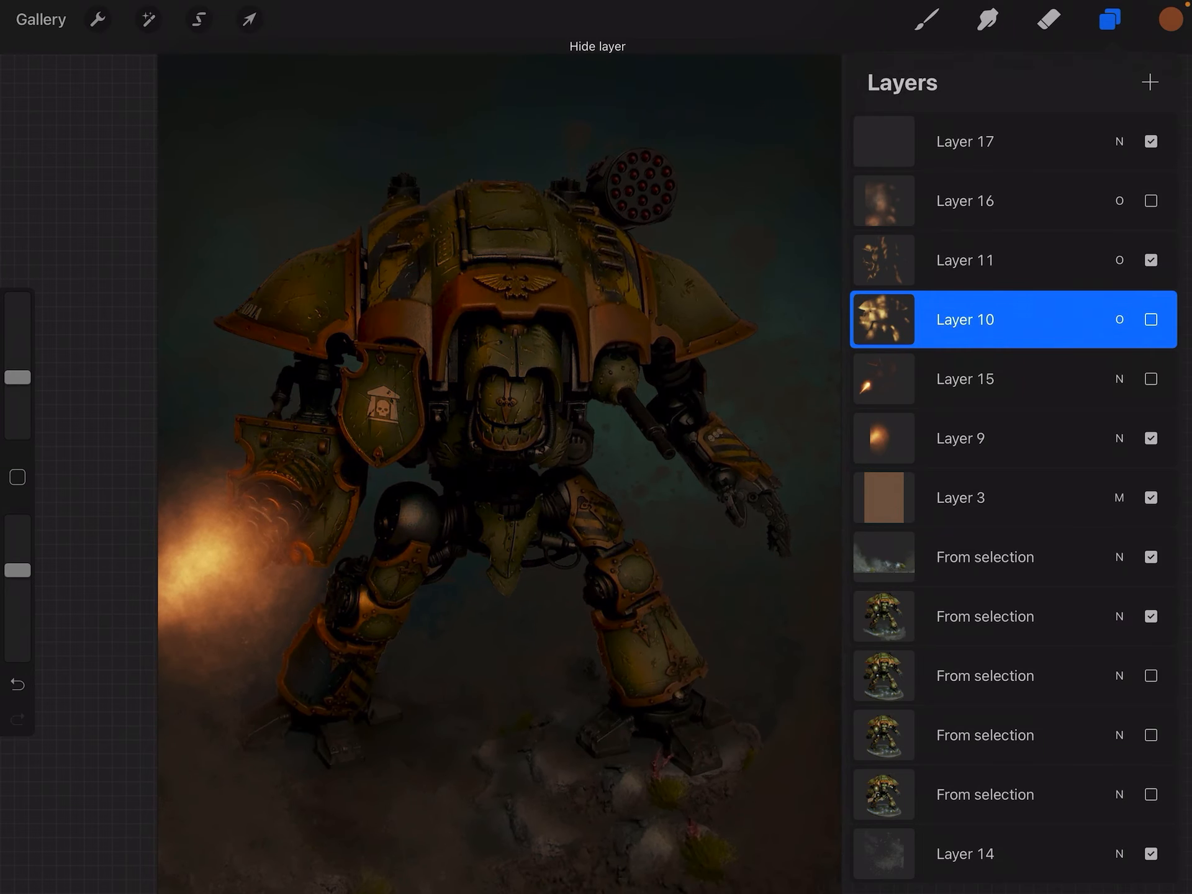
pyautogui.click(1151, 260)
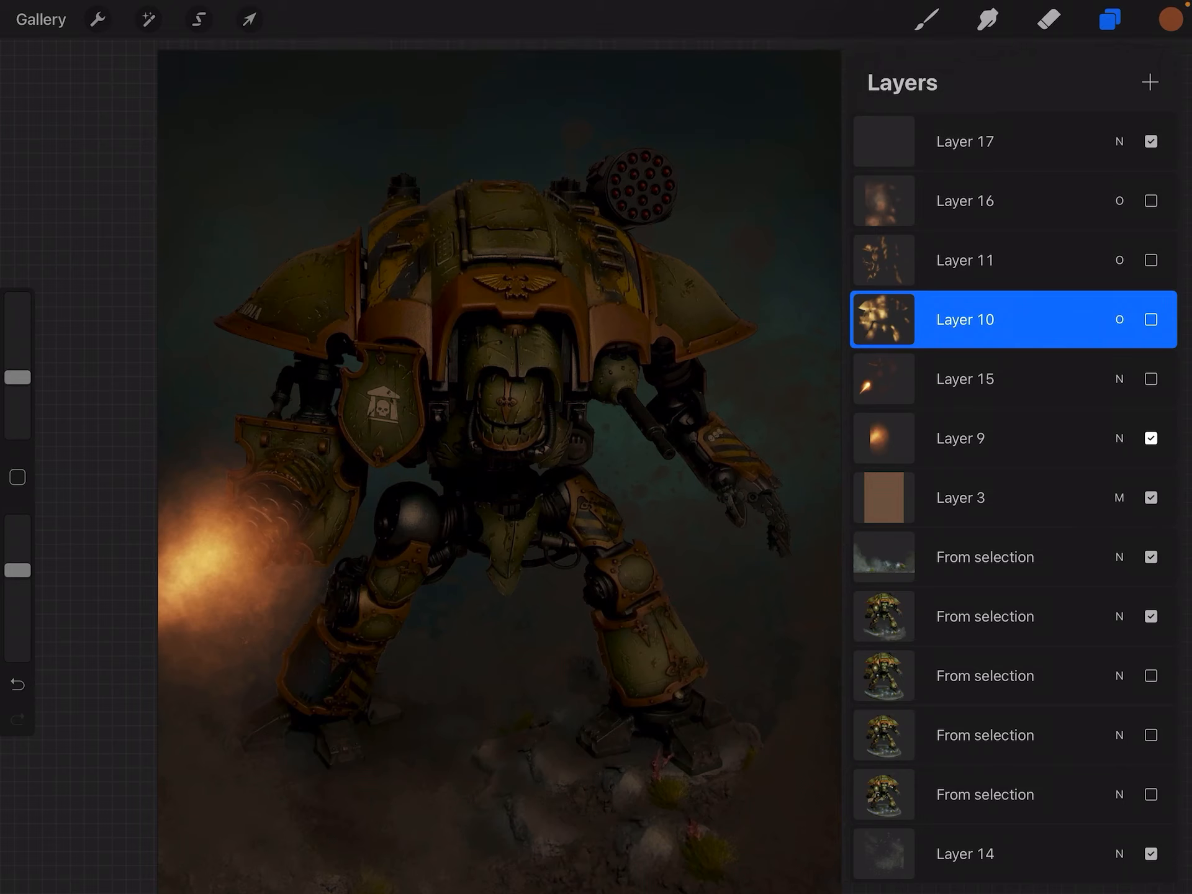
pyautogui.click(1149, 318)
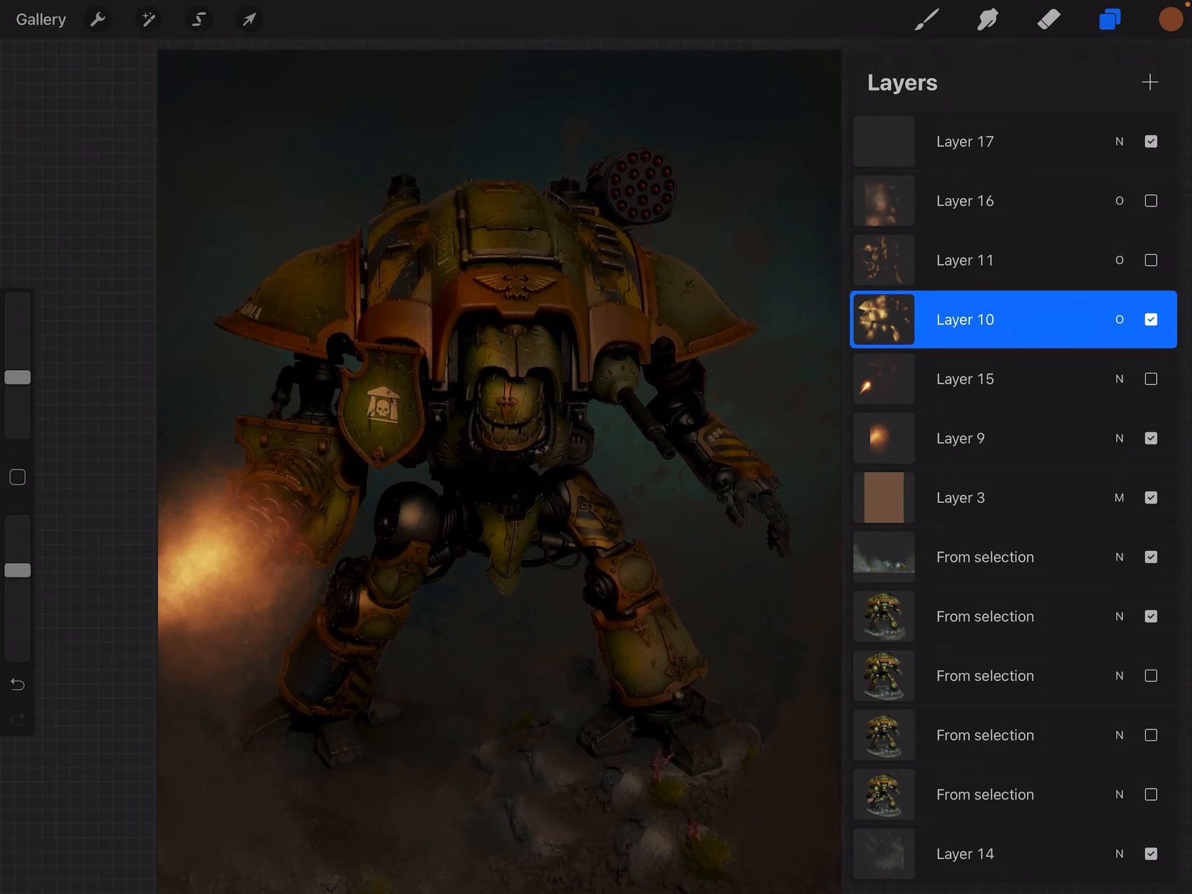
pyautogui.click(1150, 259)
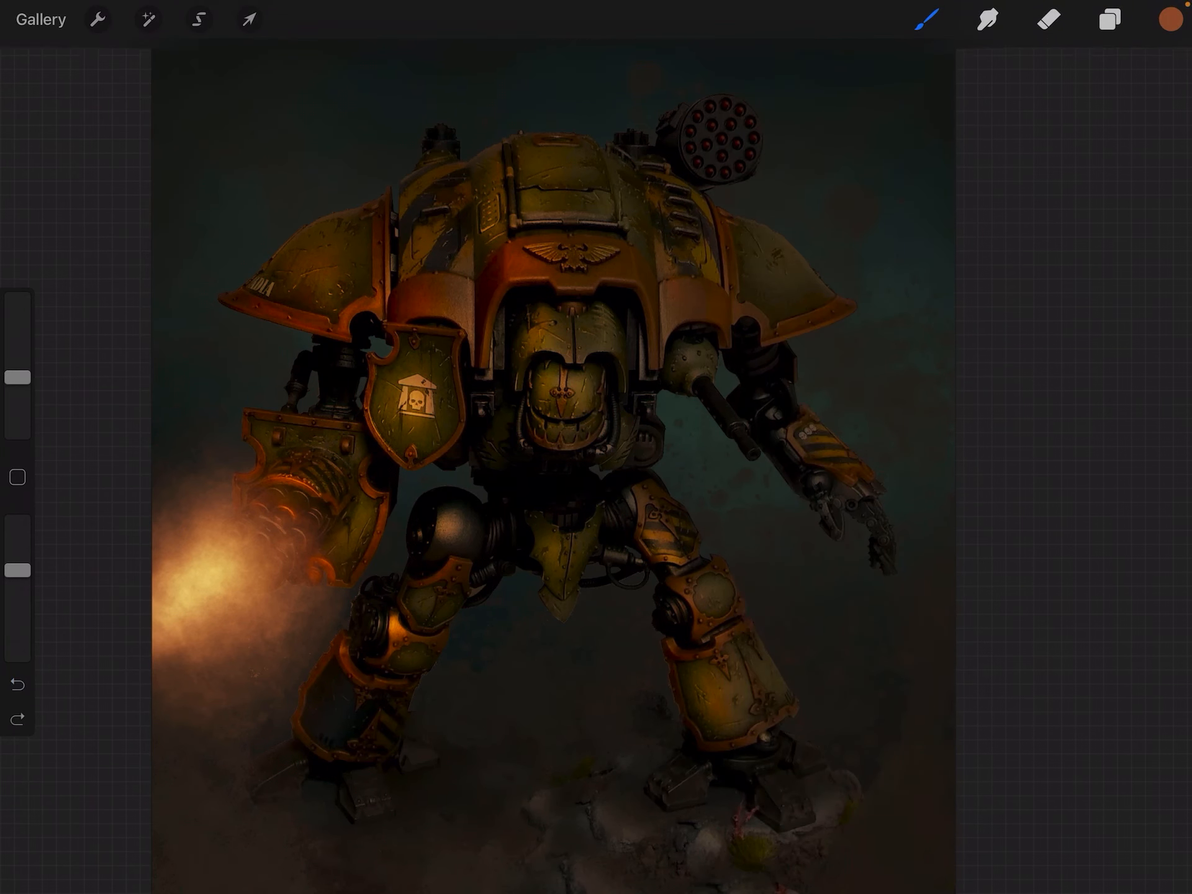
pyautogui.click(1110, 20)
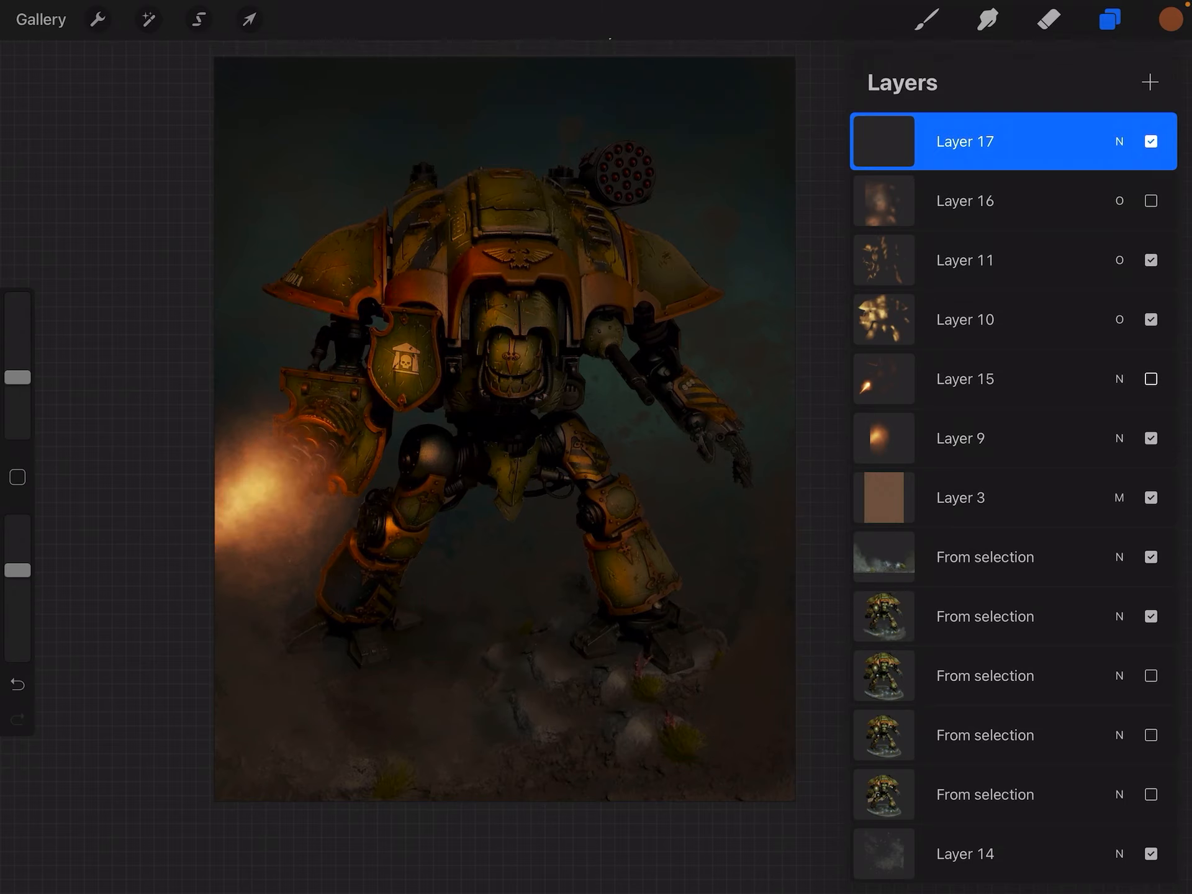
# Step: Make Layer 15 visible to add the orange muzzle-flash streak at the gatling gun
pyautogui.click(1149, 378)
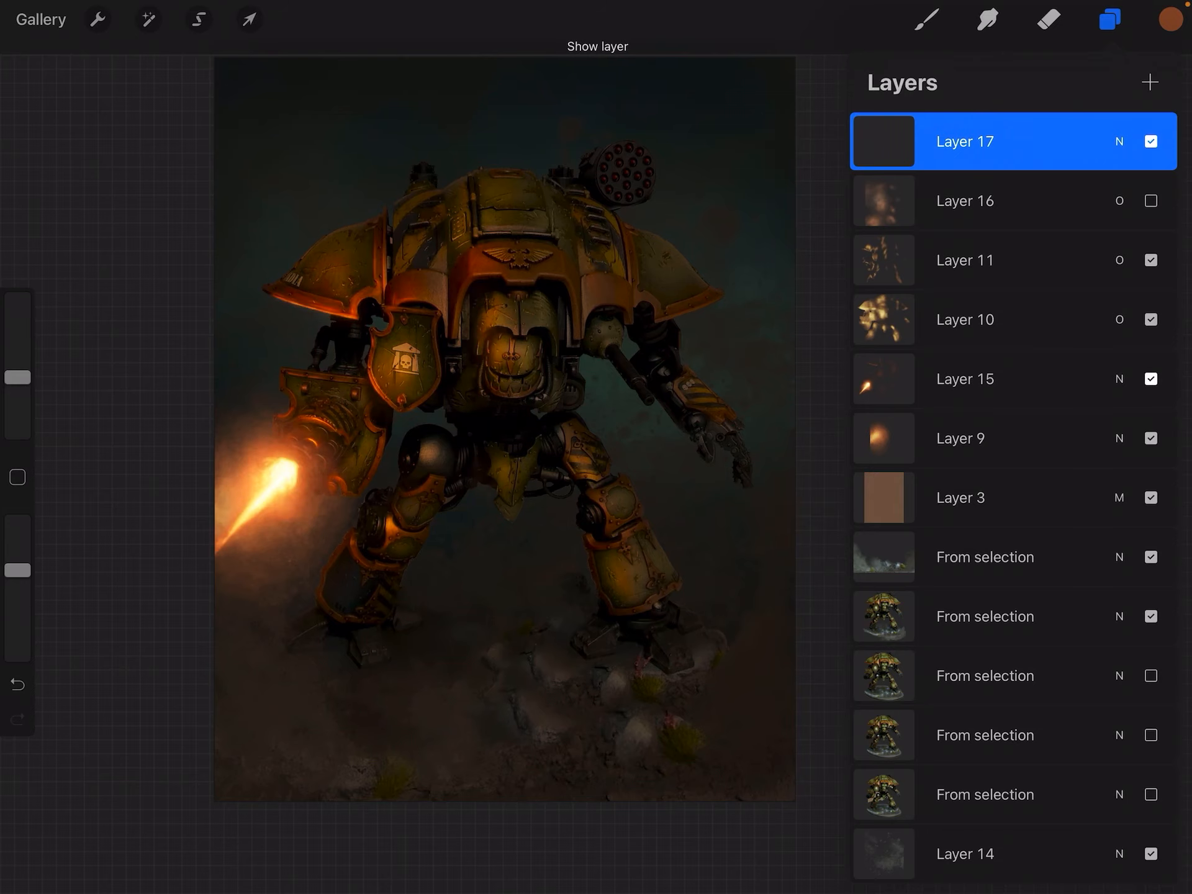
pyautogui.click(1150, 378)
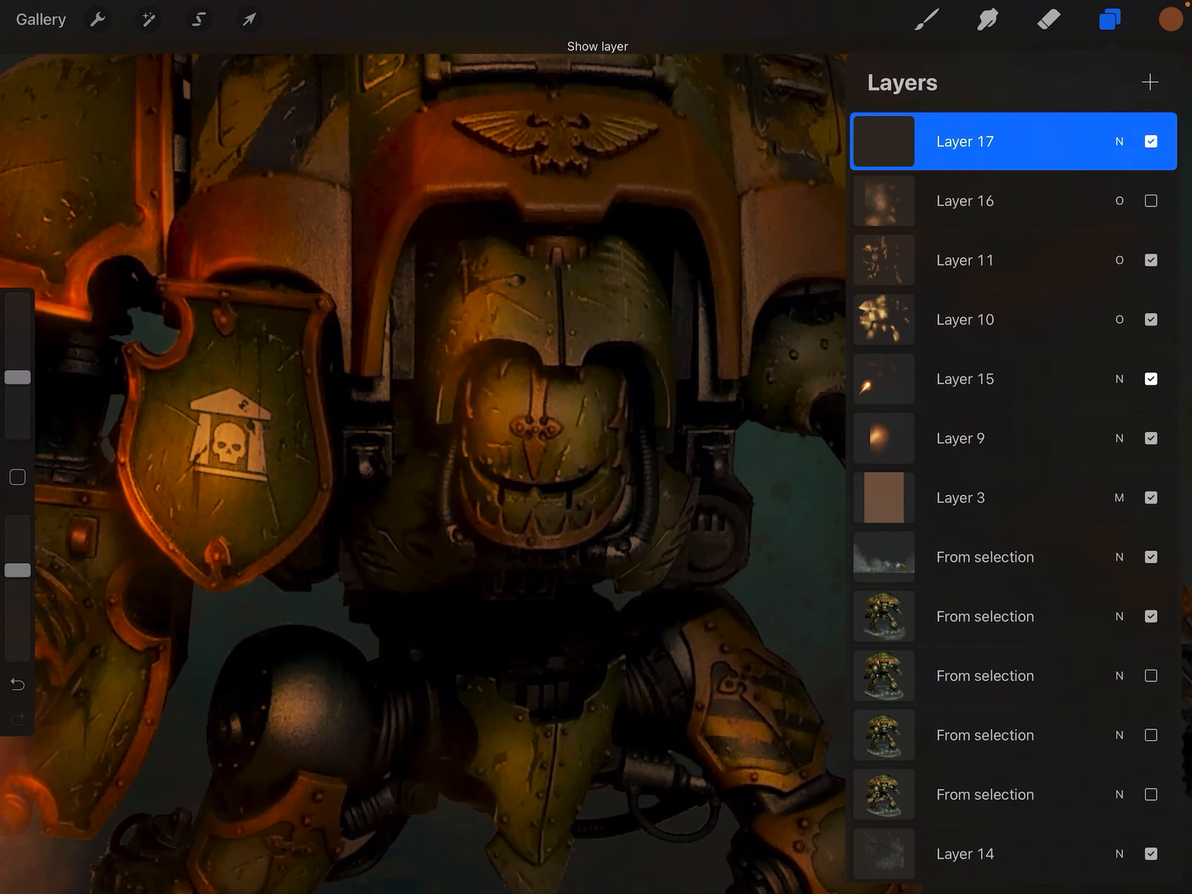
# Step: Erase excess orange glow from Layer 17 around the armour plate rims
pyautogui.click(1048, 21)
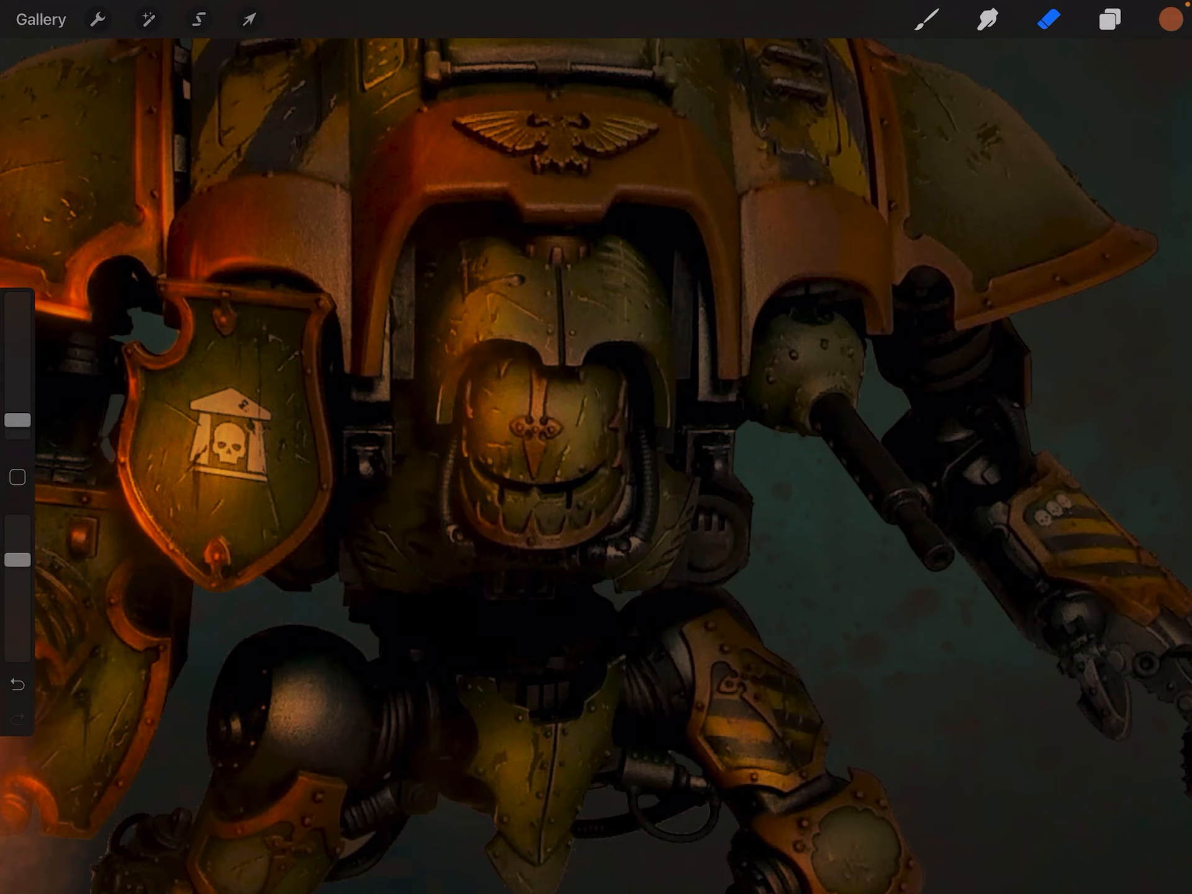
pyautogui.click(1109, 19)
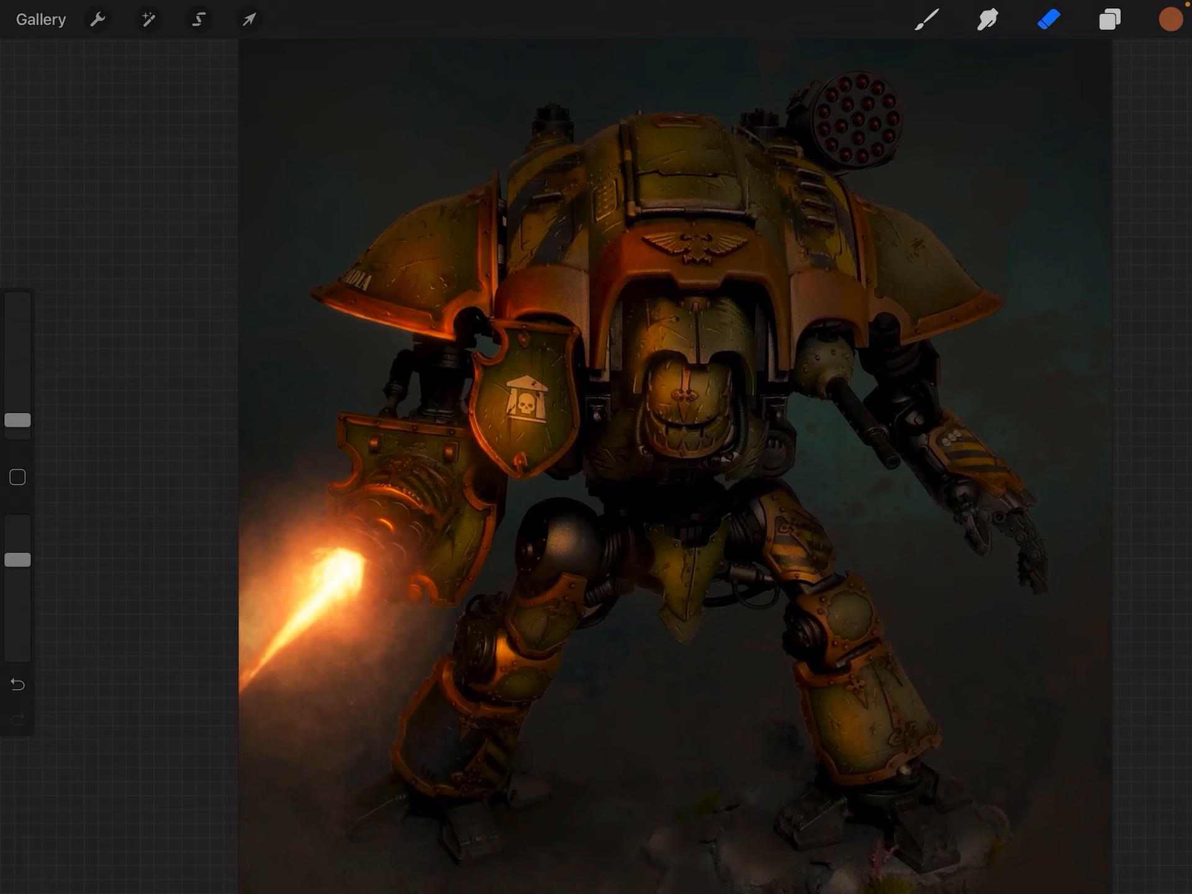
pyautogui.click(1109, 20)
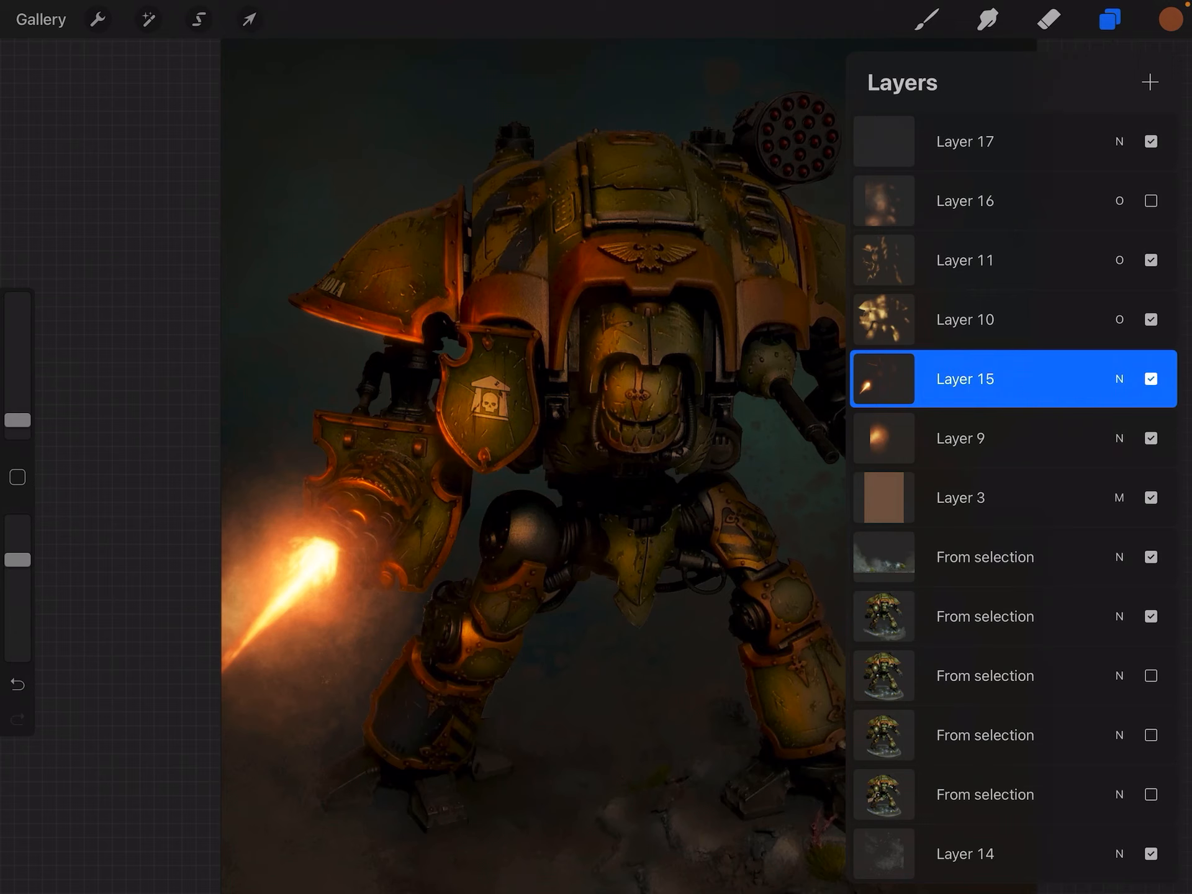
pyautogui.click(1108, 19)
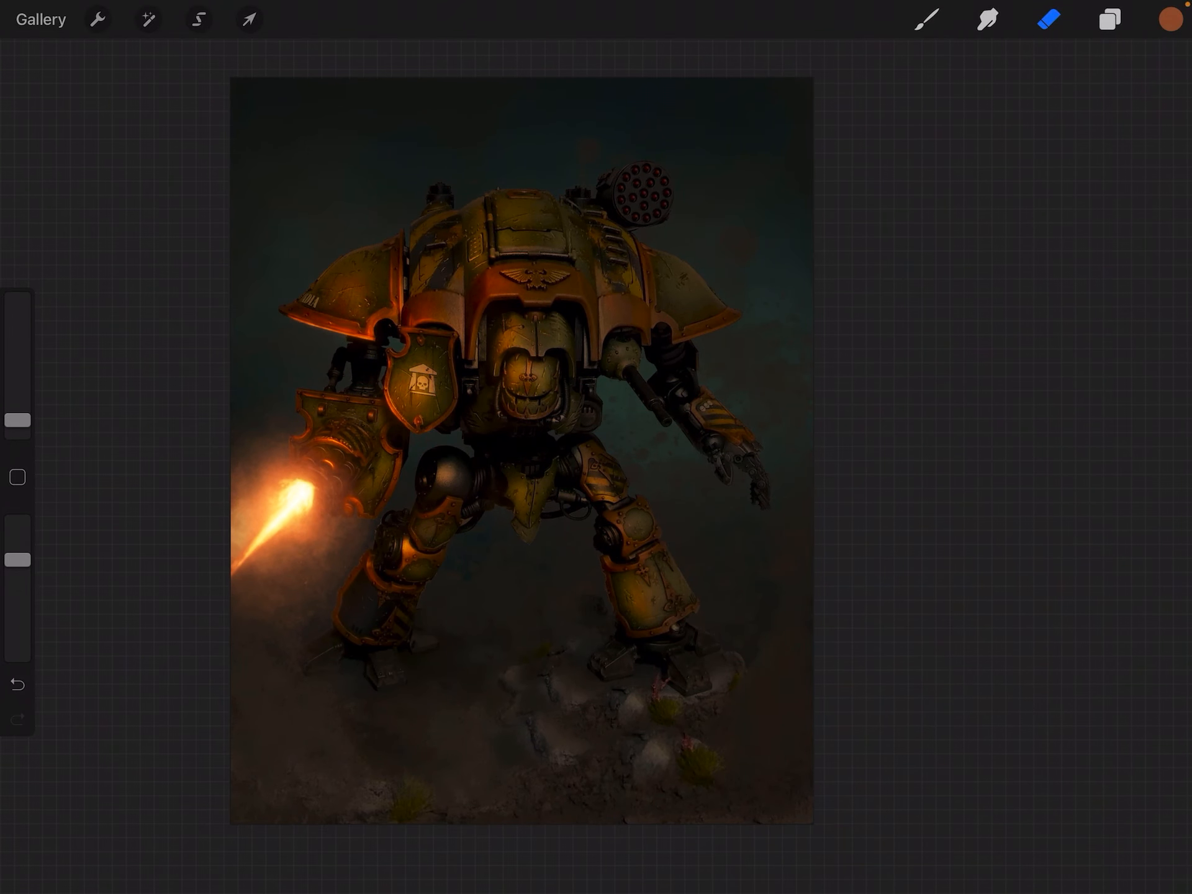
pyautogui.click(1110, 19)
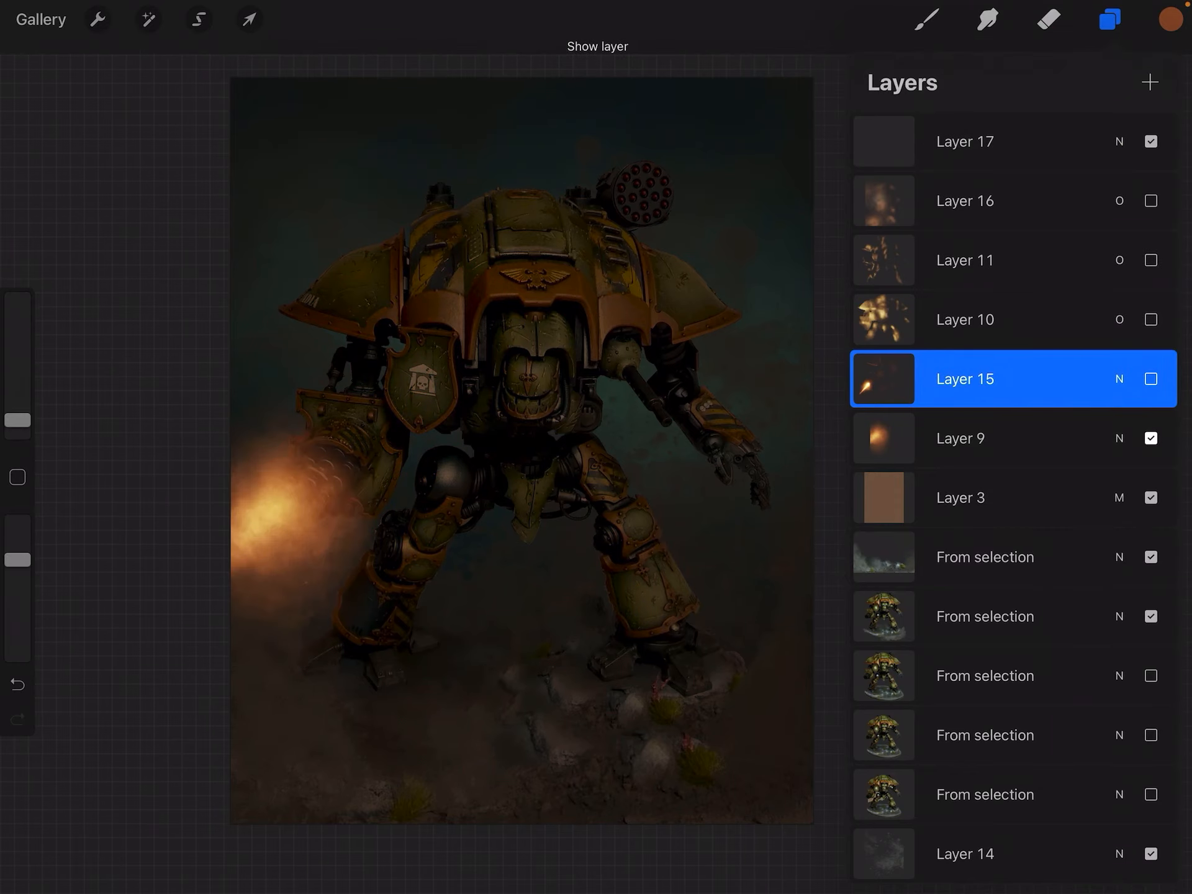
pyautogui.click(1149, 260)
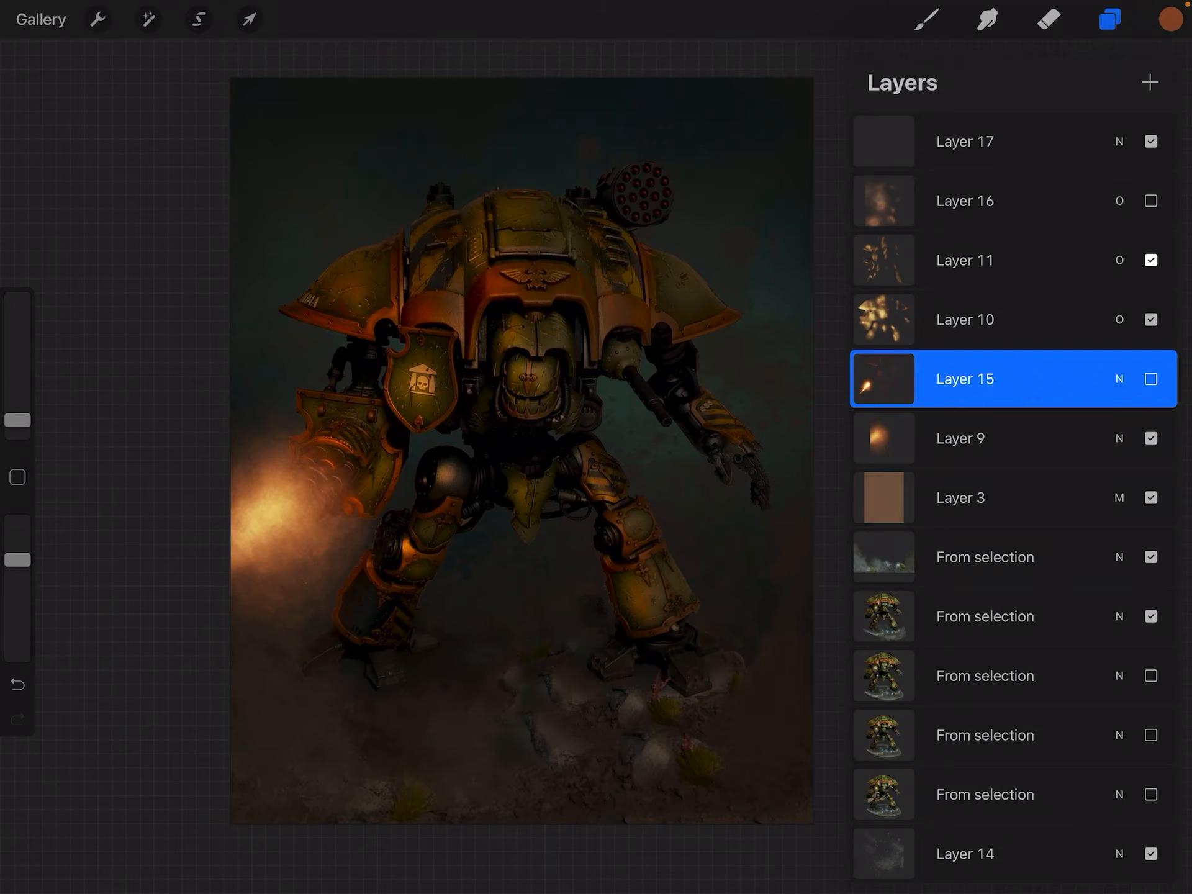
pyautogui.click(1150, 379)
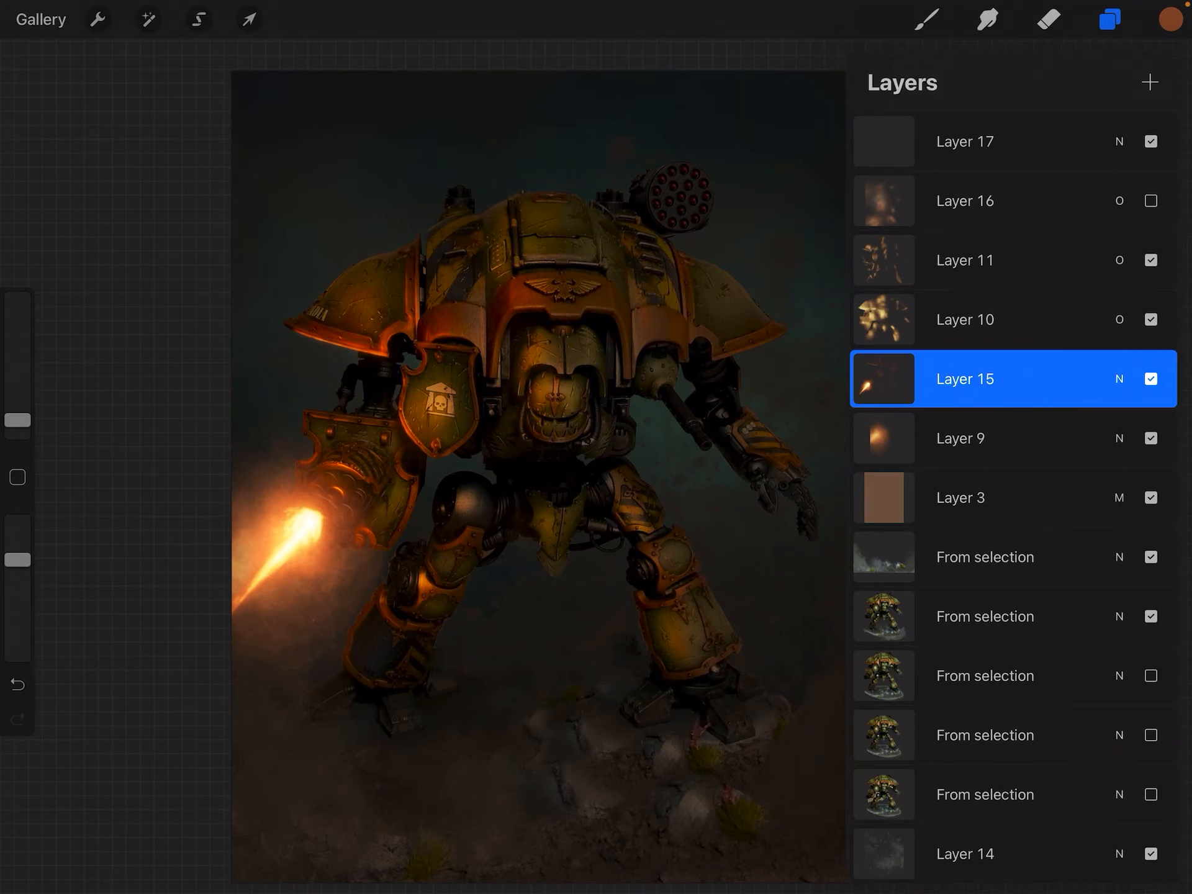
pyautogui.click(964, 201)
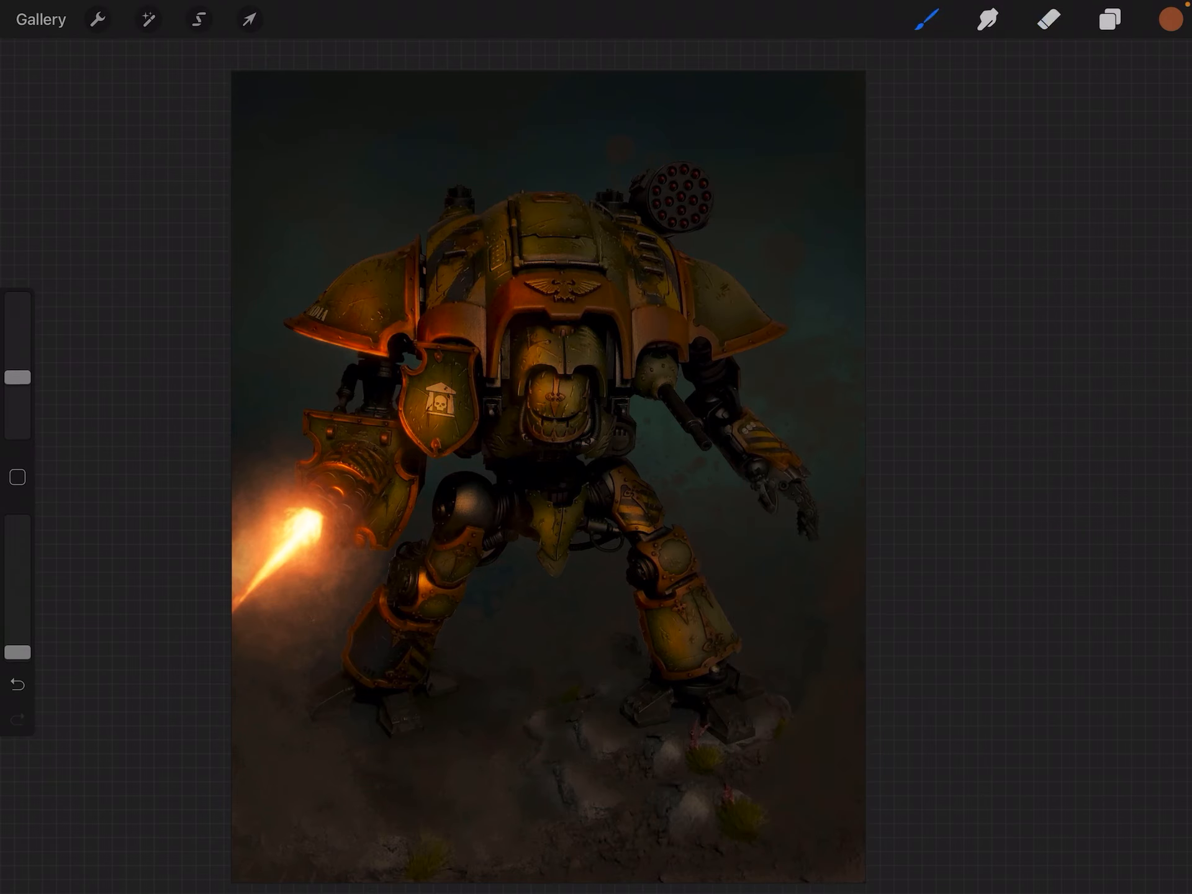
# Step: Try a faint 3%-opacity stroke on Layer 17, undo it, and show the layers
pyautogui.click(924, 19)
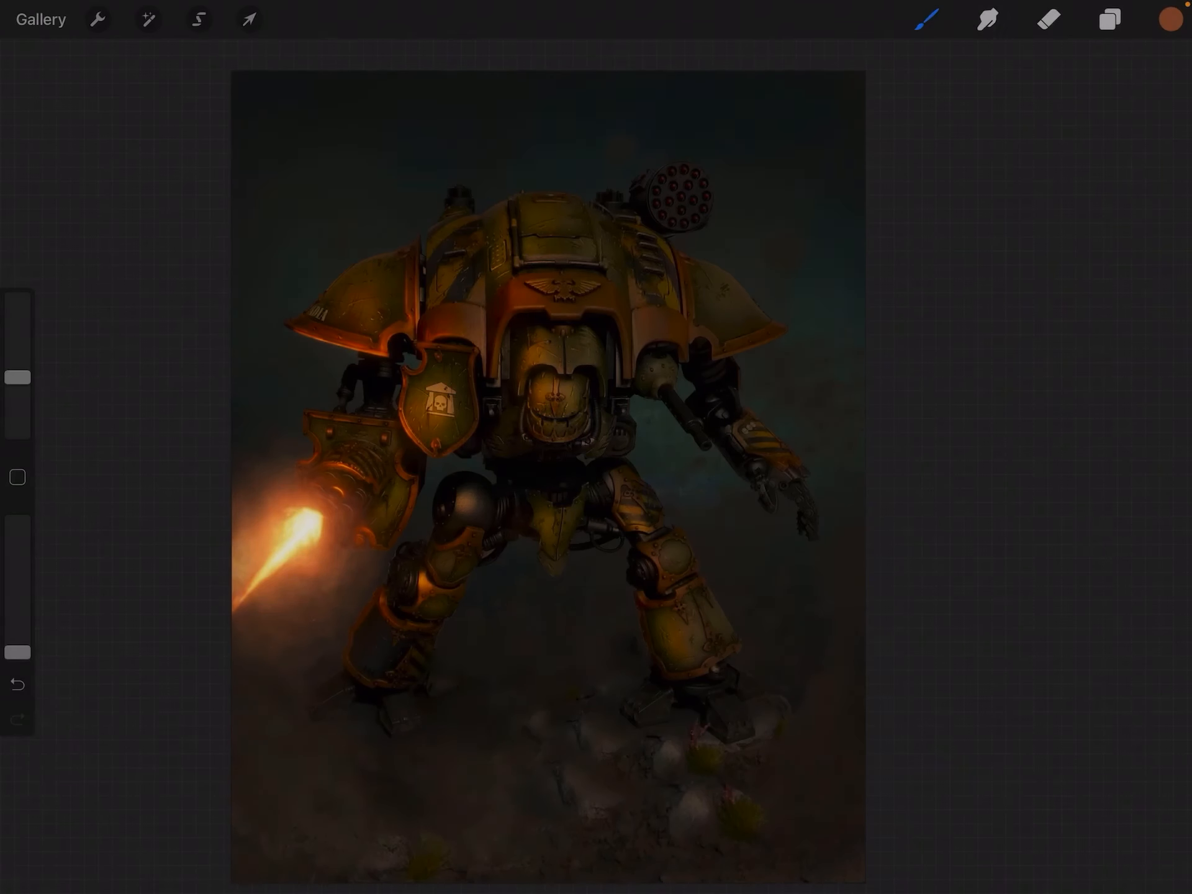
pyautogui.click(1109, 19)
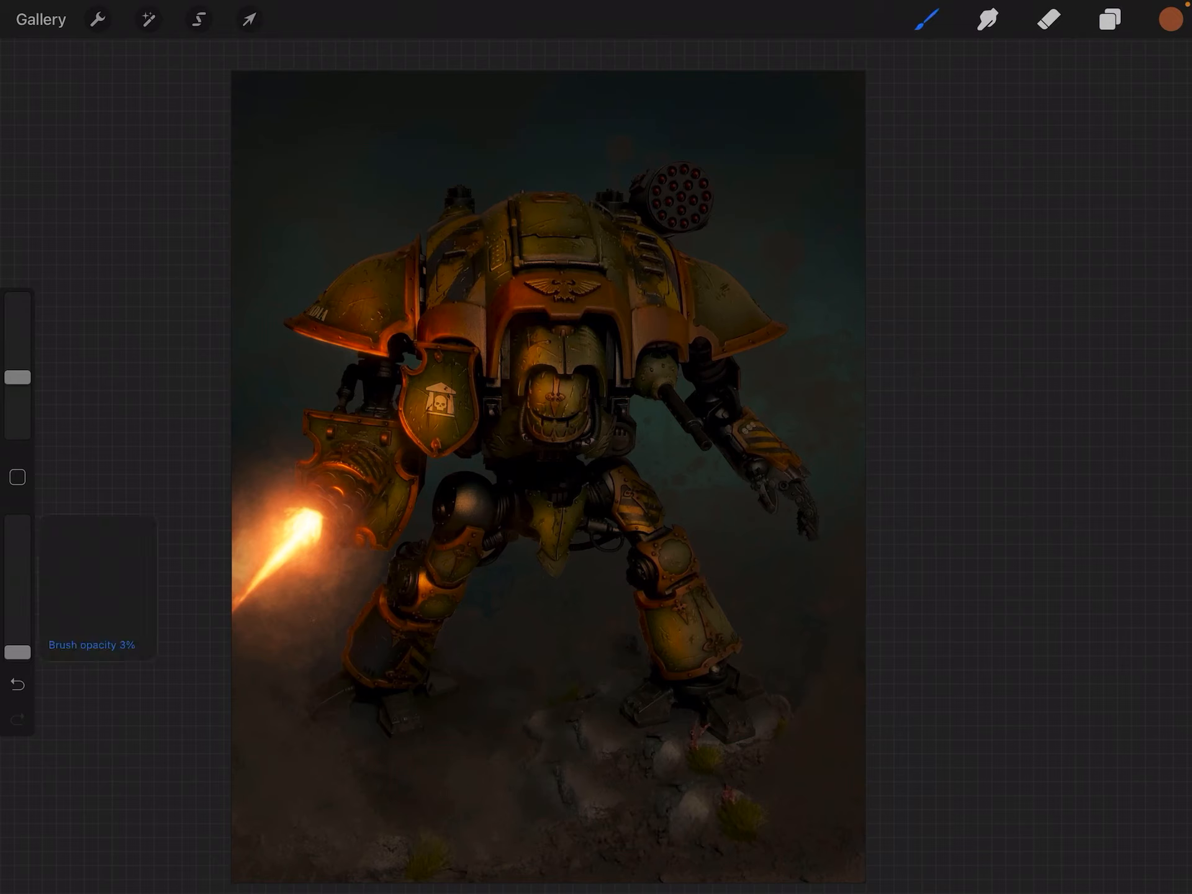
pyautogui.moveTo(676, 327); pyautogui.dragTo(786, 186)
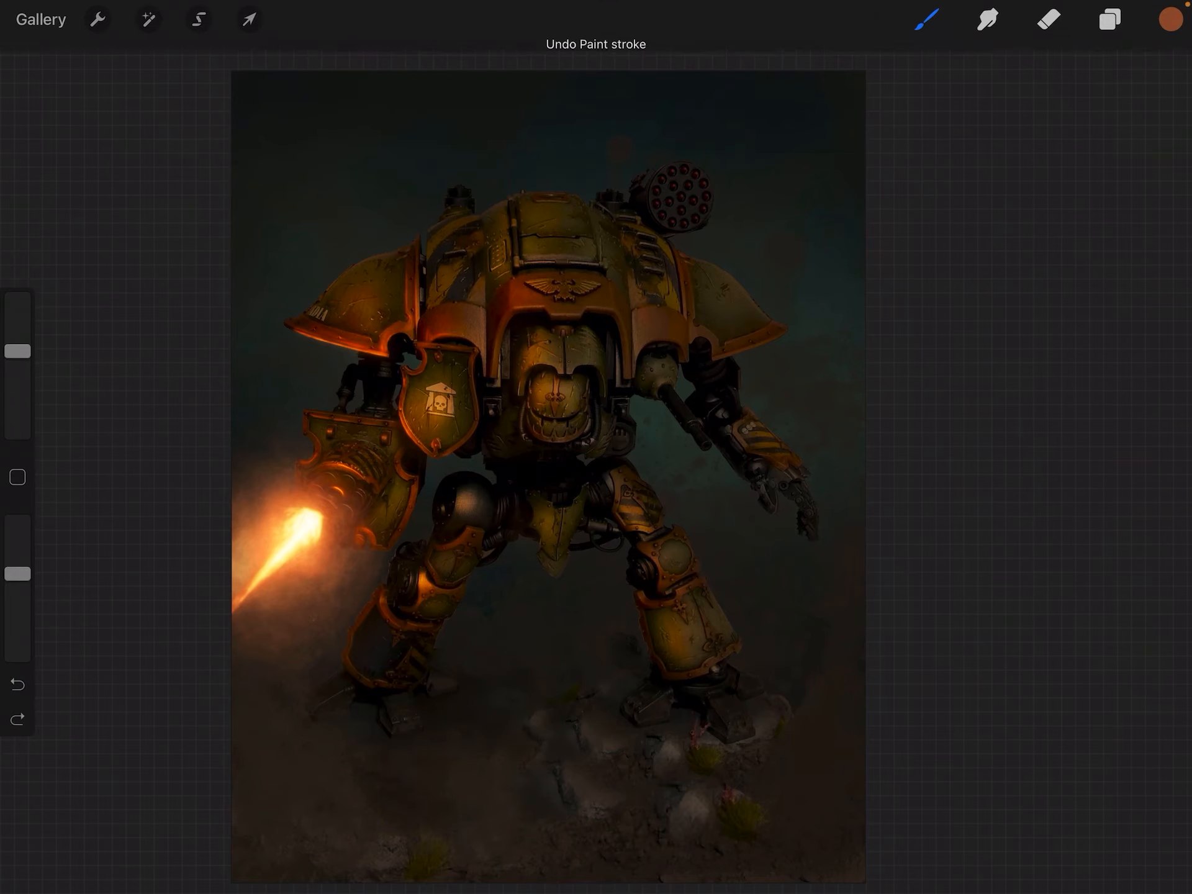
pyautogui.click(1109, 19)
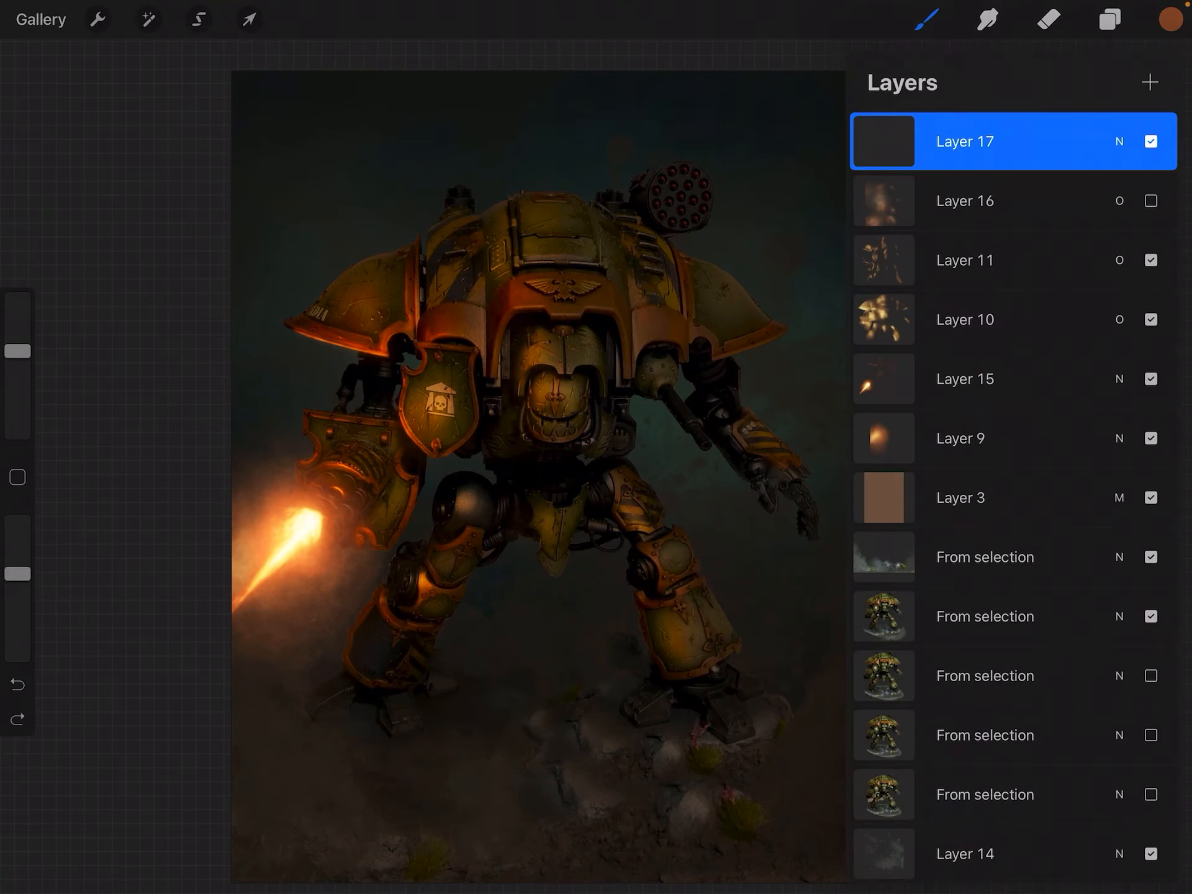
# Step: Make Layer 16's soft overlay glow visible over the mech
pyautogui.click(1109, 18)
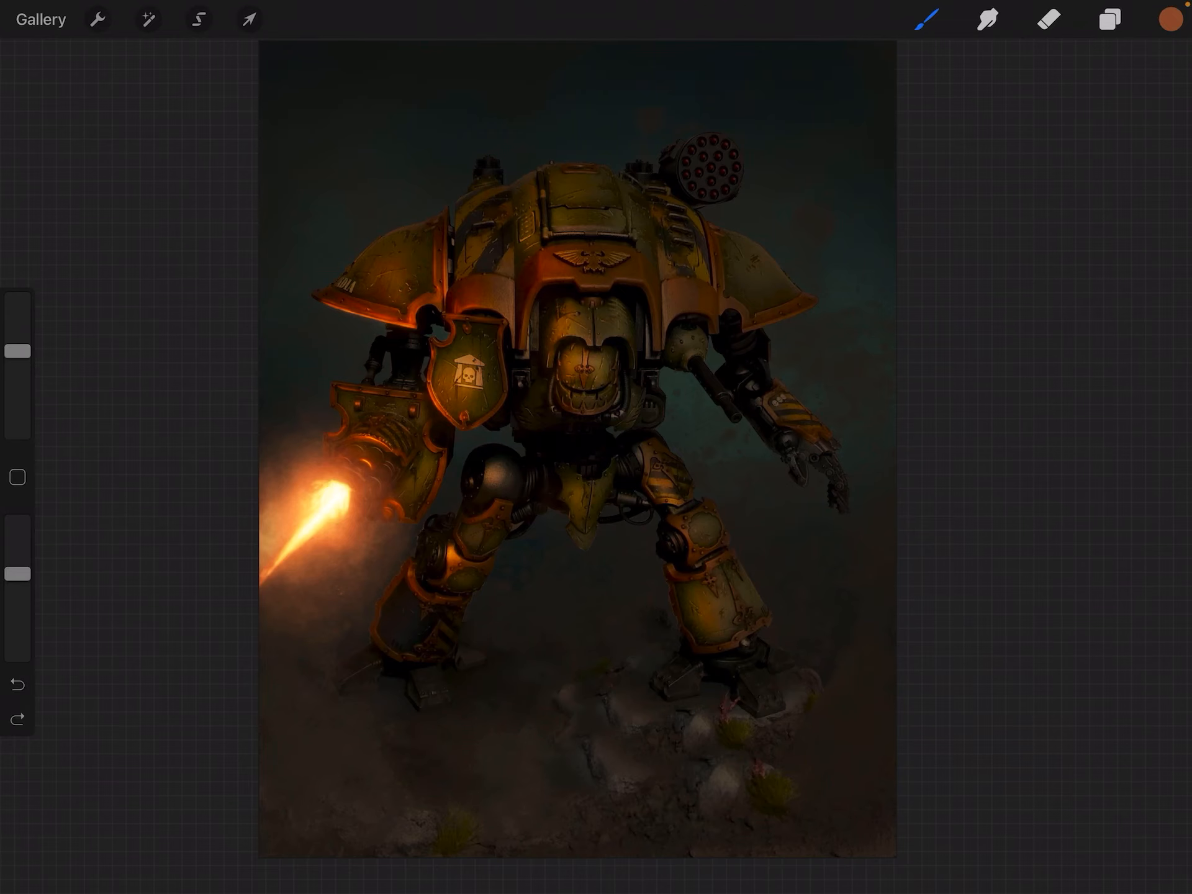
pyautogui.click(1108, 19)
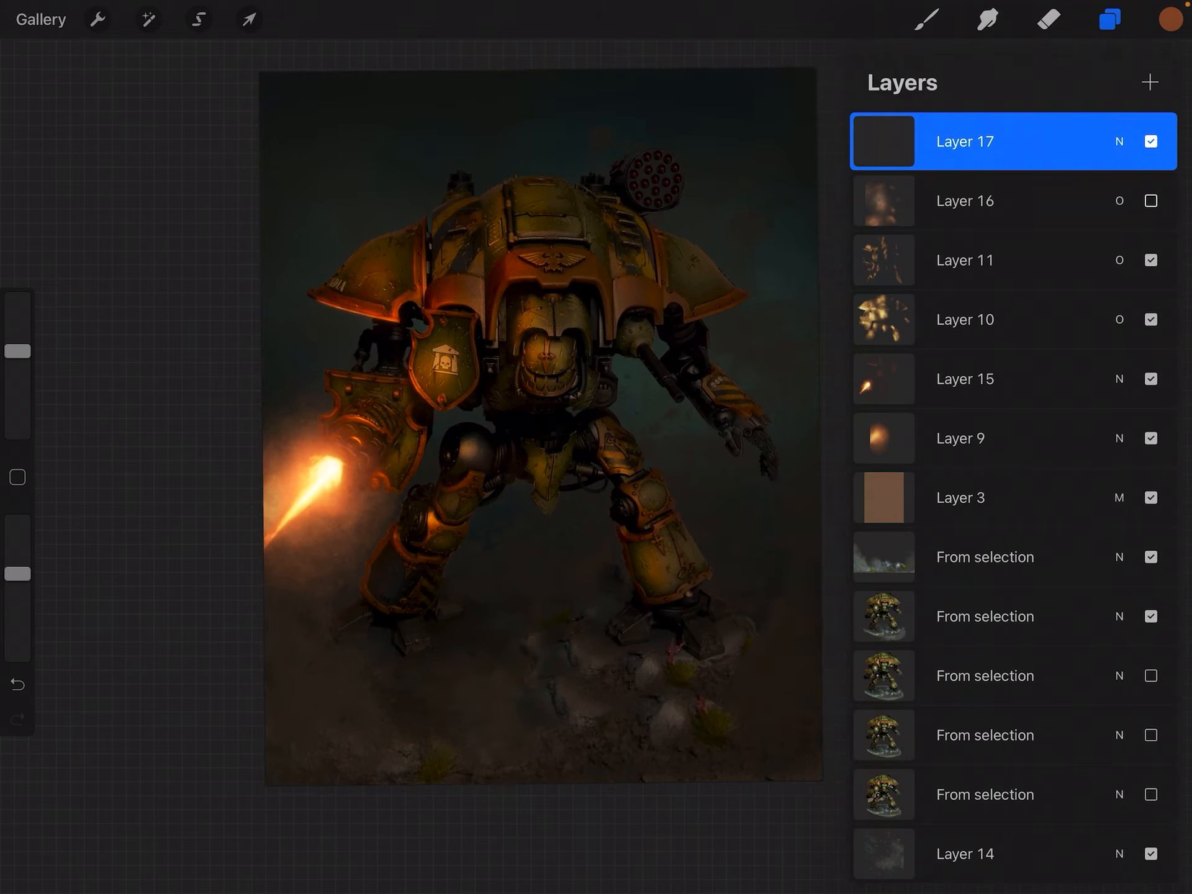
pyautogui.click(1150, 201)
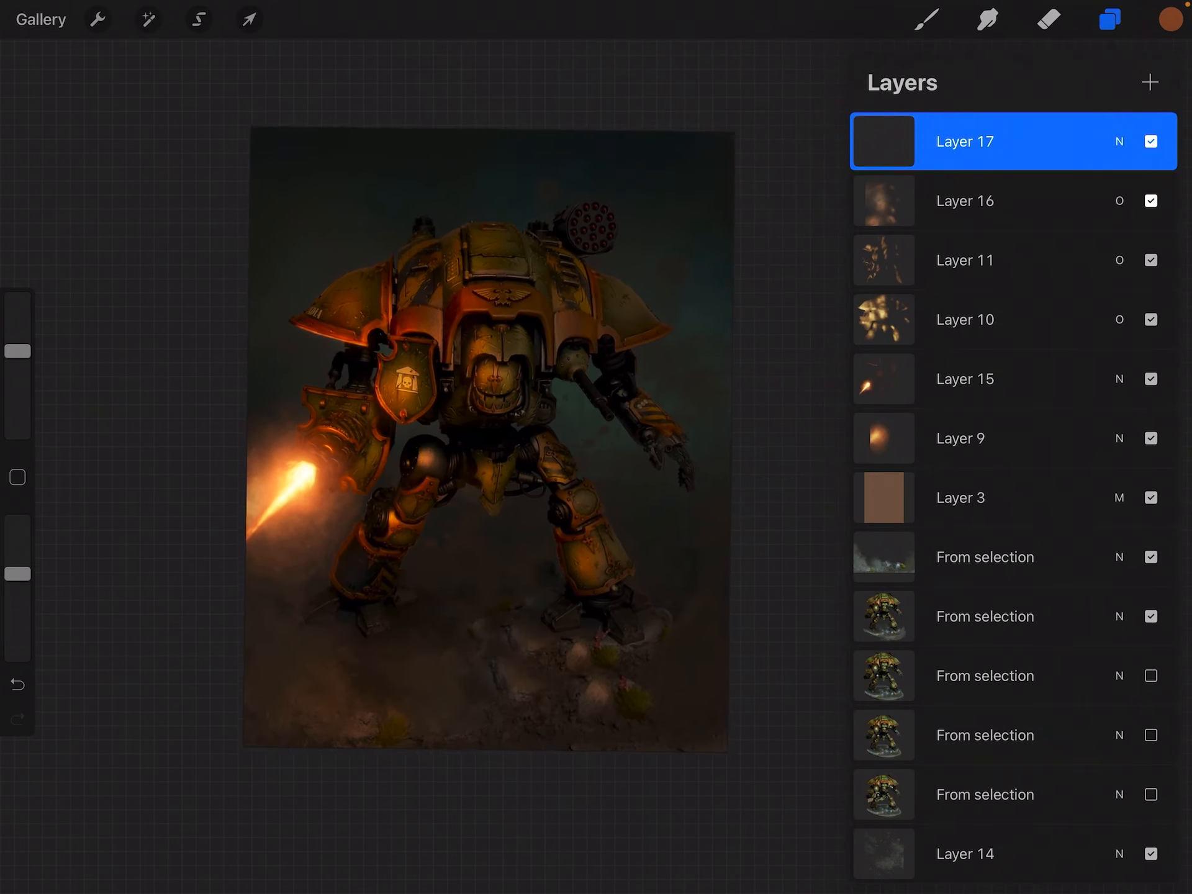
pyautogui.click(1150, 140)
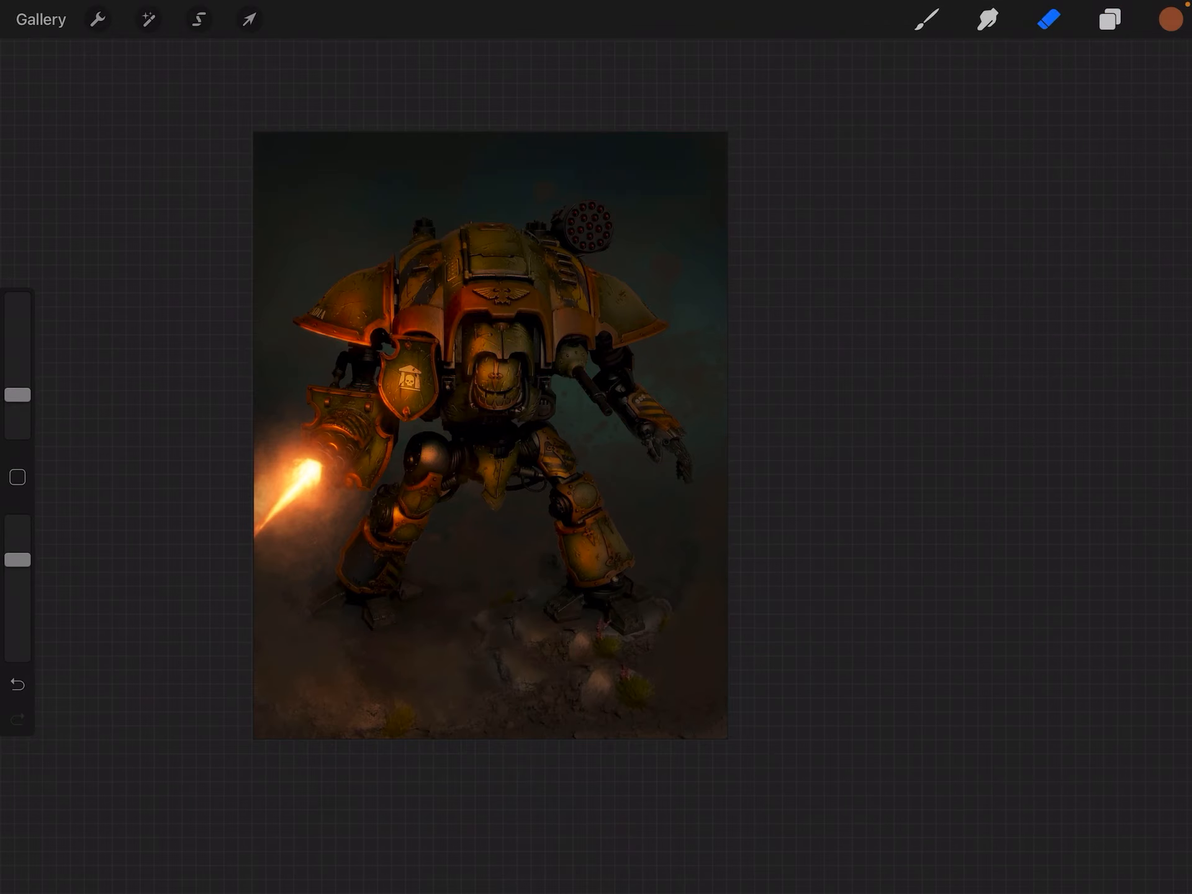
# Step: Make Layer 16's glow layer the active working layer
pyautogui.click(16, 683)
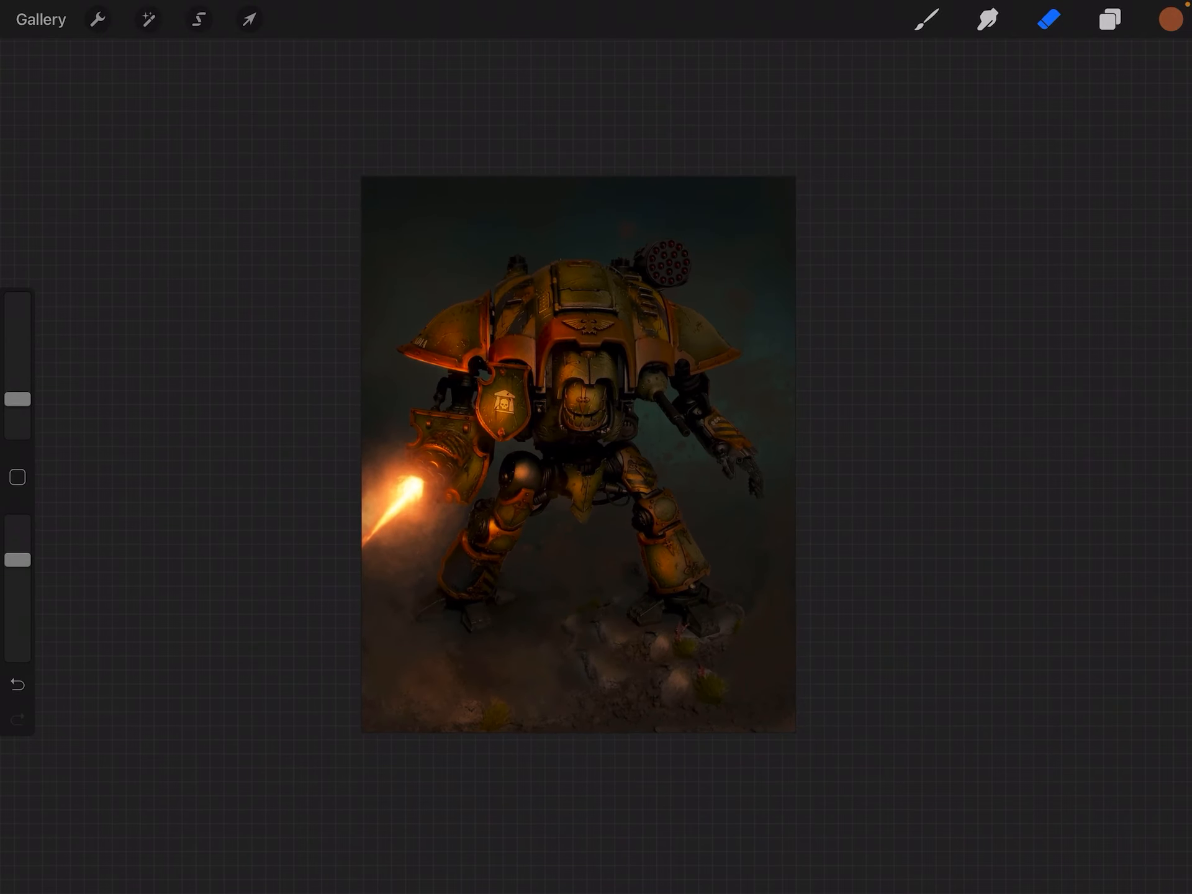
pyautogui.click(1110, 20)
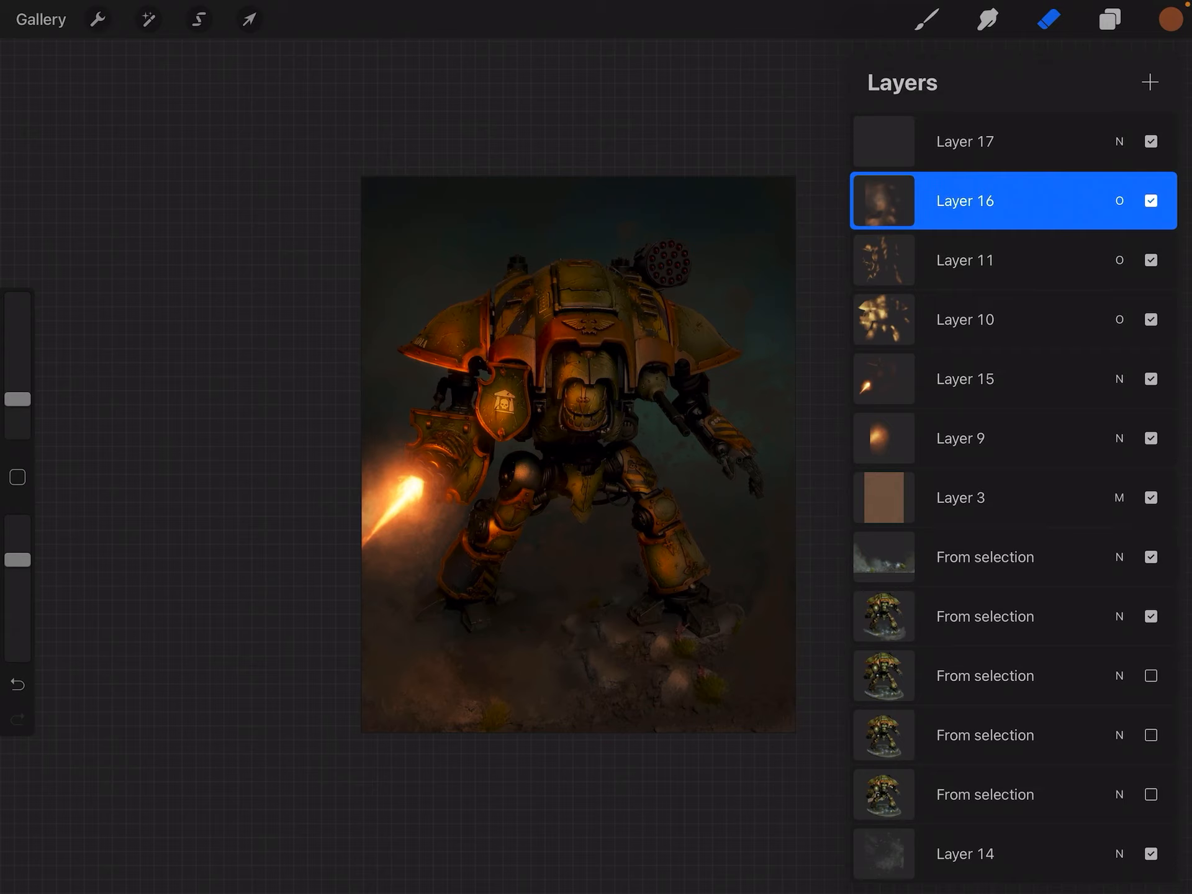
# Step: Hide Layers 16, 11, 10, 15, 9 and 3 to reveal the original bright photo
pyautogui.click(1108, 19)
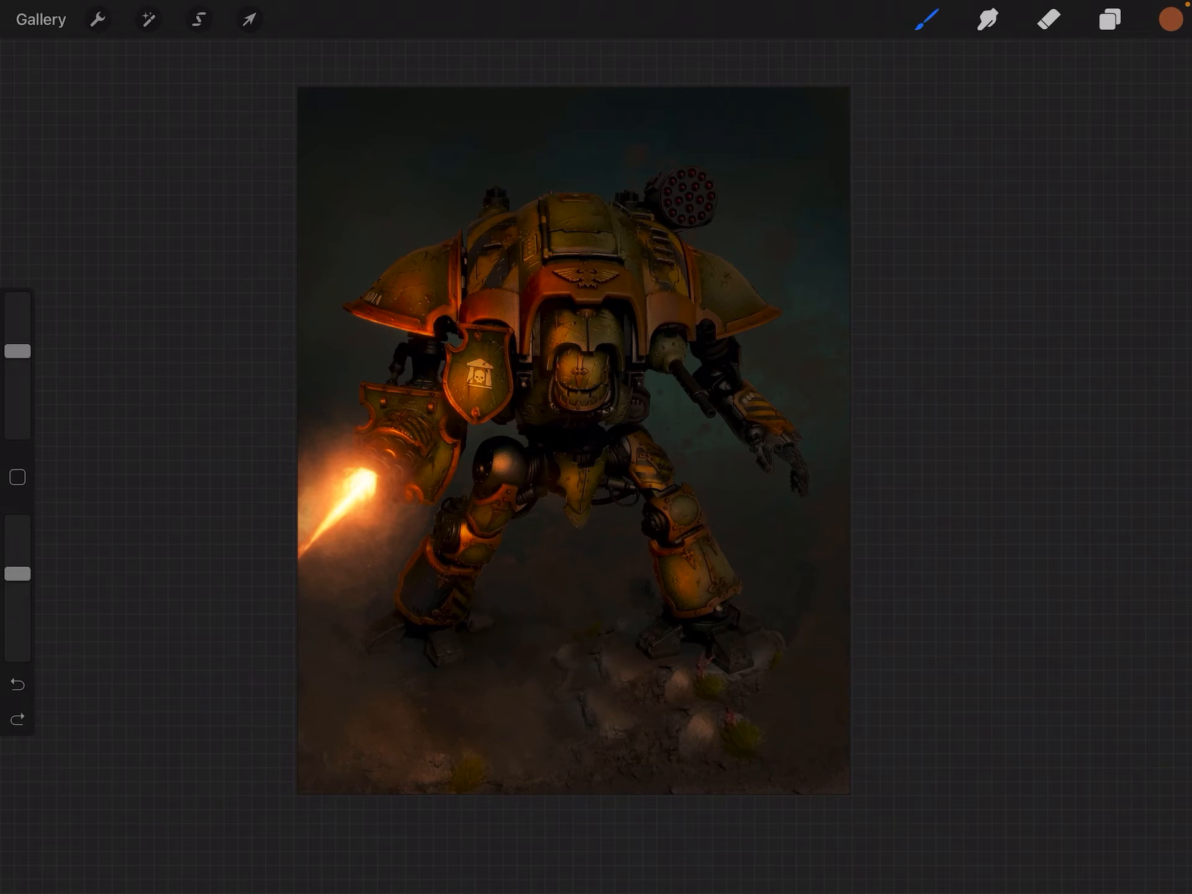
pyautogui.click(1110, 19)
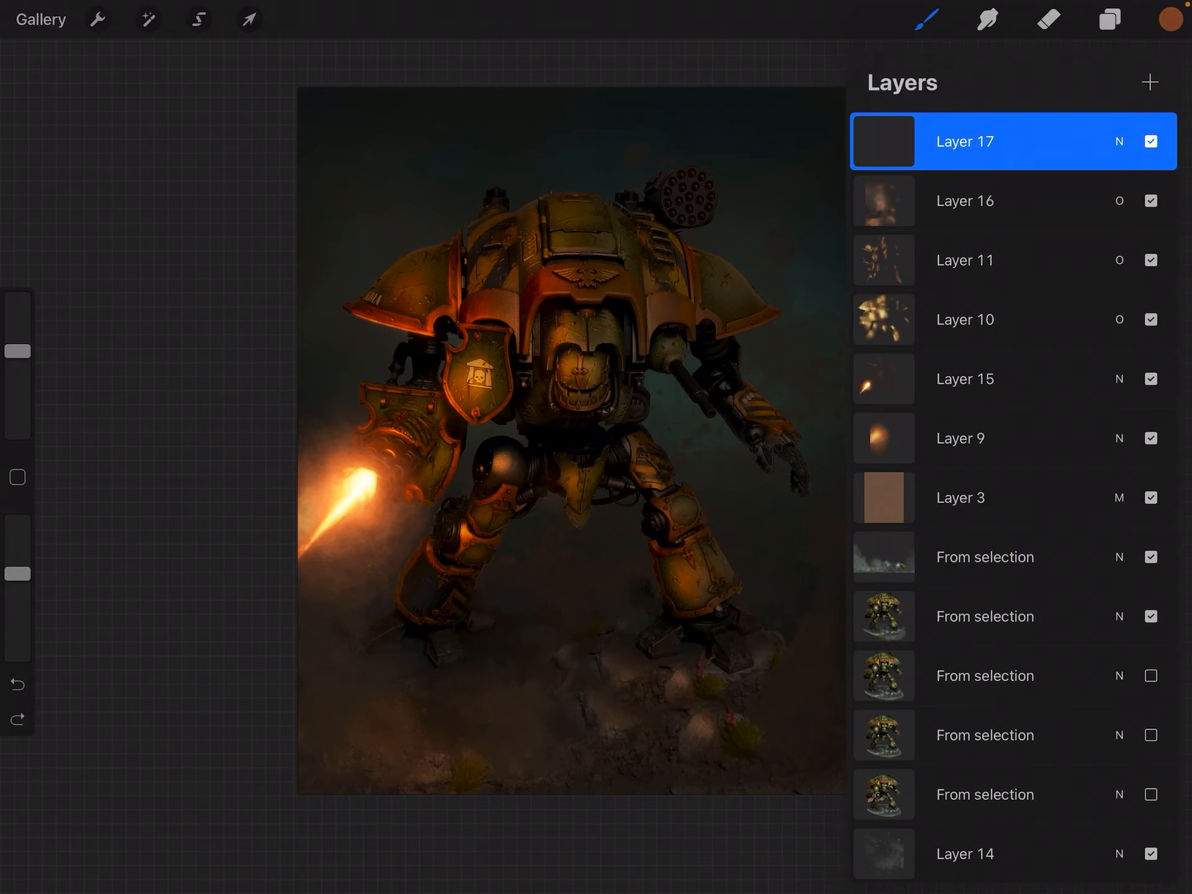
pyautogui.click(1109, 20)
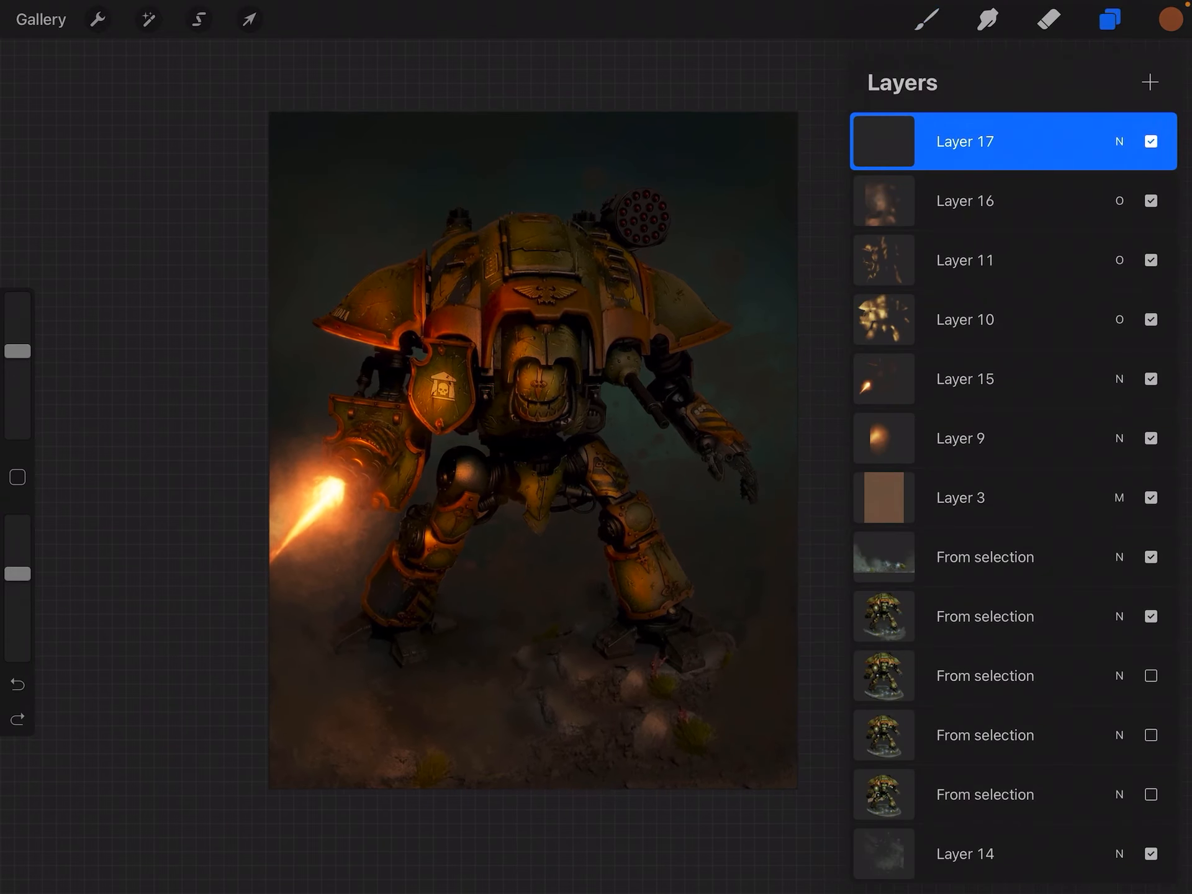
pyautogui.click(1110, 20)
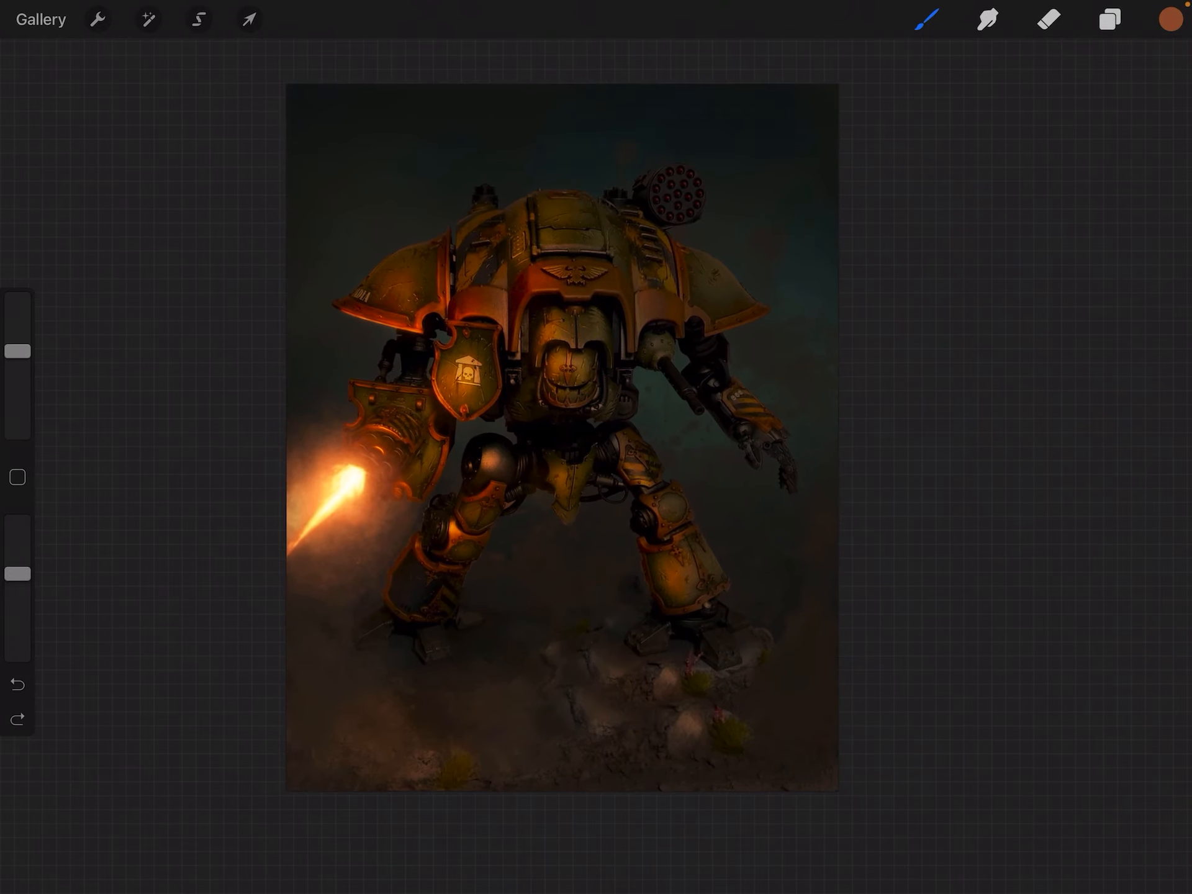
pyautogui.click(1108, 19)
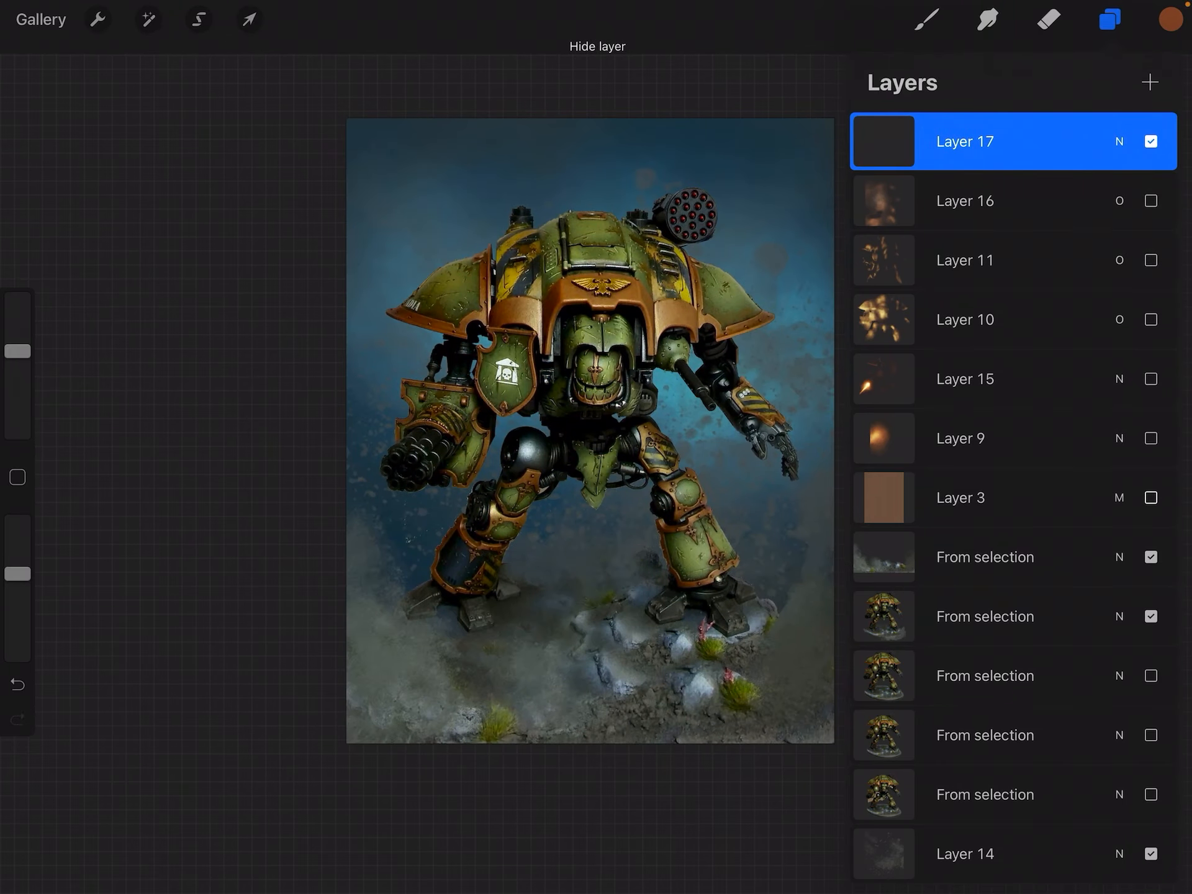
# Step: Show Layers 3, 9, 10 and 11 again, restoring the dark grading, glow and sparks
pyautogui.click(1150, 498)
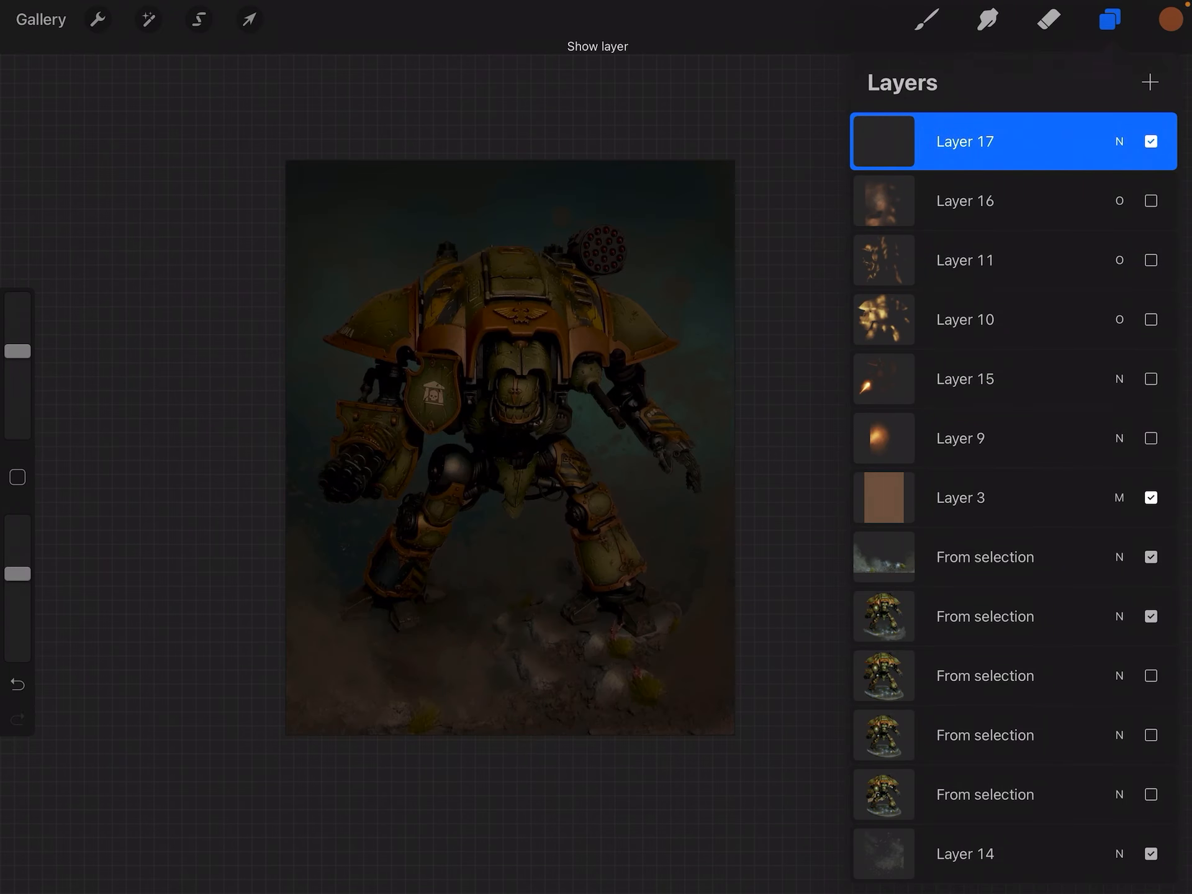
pyautogui.click(1148, 437)
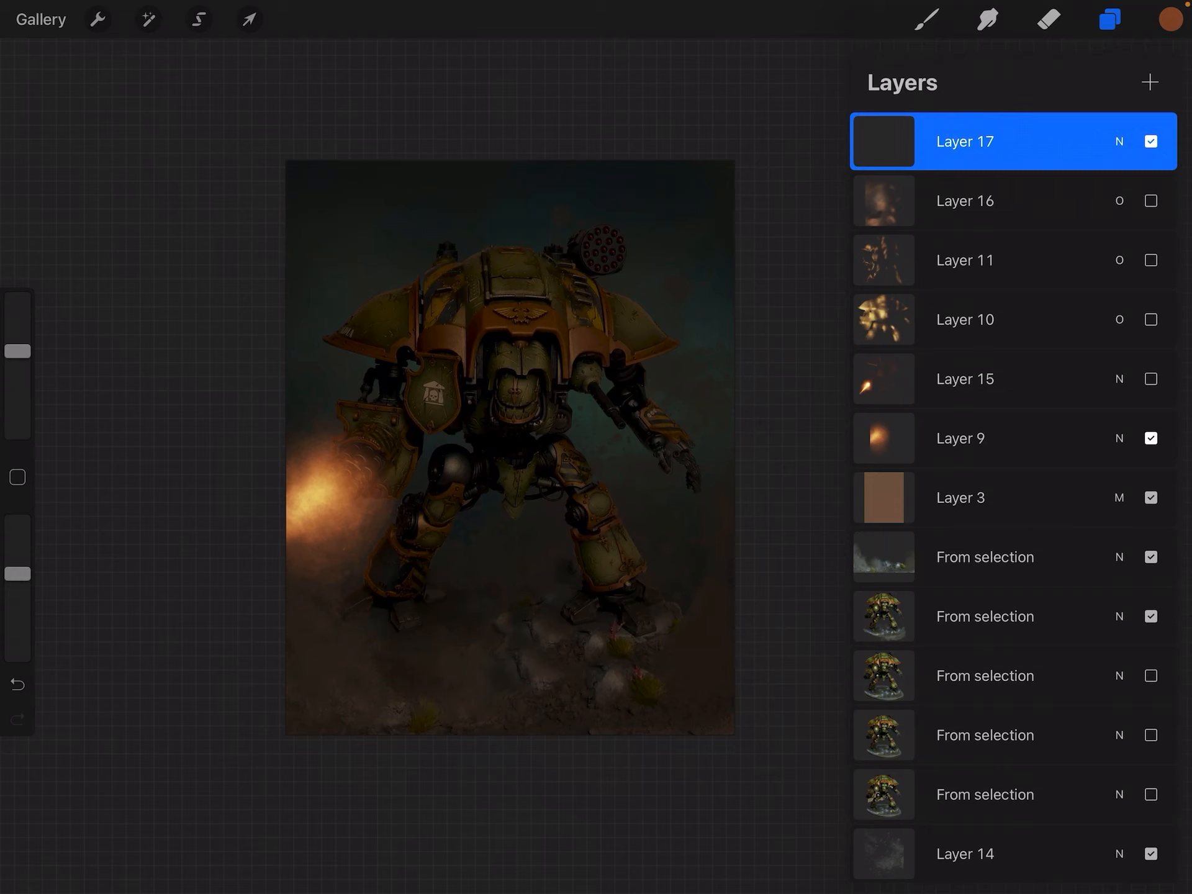
pyautogui.click(1150, 319)
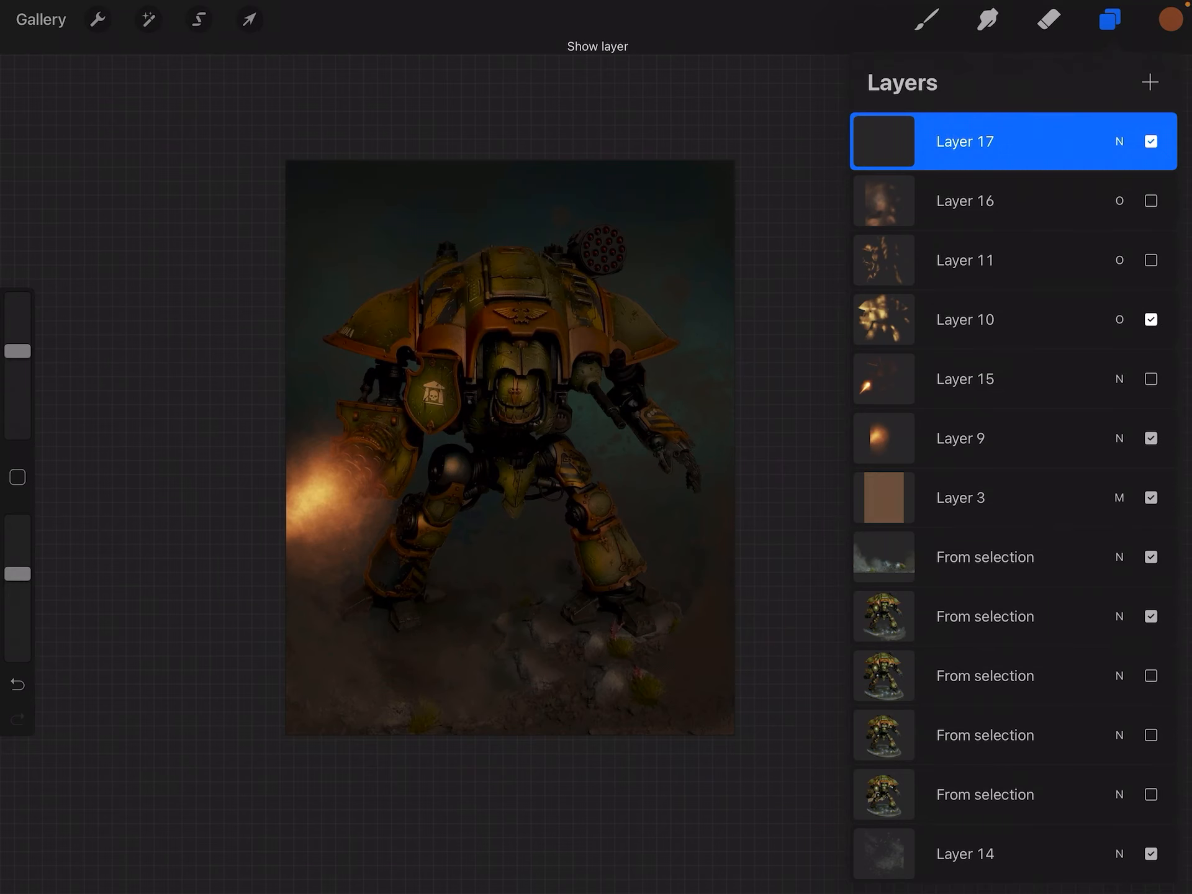
pyautogui.click(925, 20)
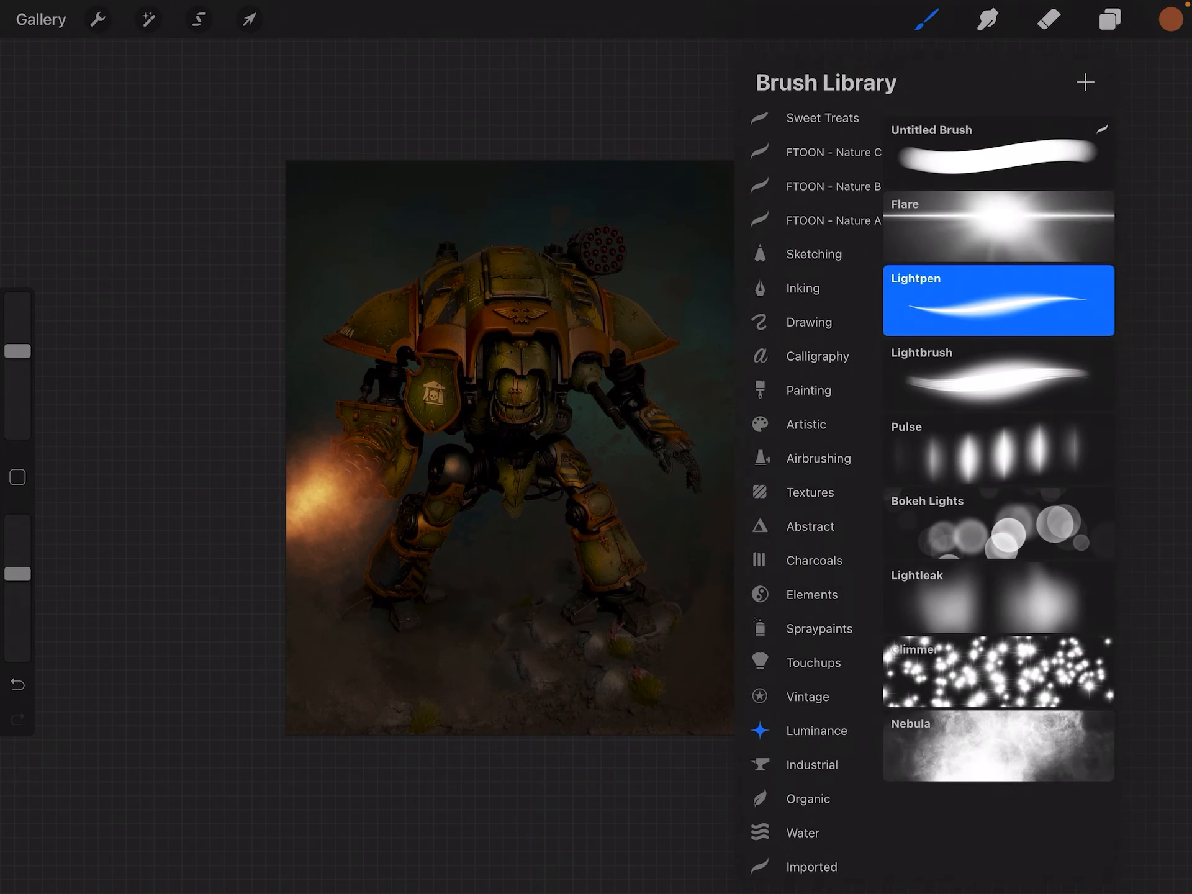
pyautogui.click(1108, 20)
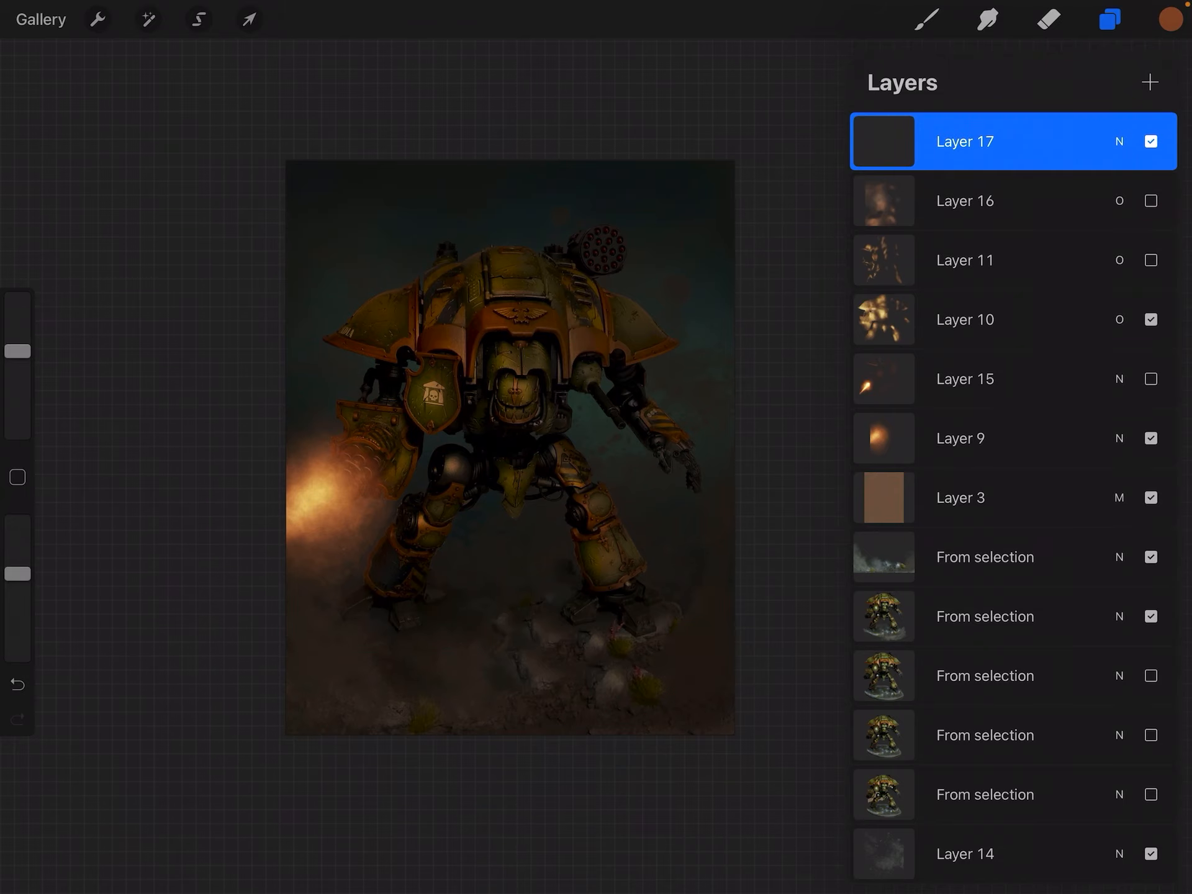
pyautogui.click(1150, 260)
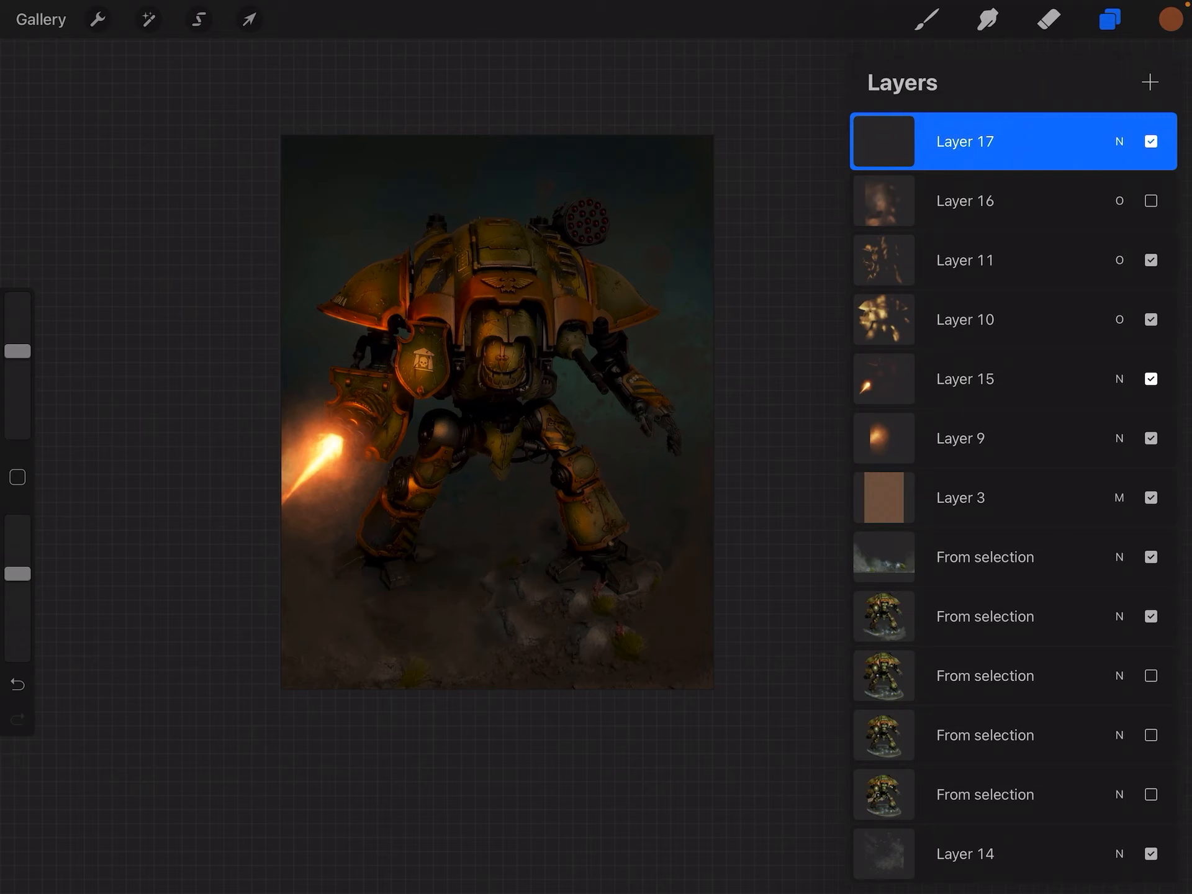
# Step: Show Layer 16's soft overlay glow again, then open the Brush Library
pyautogui.click(1151, 201)
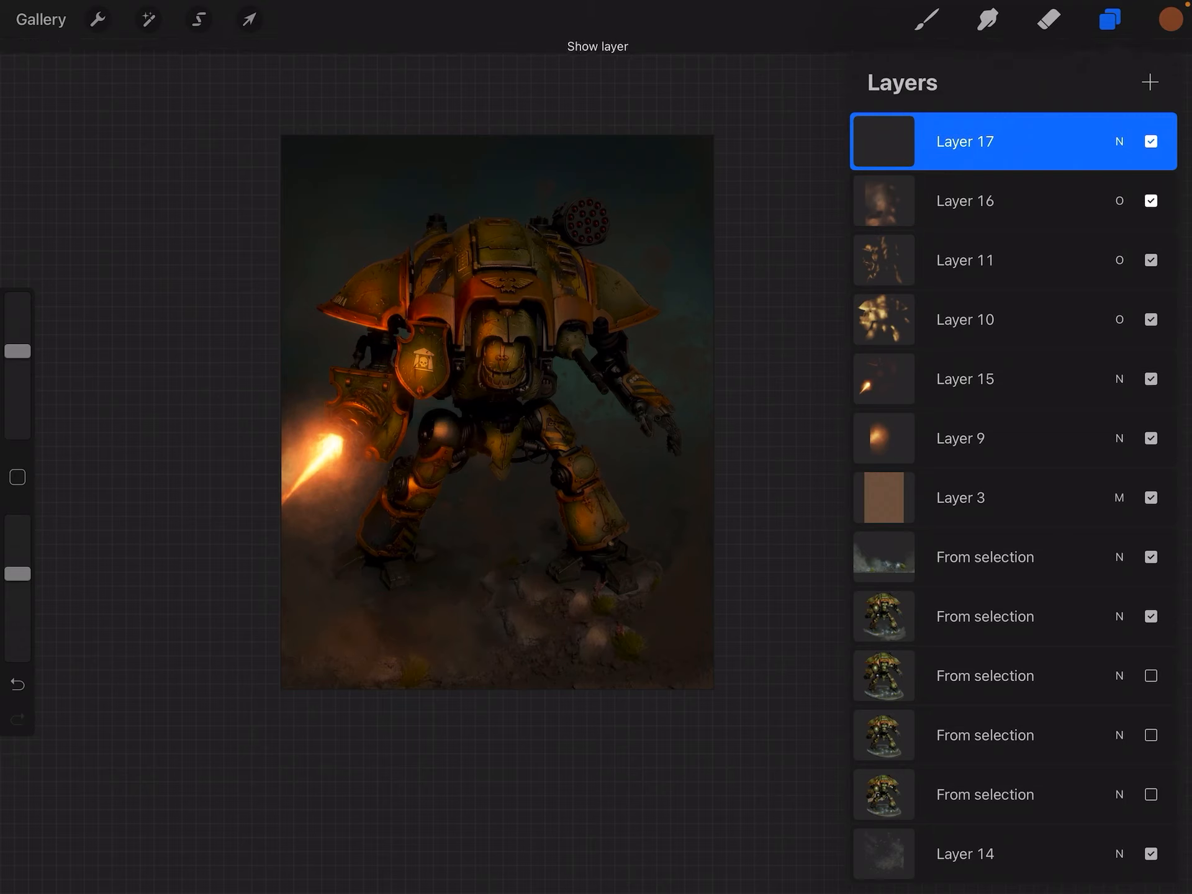
pyautogui.click(1150, 200)
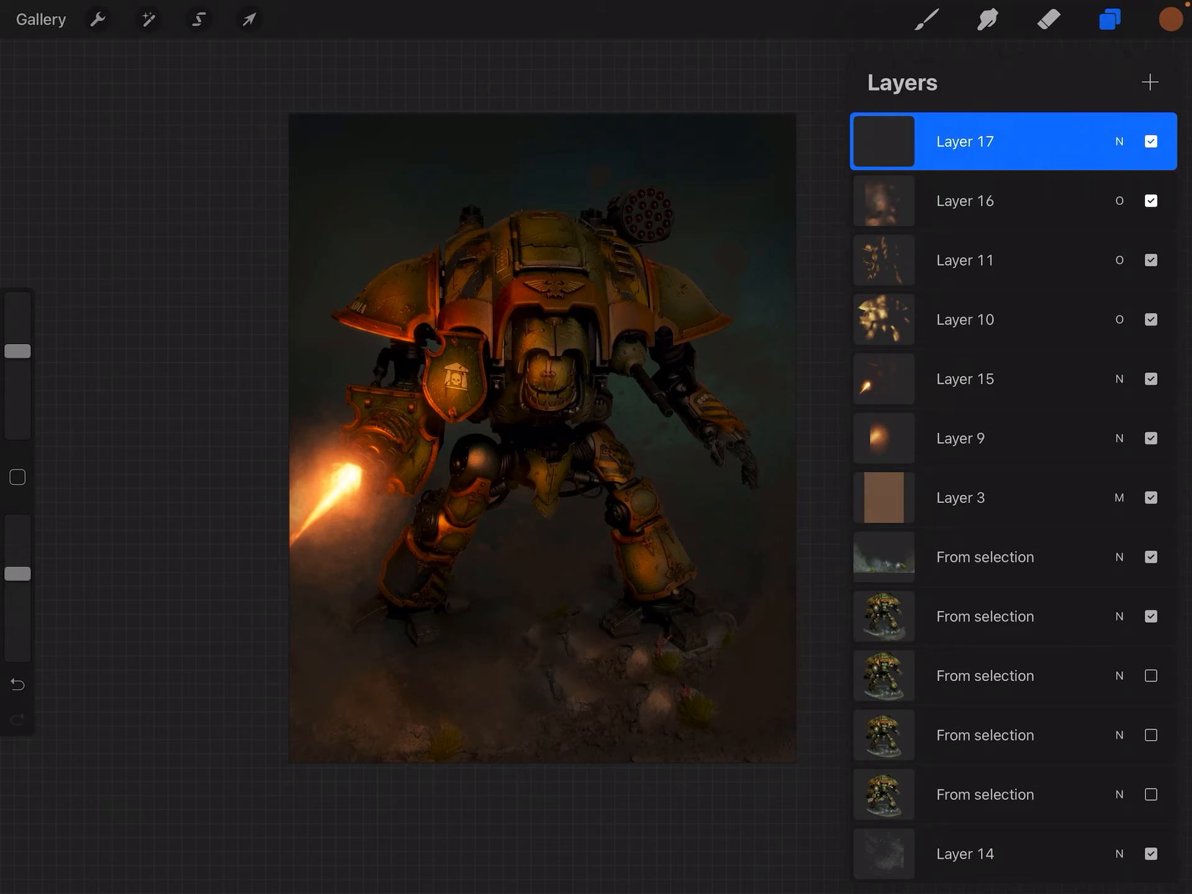
pyautogui.click(925, 19)
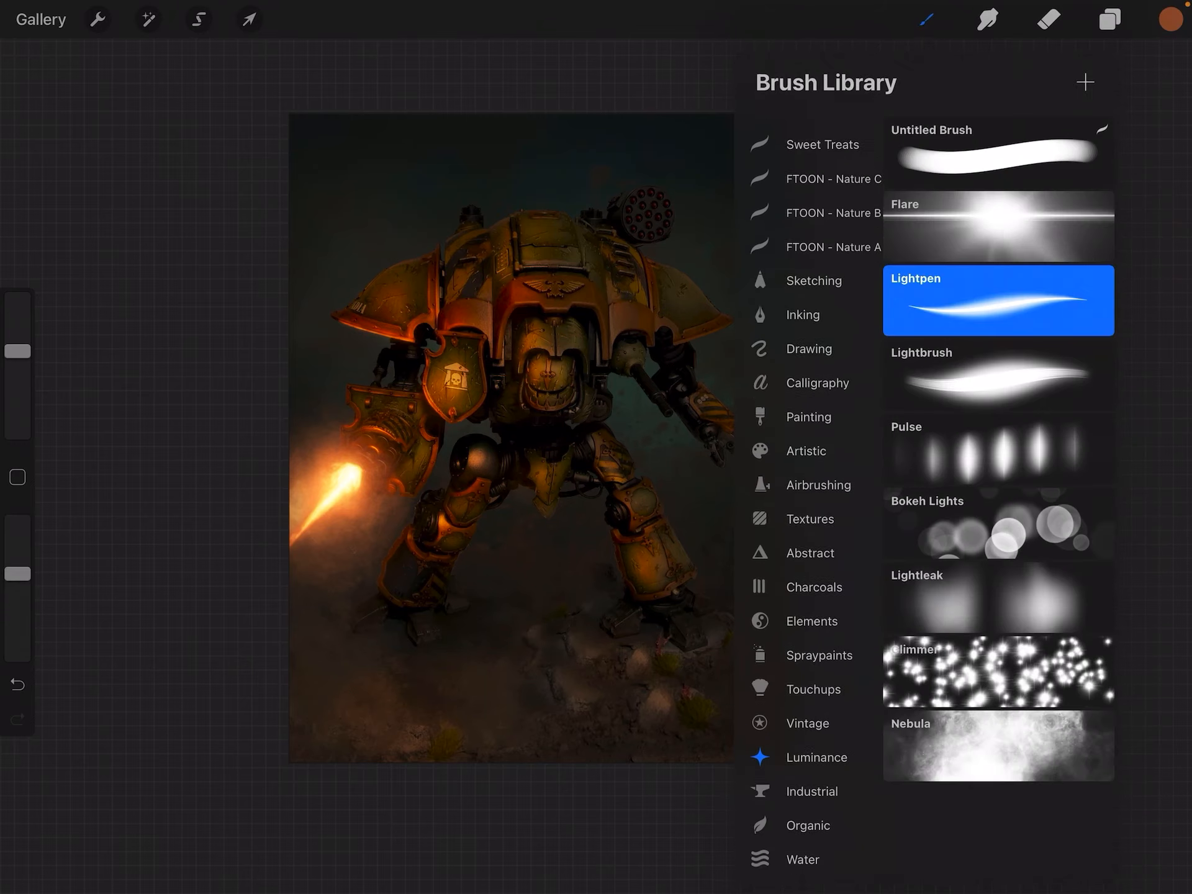